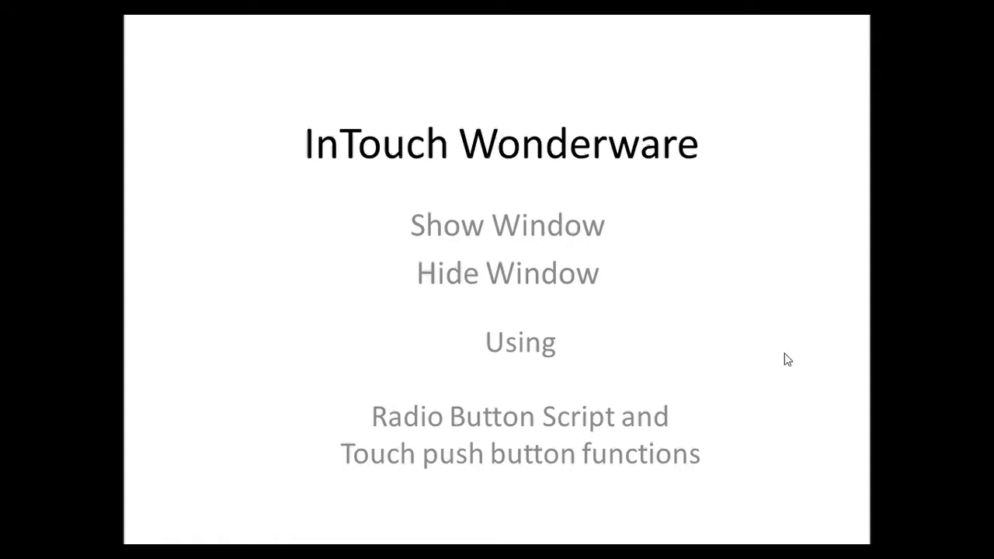
pyautogui.moveTo(627, 75)
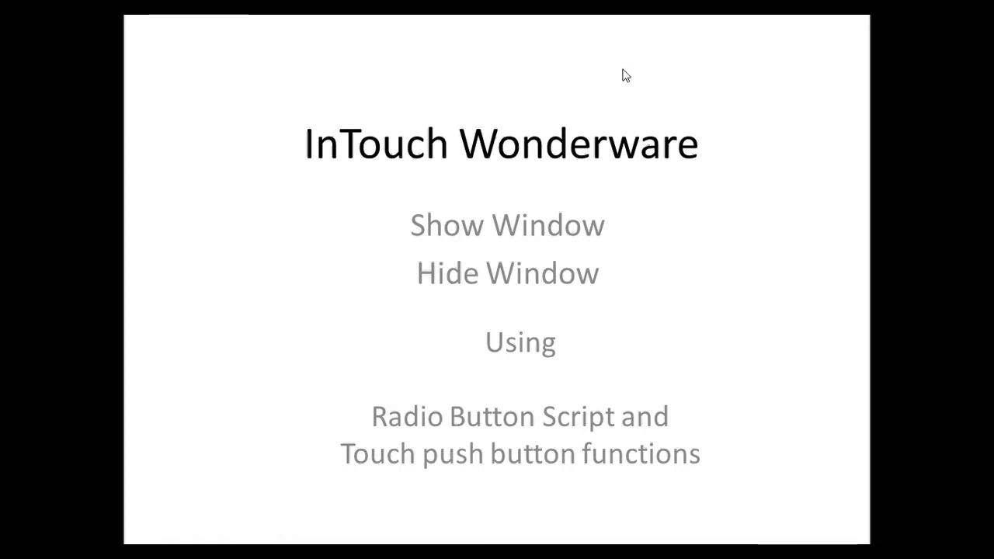
pyautogui.moveTo(634, 73)
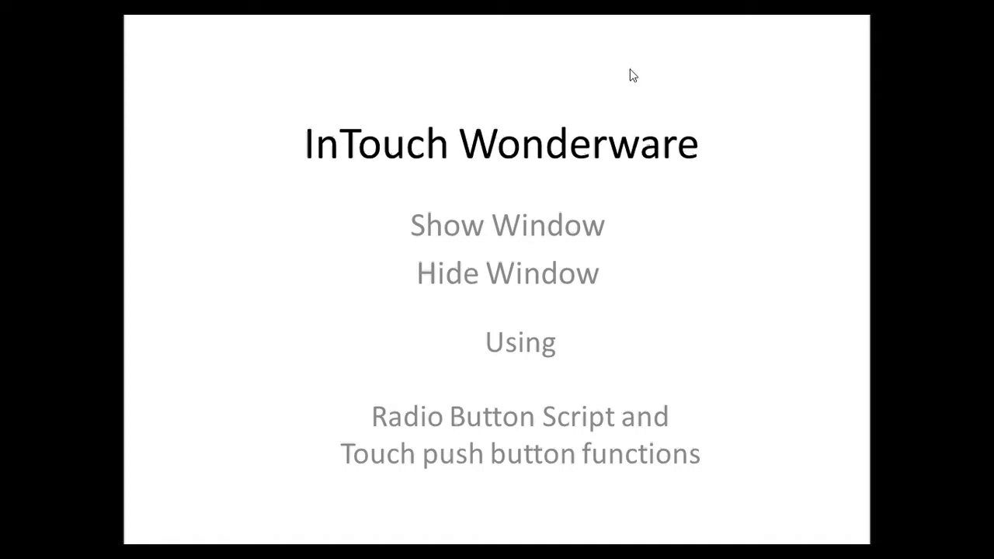
pyautogui.moveTo(640, 102)
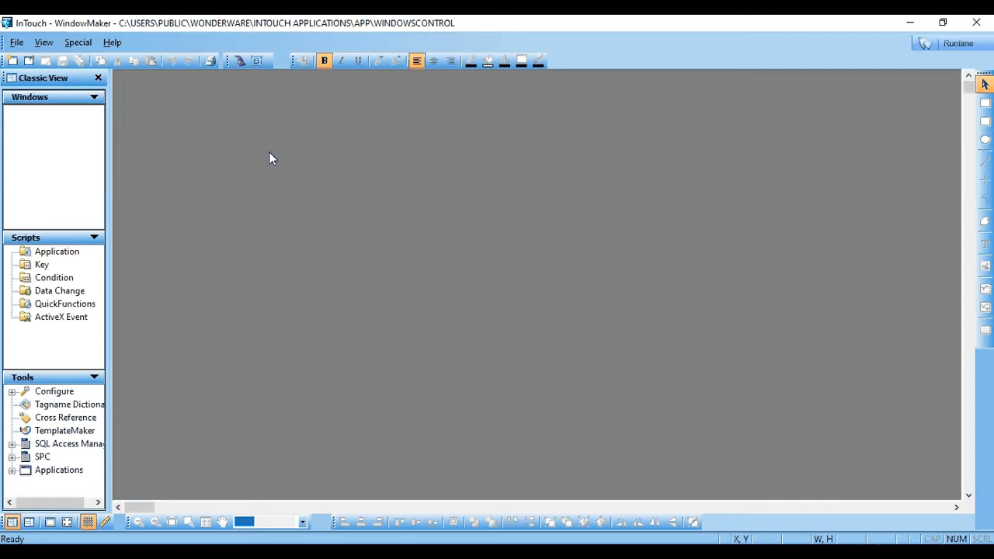
pyautogui.moveTo(268, 158)
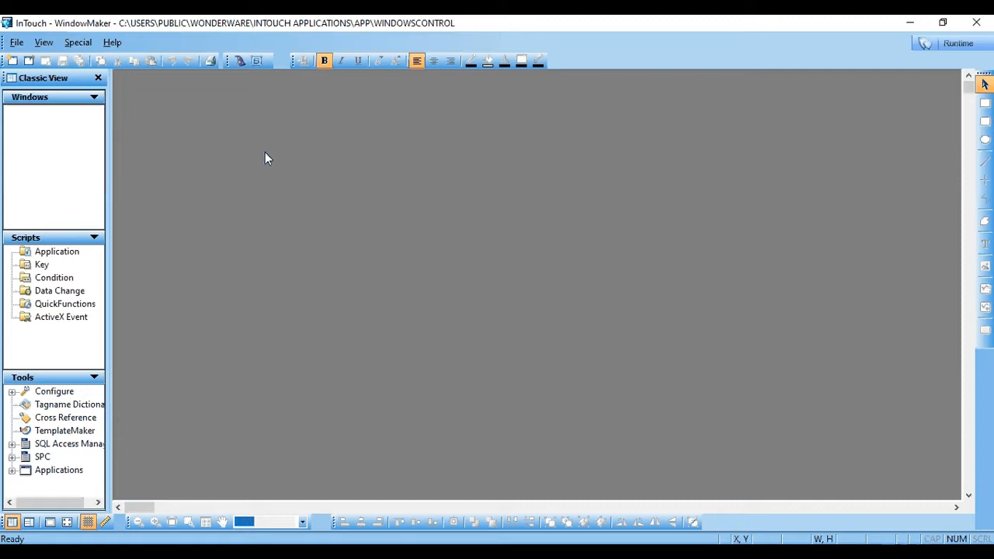
pyautogui.moveTo(45, 142)
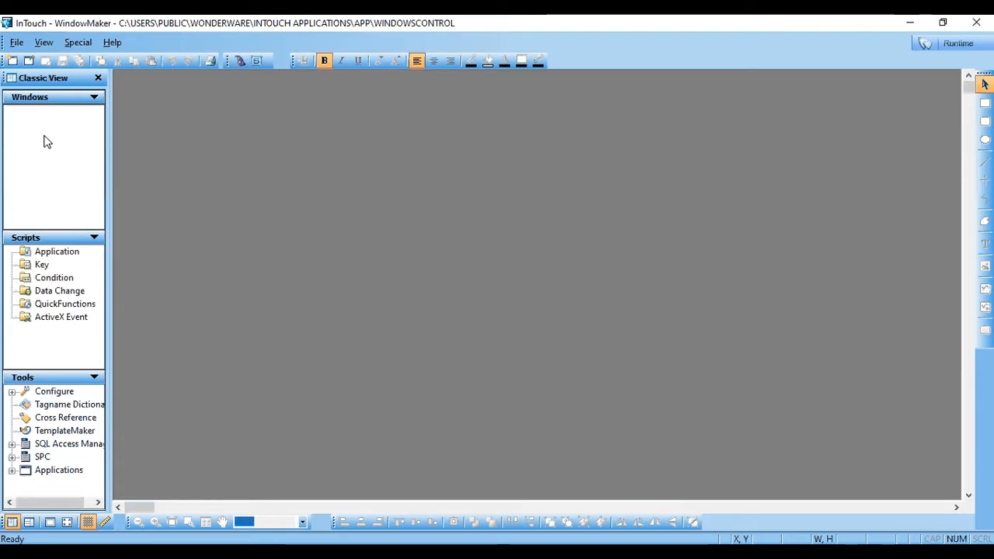
# Create a new Replace-type window named Home and open it.
pyautogui.click(16, 42)
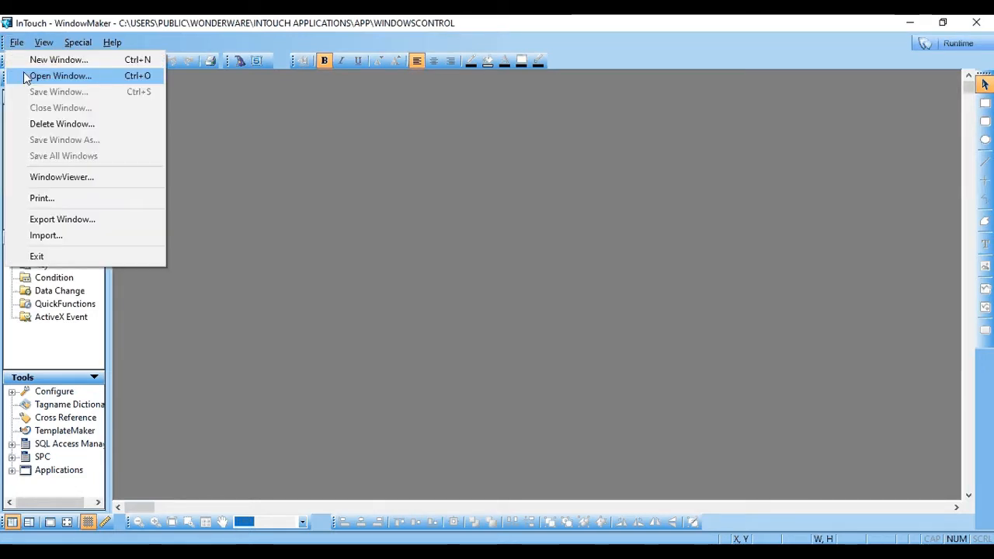
pyautogui.moveTo(58, 60)
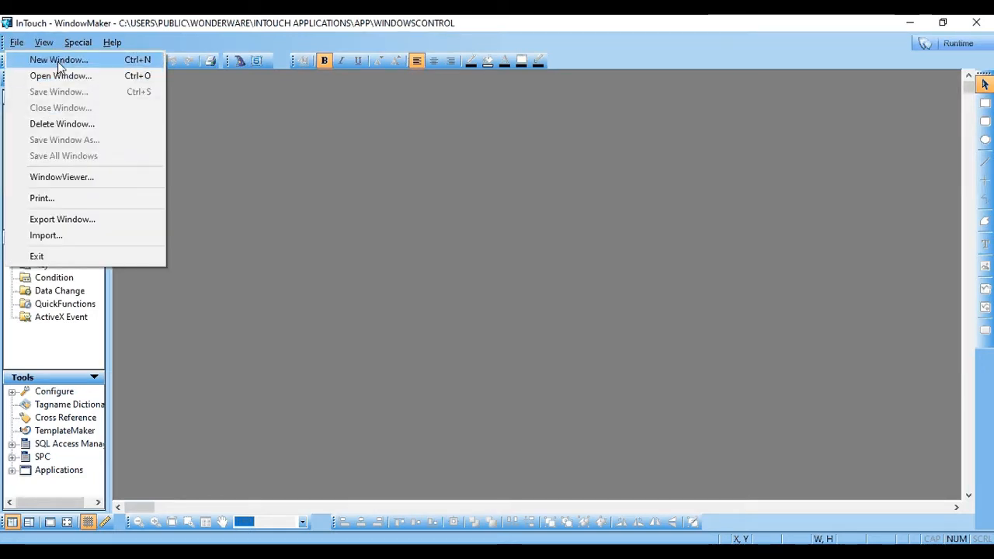
pyautogui.click(58, 60)
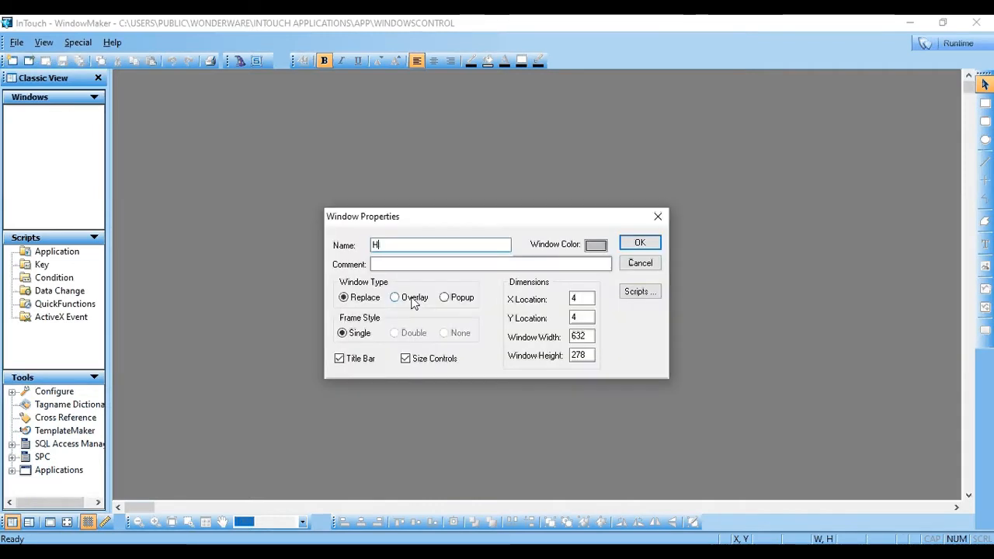
pyautogui.write('ome')
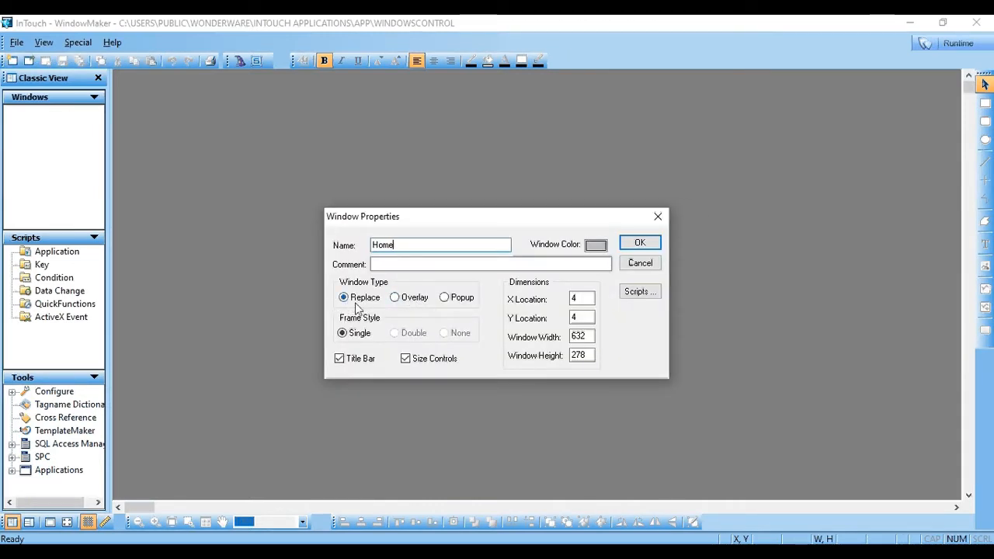
pyautogui.moveTo(471, 305)
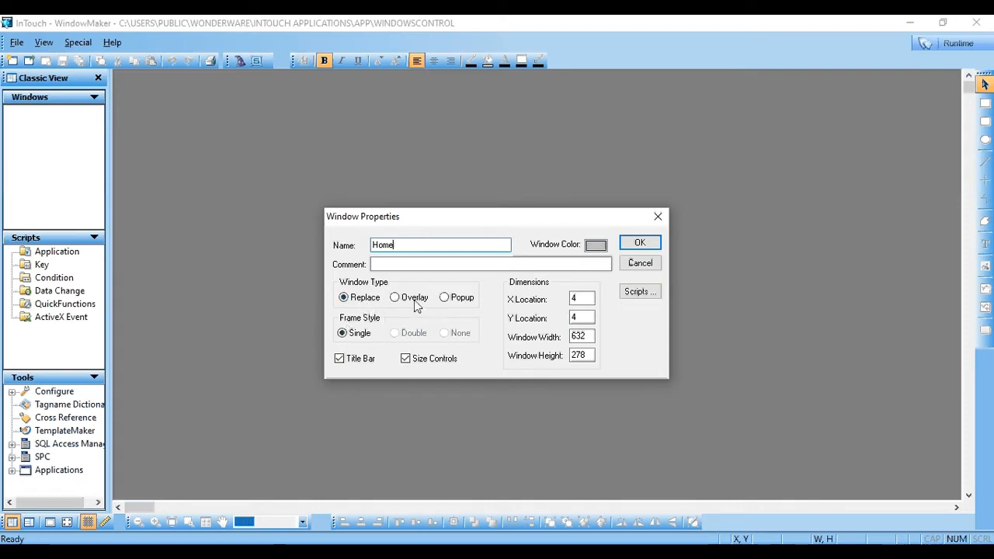
pyautogui.moveTo(436, 307)
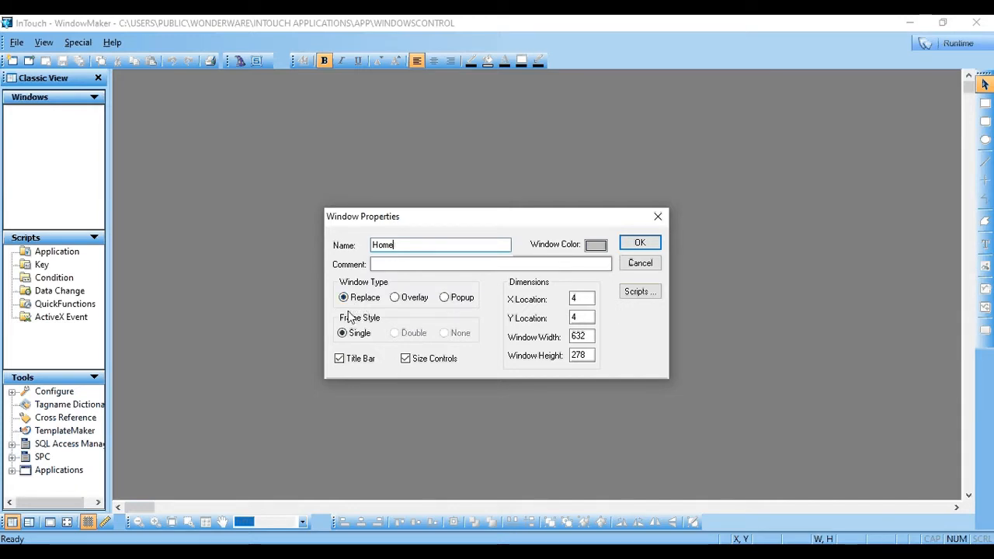
pyautogui.moveTo(373, 313)
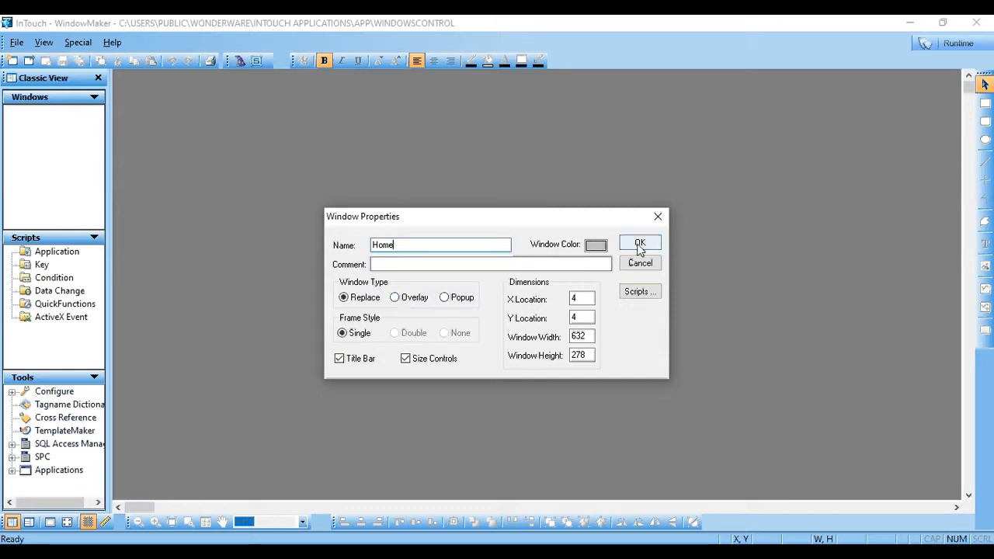
pyautogui.click(639, 243)
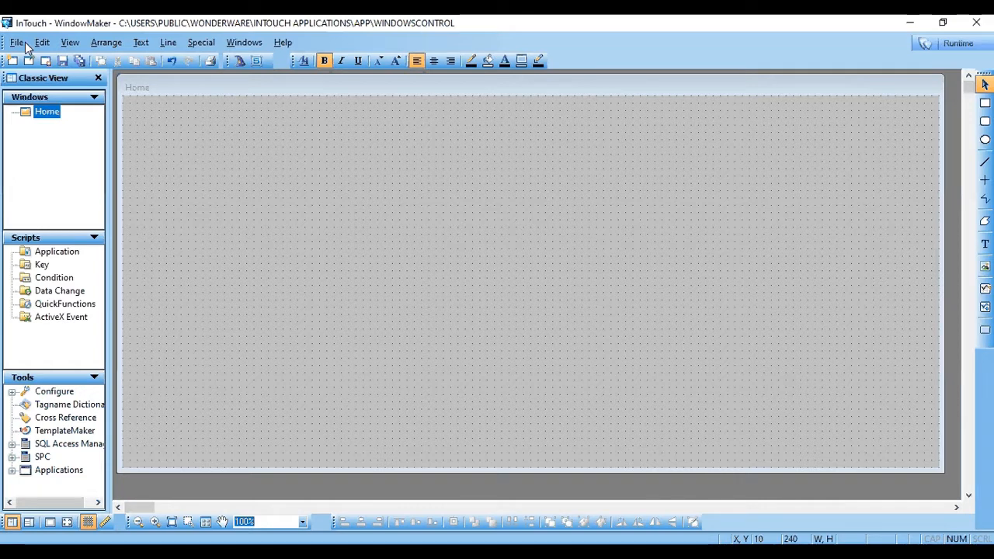
# Create Replace-type windows named Window1 and Window2.
pyautogui.doubleClick(46, 111)
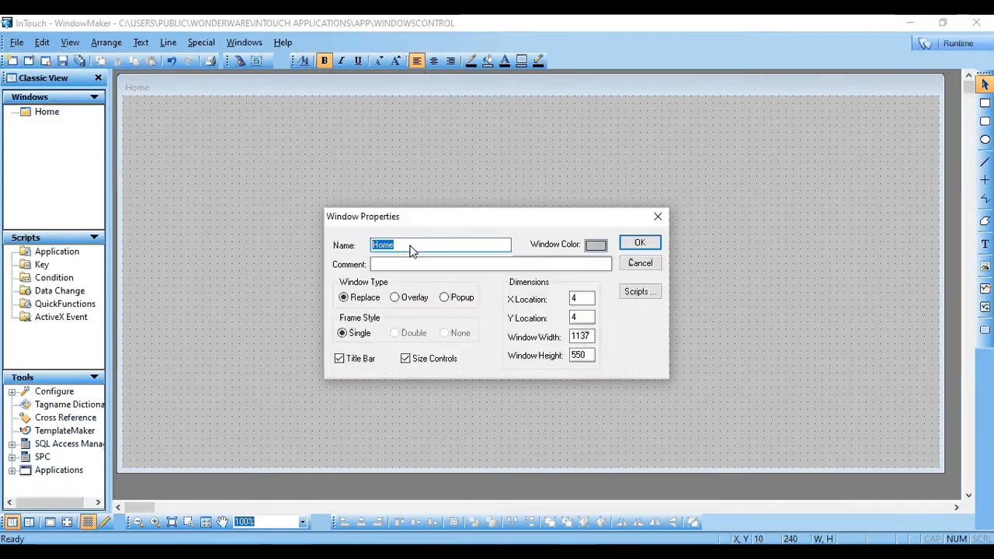
pyautogui.write('Wind')
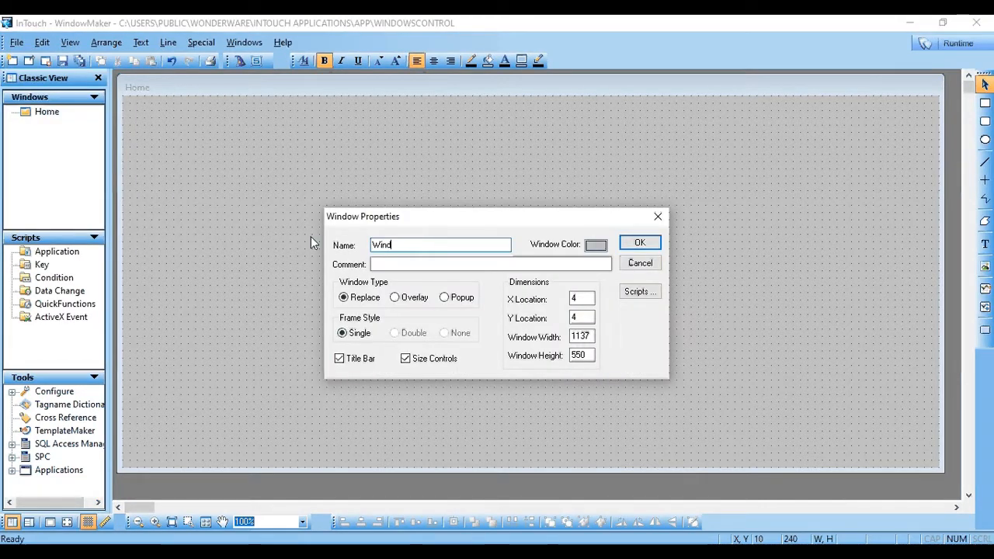
pyautogui.write('ow1')
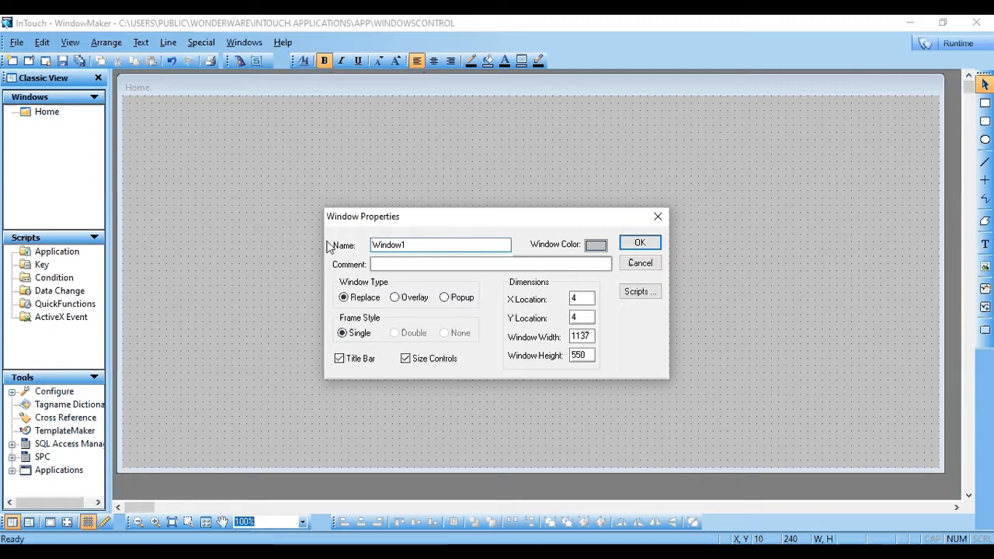
pyautogui.moveTo(611, 254)
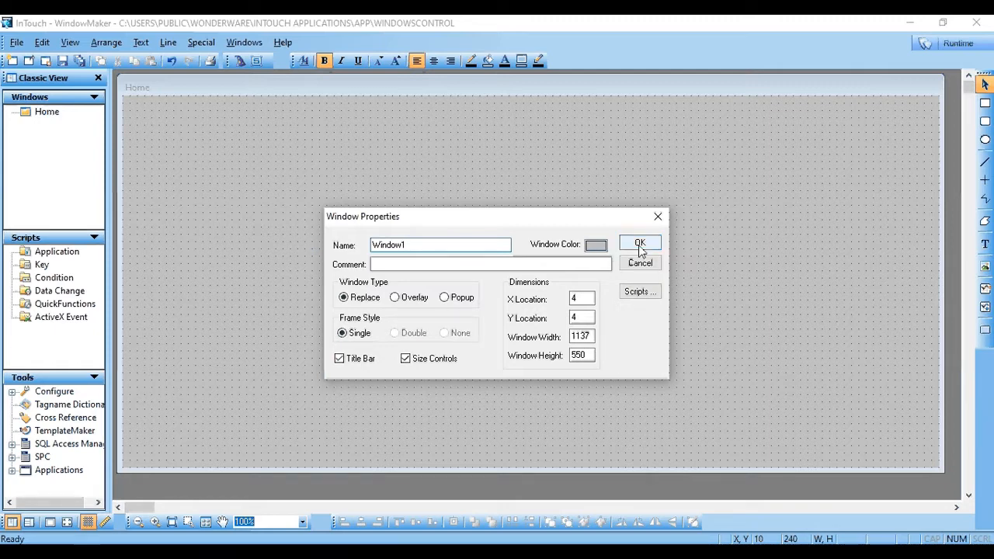
pyautogui.click(640, 244)
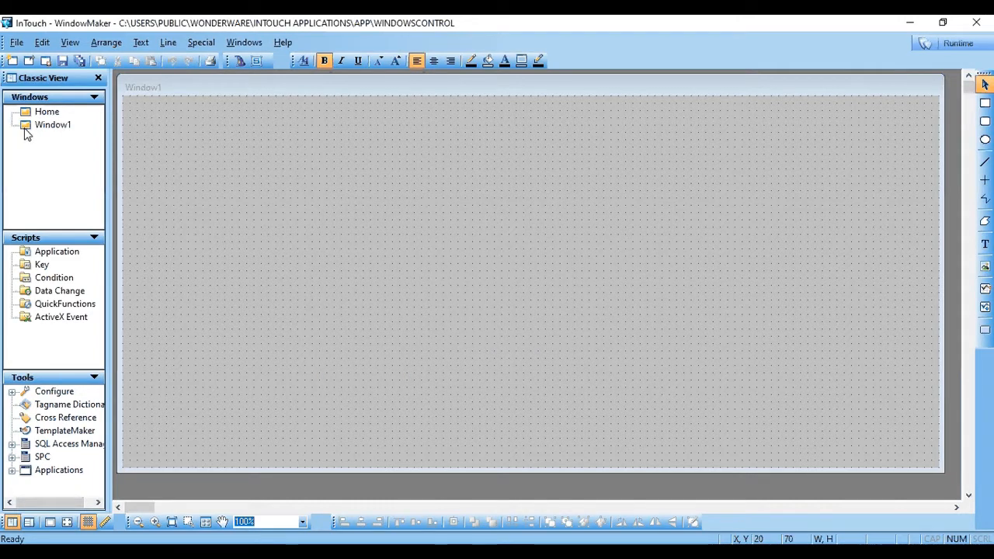
pyautogui.click(15, 42)
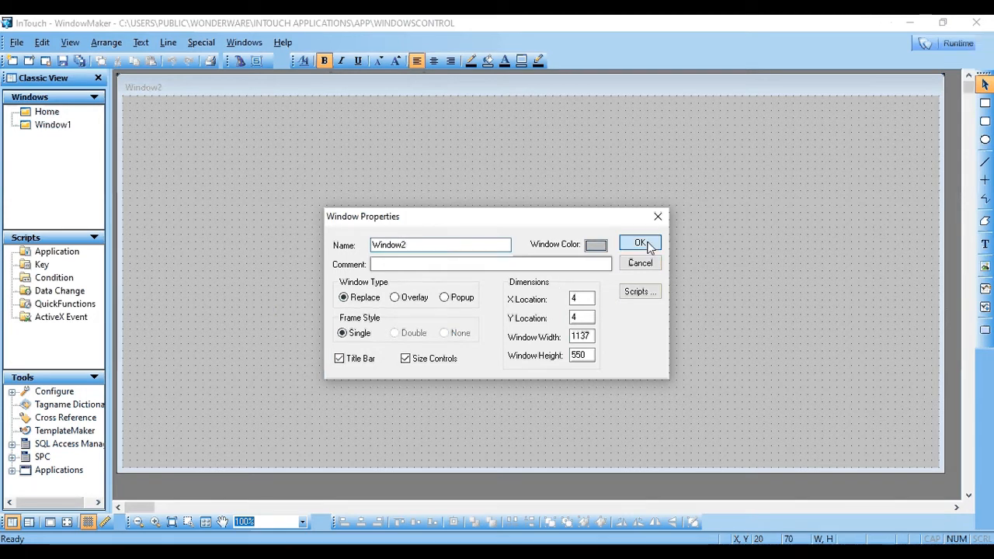
pyautogui.click(639, 242)
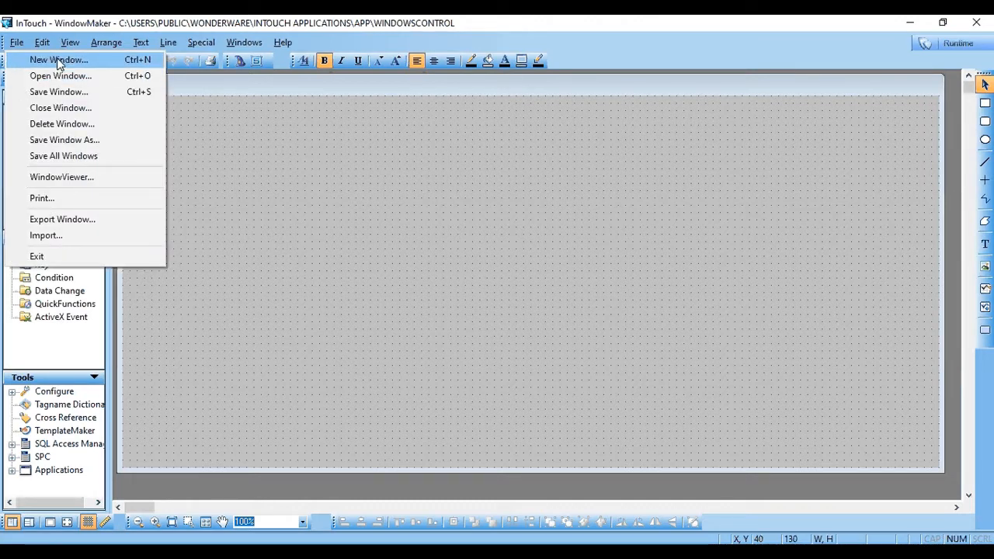
# Create an Overlay-type window named Window3.
pyautogui.click(57, 60)
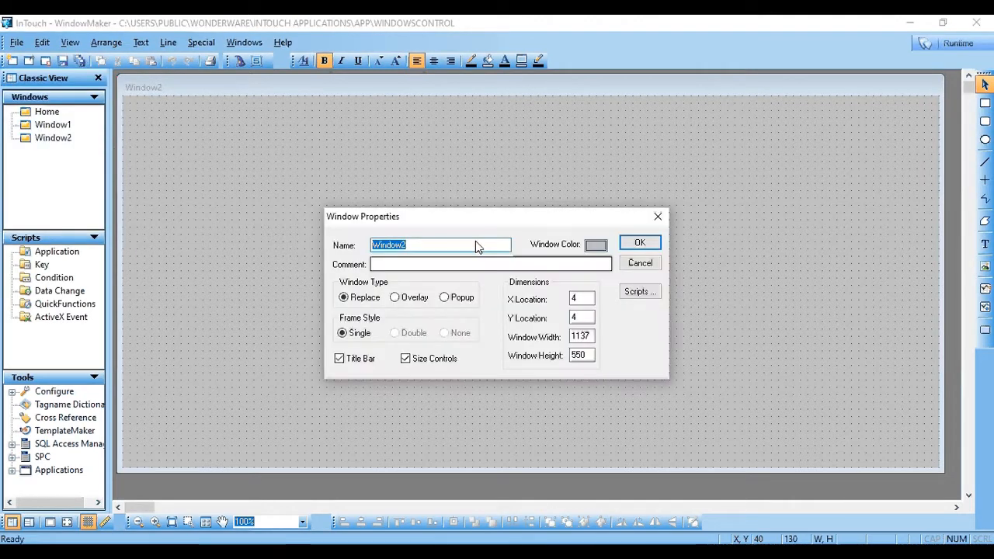
pyautogui.write('Window')
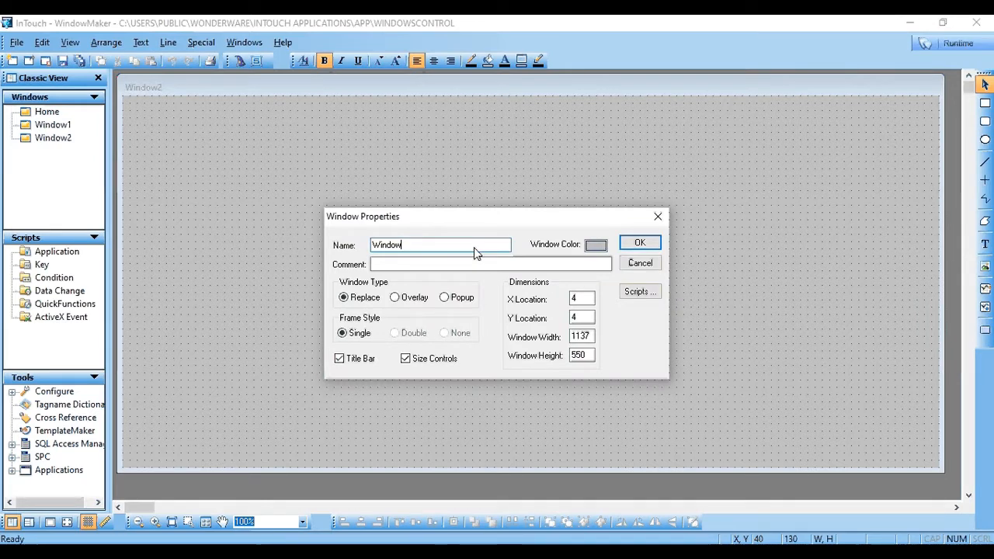
pyautogui.write('3')
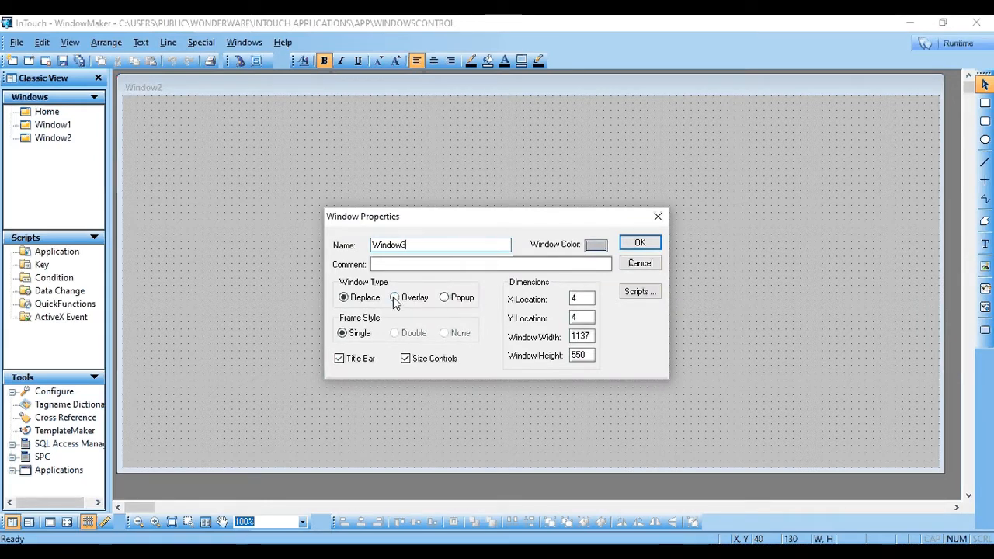
pyautogui.click(394, 297)
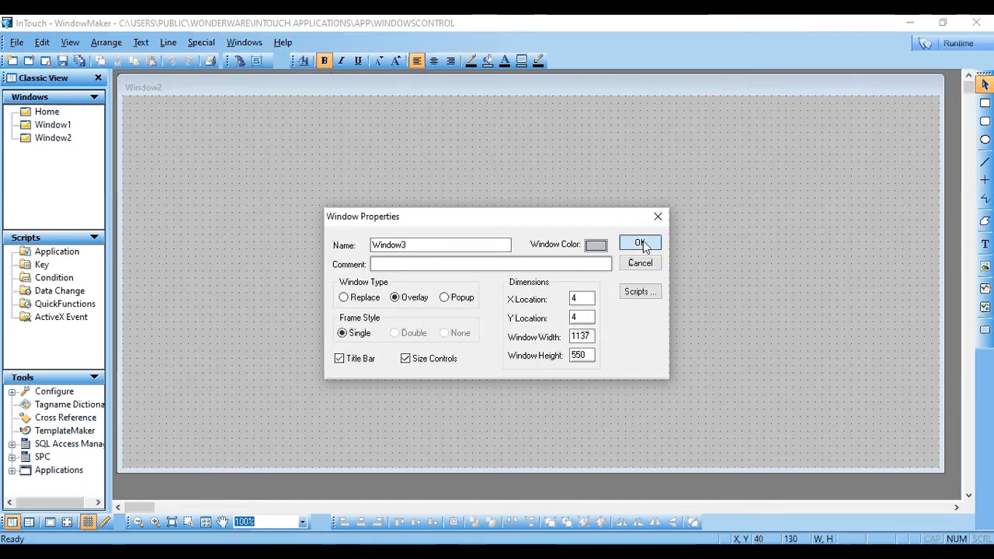
pyautogui.click(640, 243)
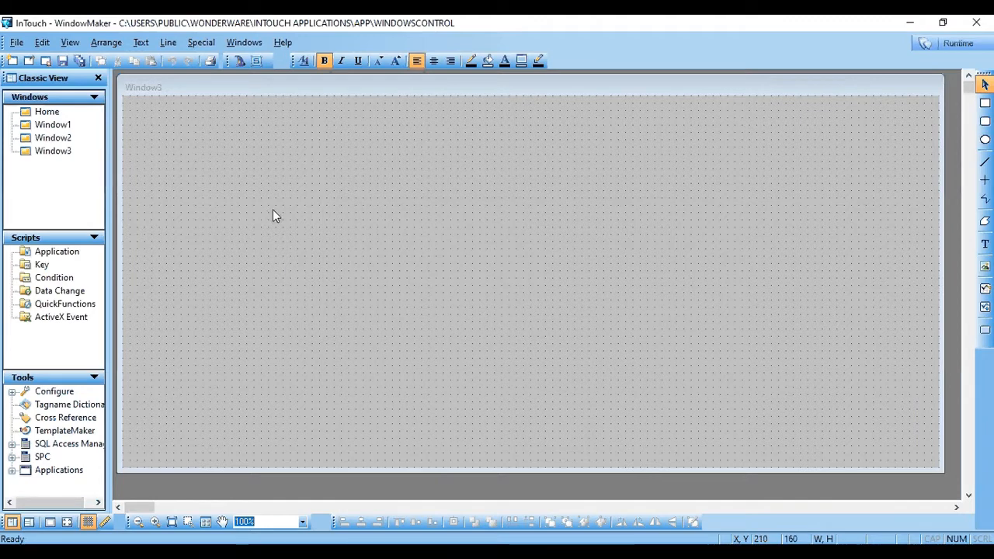
# Draw ComboBox1, a Drop Down List combo box, near the top-left of Home.
pyautogui.click(47, 111)
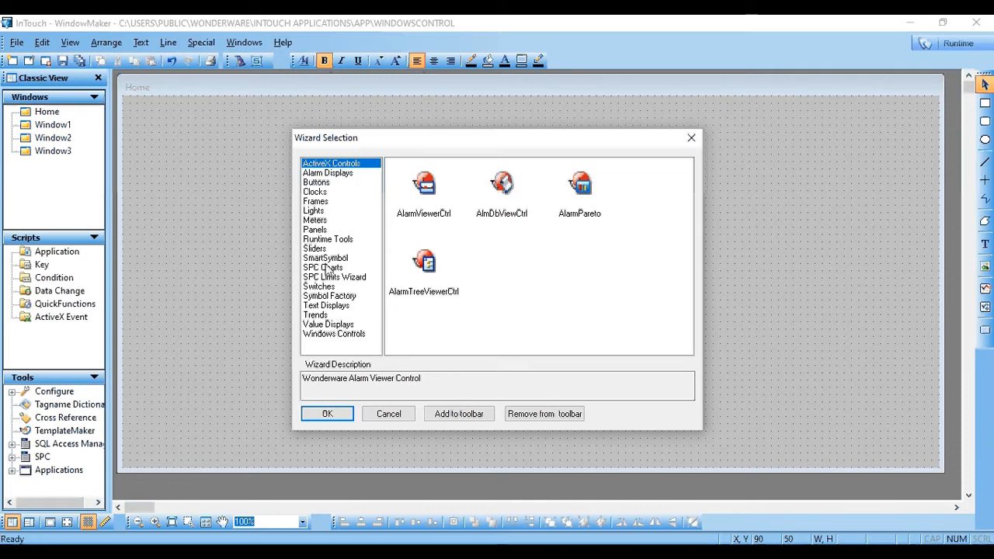
pyautogui.moveTo(319, 291)
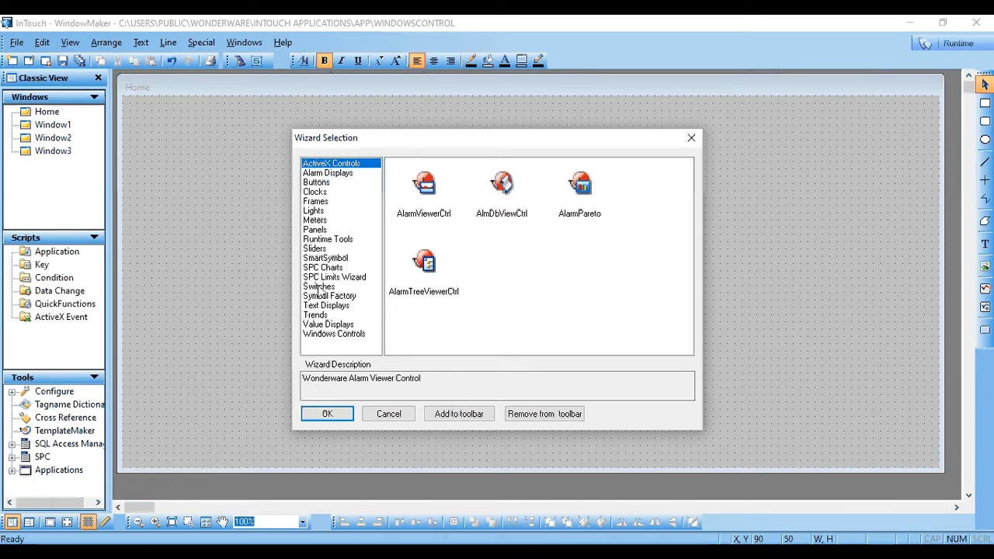
pyautogui.click(334, 334)
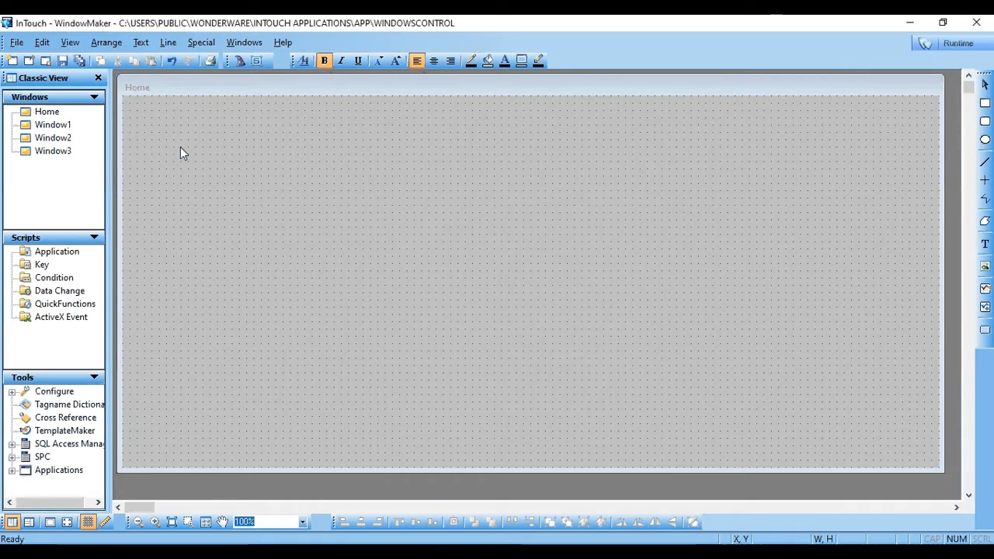
pyautogui.moveTo(179, 148); pyautogui.dragTo(268, 206)
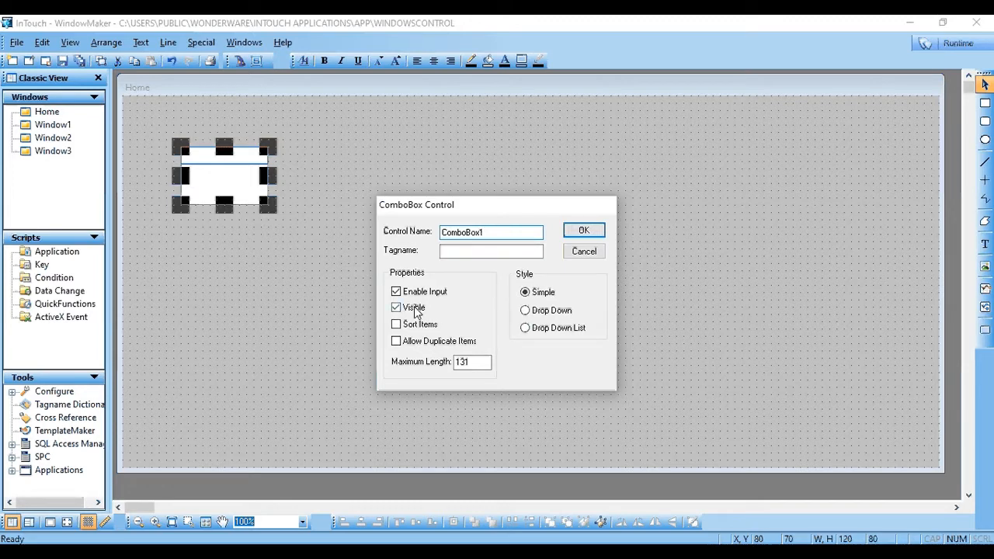
pyautogui.click(525, 327)
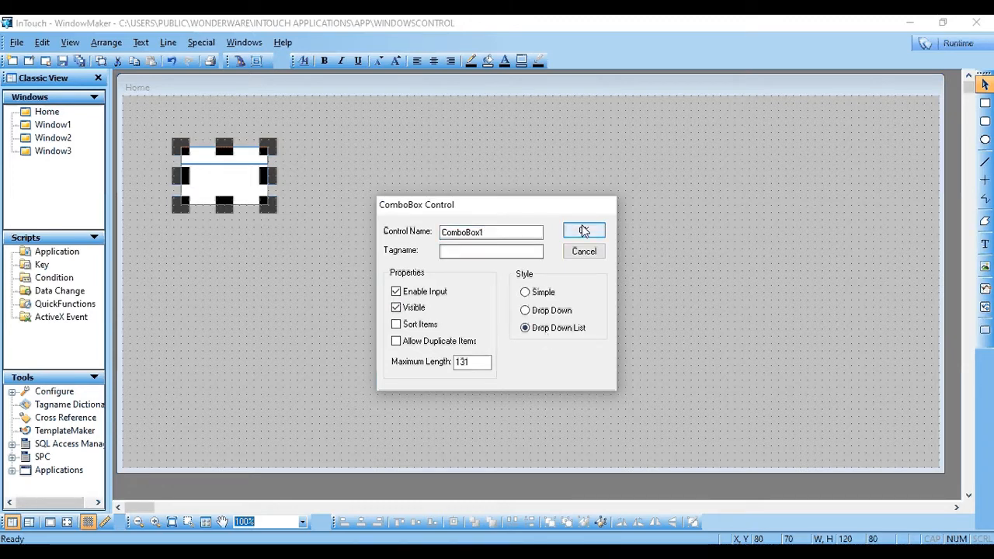
pyautogui.click(583, 231)
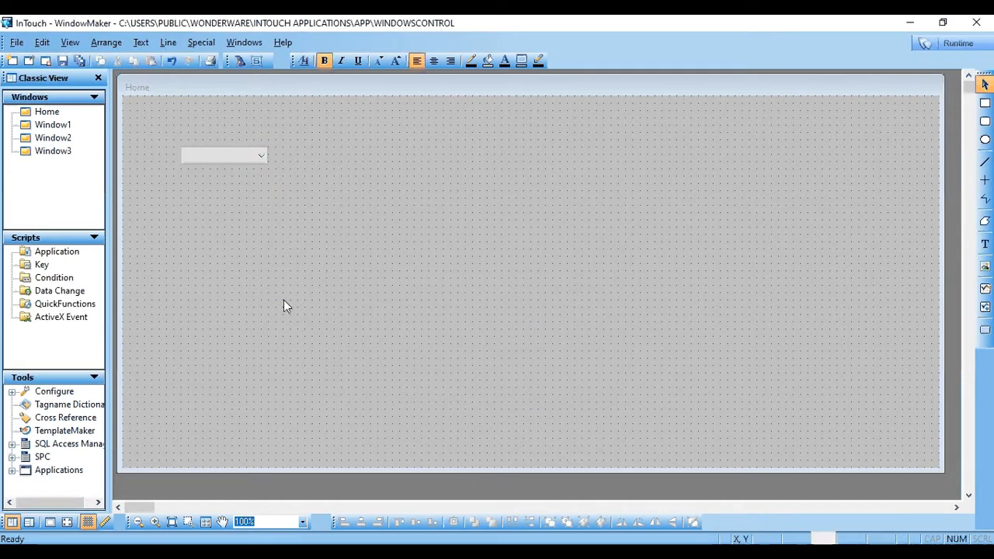
pyautogui.moveTo(283, 249)
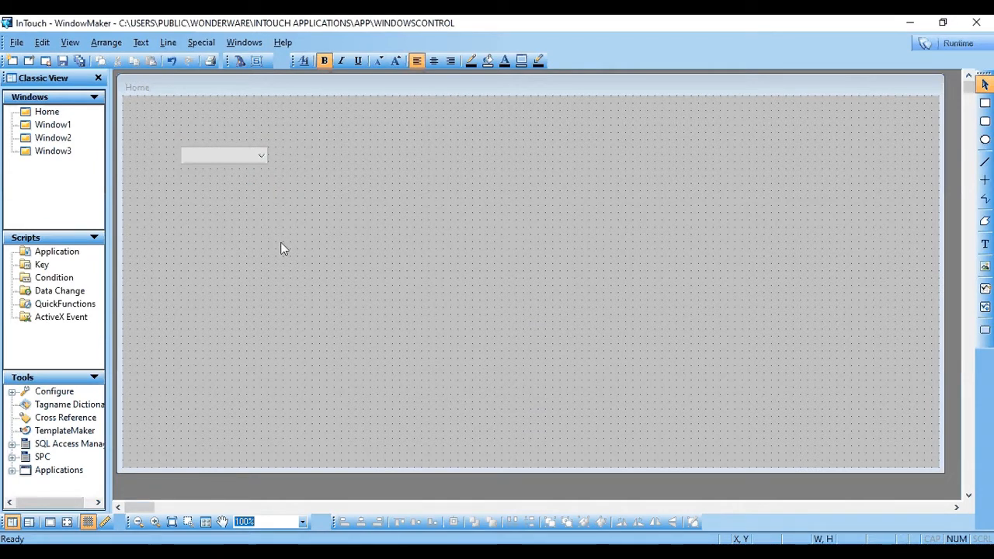
pyautogui.moveTo(309, 248)
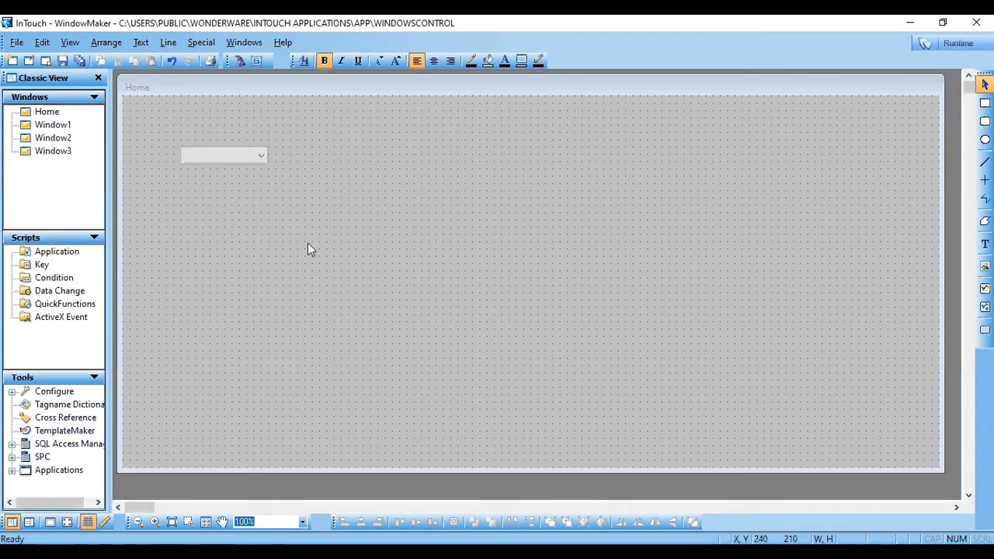
# Add a Home On Show script with wcInsertItem lines adding Window1–Window3 to ComboBox1.
pyautogui.rightClick(311, 249)
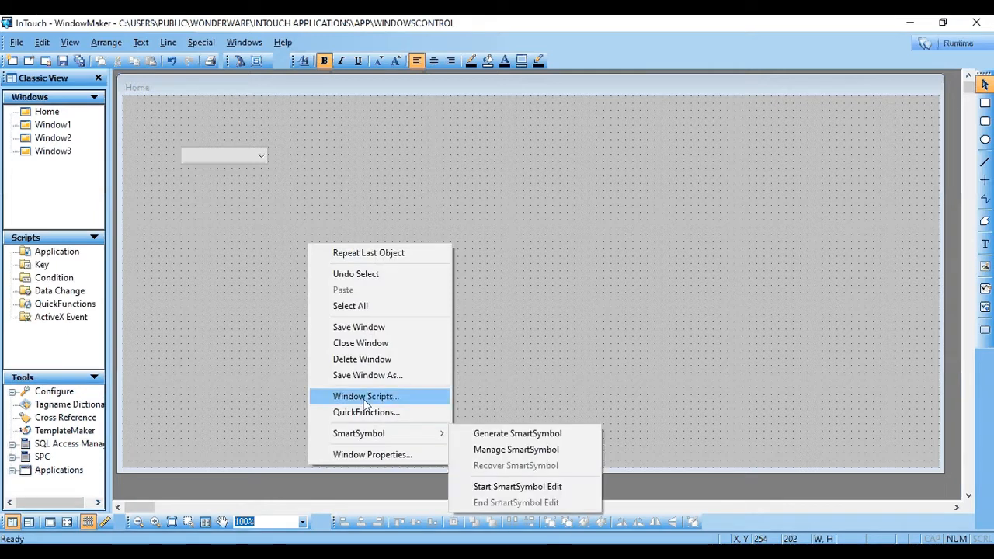
pyautogui.click(365, 396)
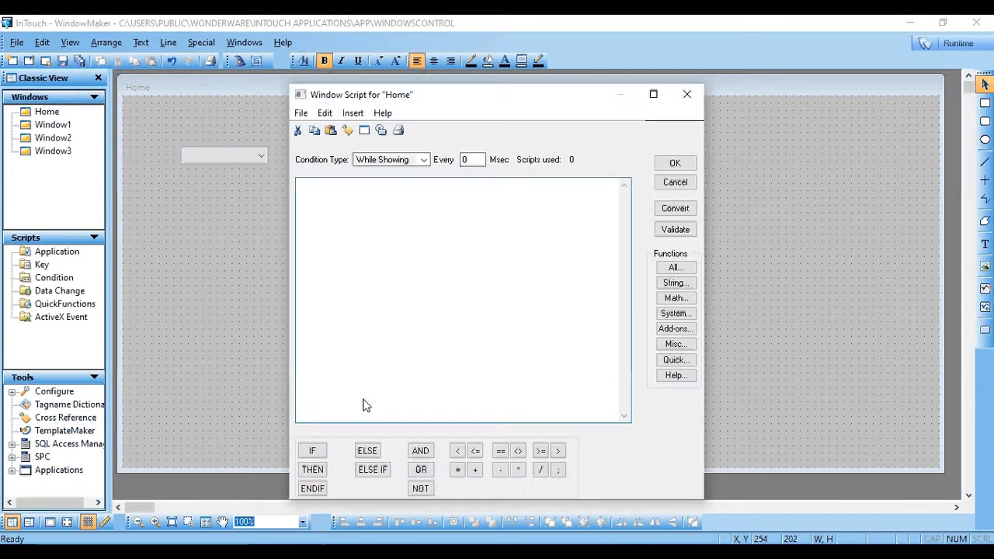
pyautogui.moveTo(417, 166)
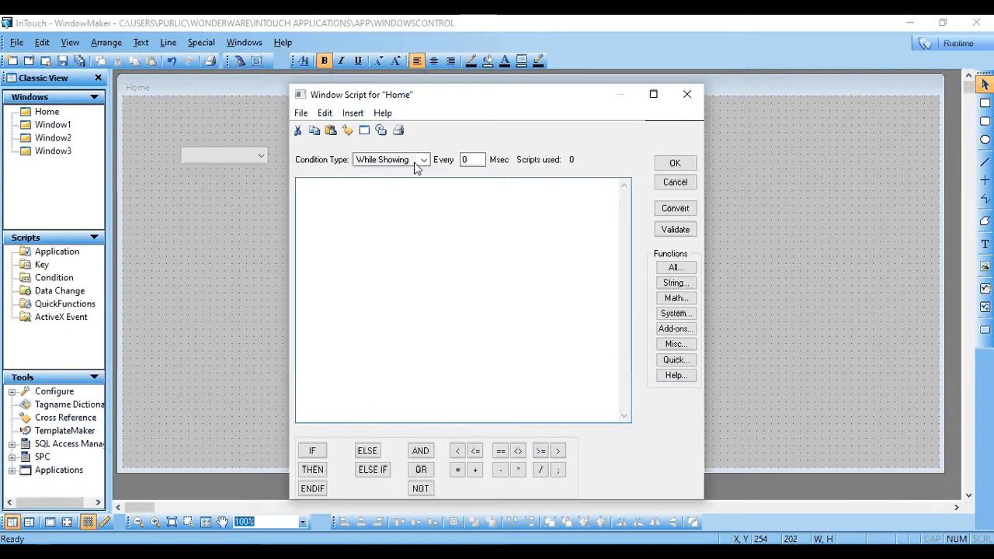
pyautogui.click(384, 159)
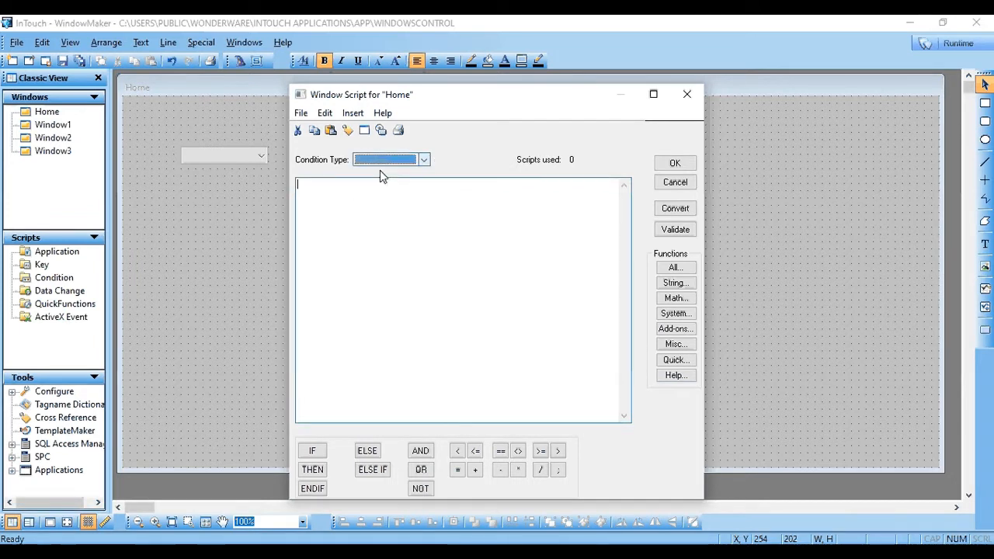
pyautogui.click(423, 159)
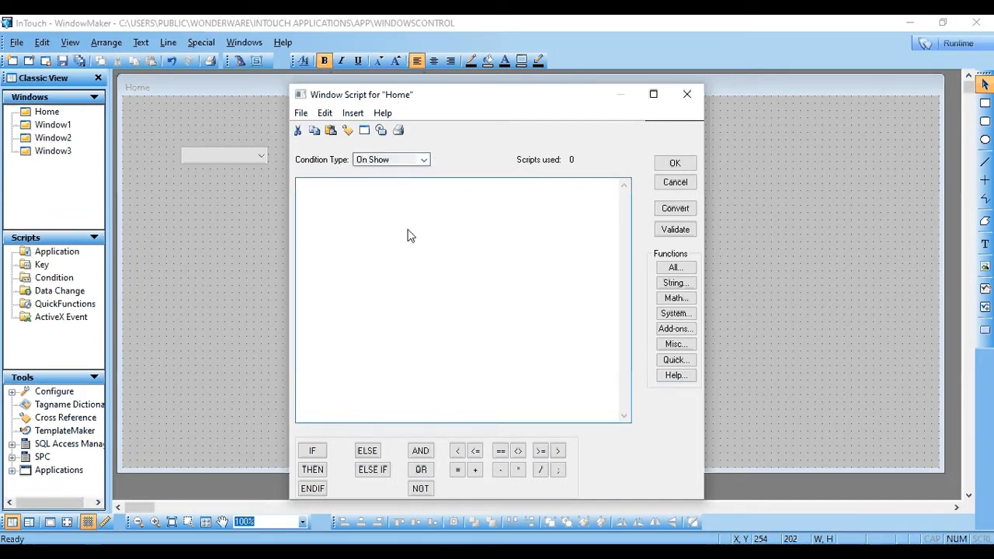
pyautogui.moveTo(220, 165)
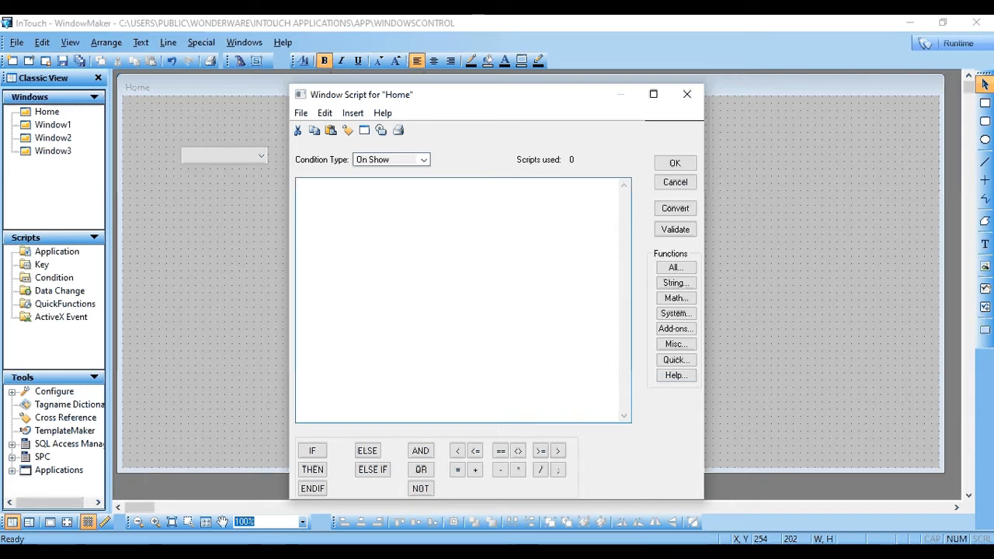
pyautogui.write('wcInsertItem("Combobox1",1,"Window1");')
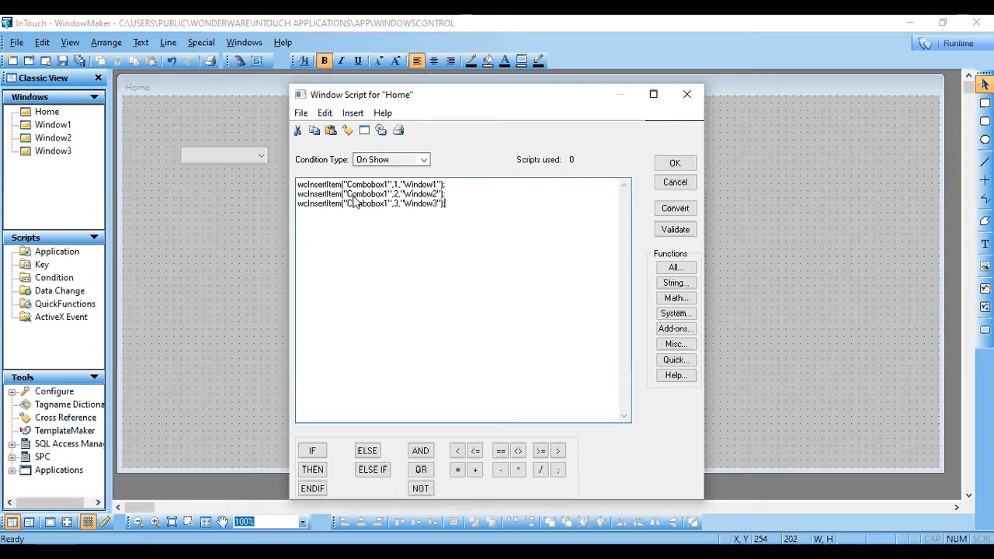
pyautogui.moveTo(229, 172)
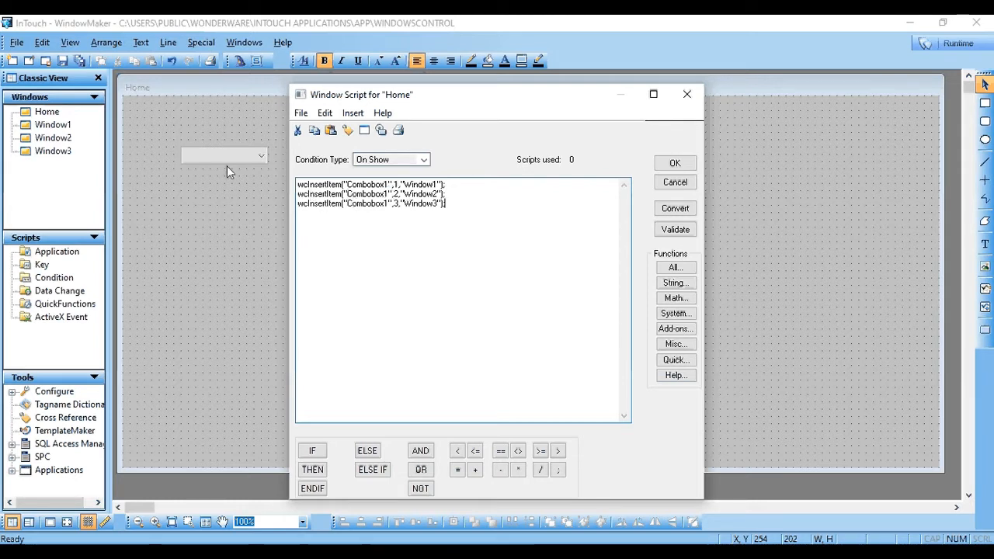
pyautogui.moveTo(315, 229)
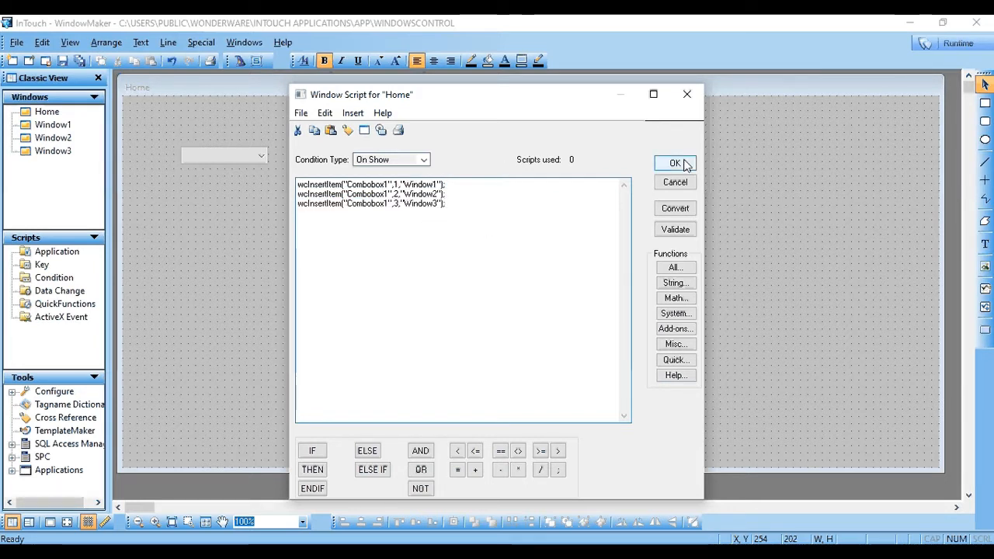
pyautogui.click(675, 163)
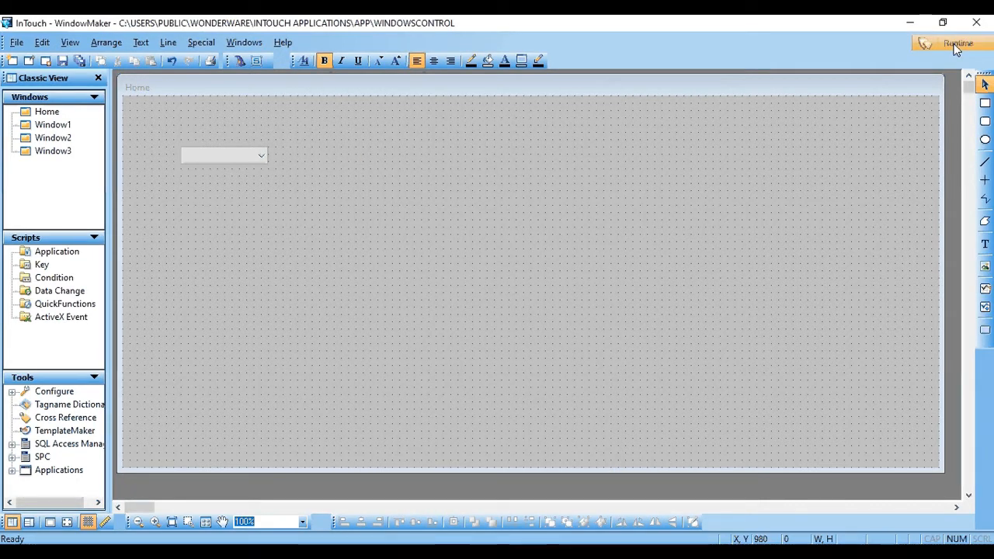
# Toggle Runtime and back to Development, then close Window3 without deleting and close Window2.
pyautogui.click(958, 43)
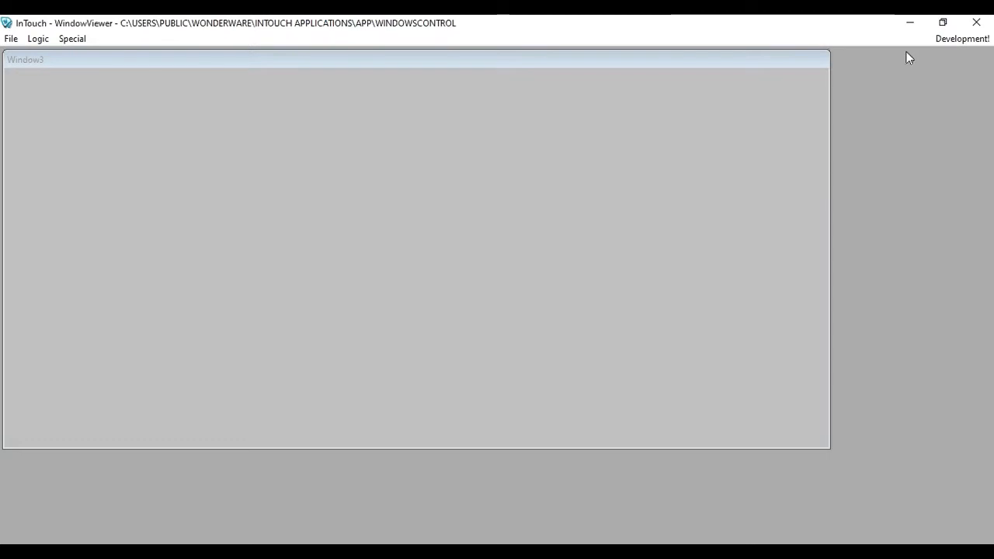
pyautogui.click(961, 38)
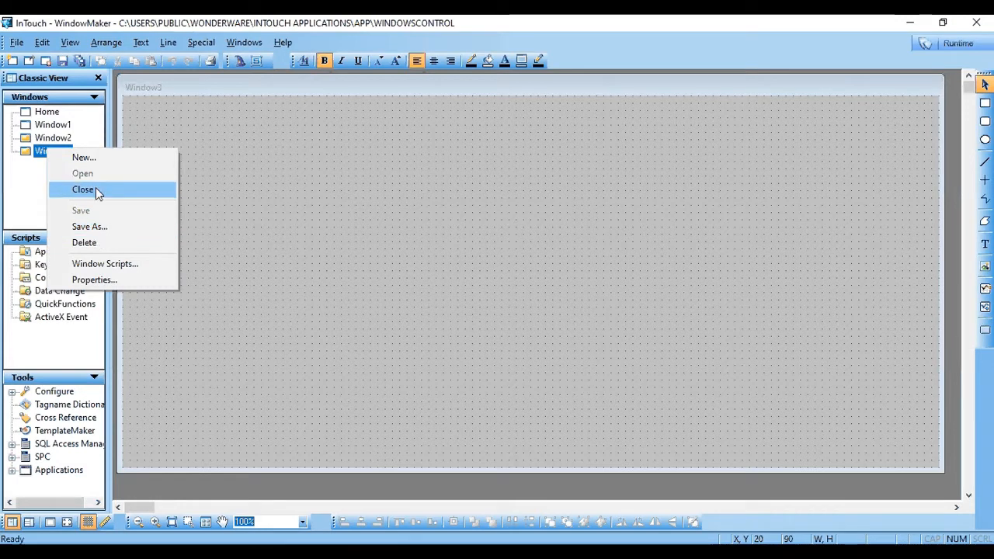
pyautogui.click(84, 242)
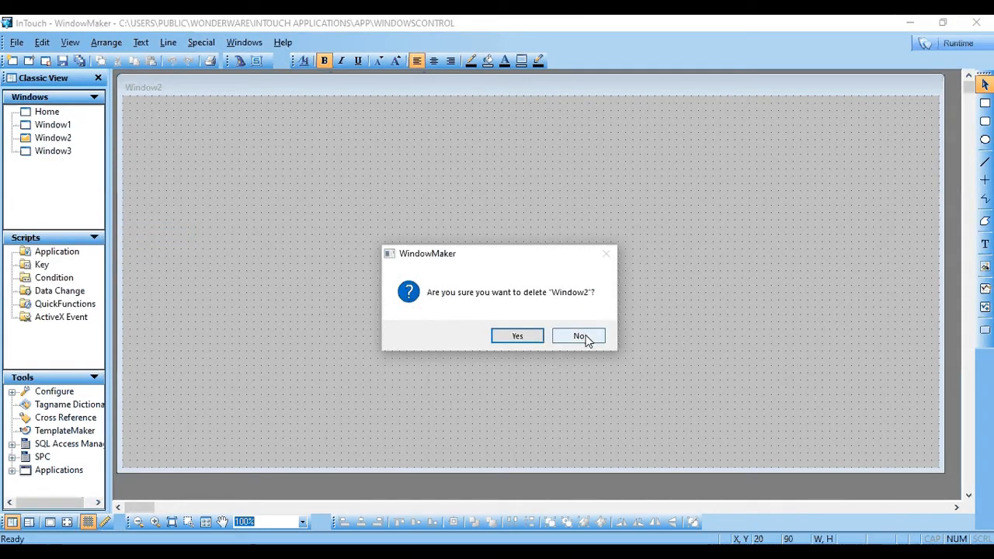
pyautogui.click(579, 335)
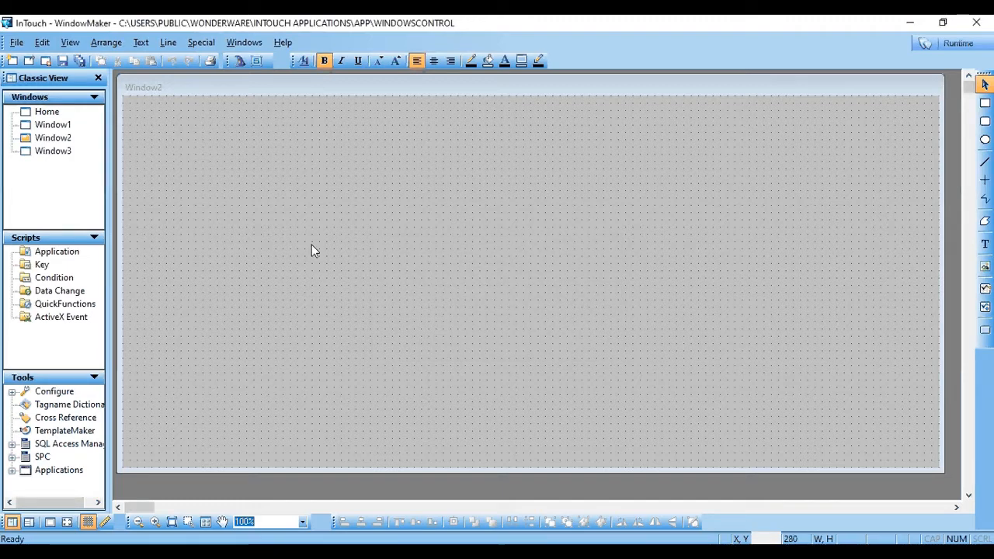
pyautogui.rightClick(53, 138)
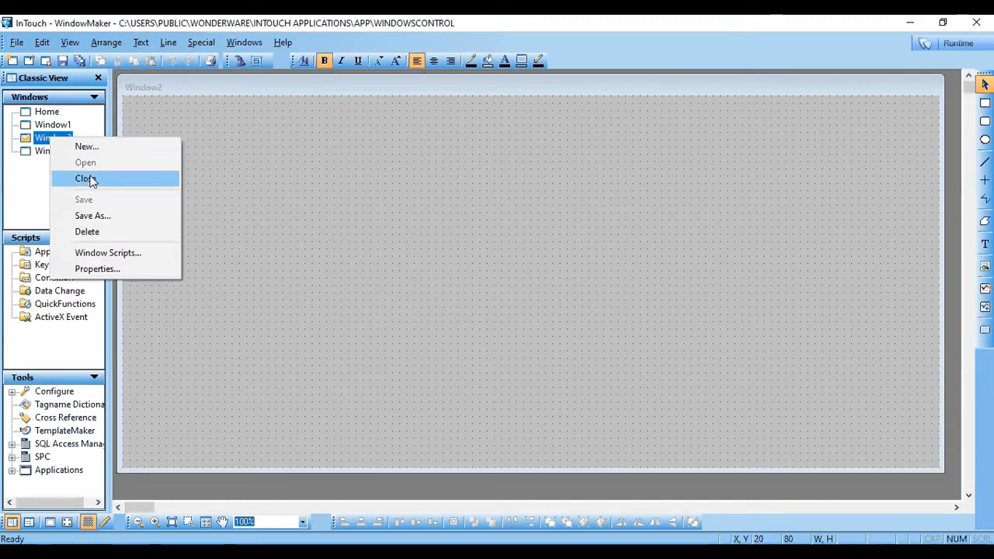
pyautogui.click(83, 179)
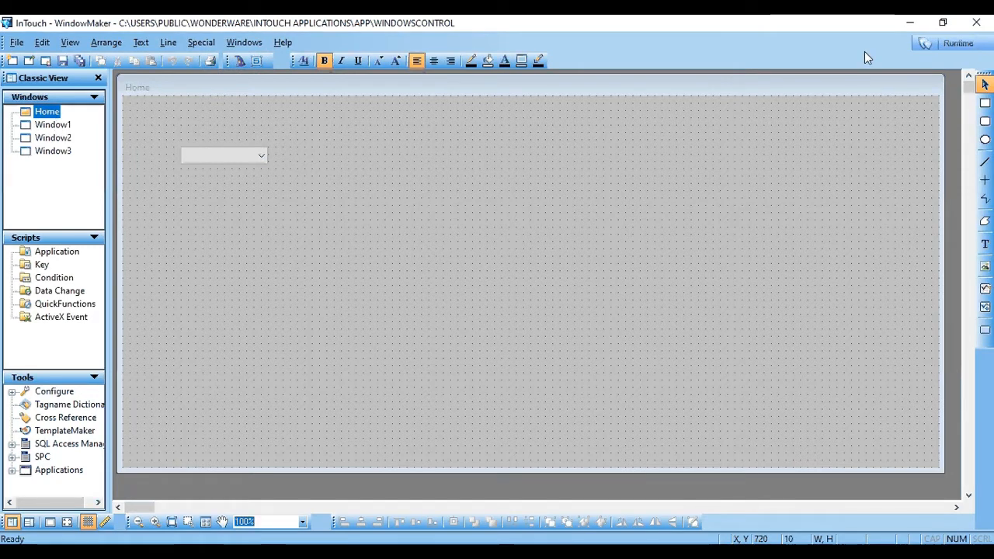
pyautogui.click(958, 43)
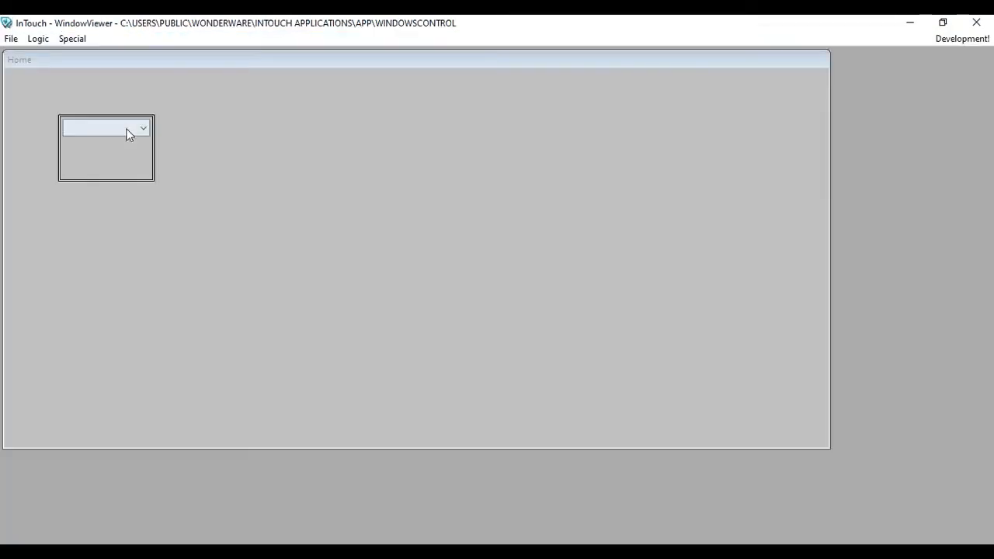
pyautogui.click(143, 127)
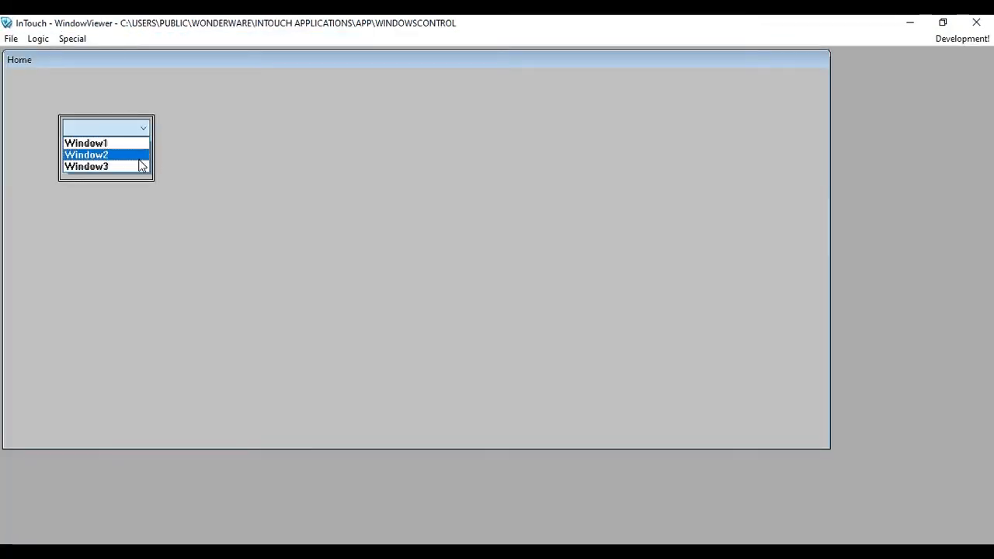
pyautogui.moveTo(116, 167)
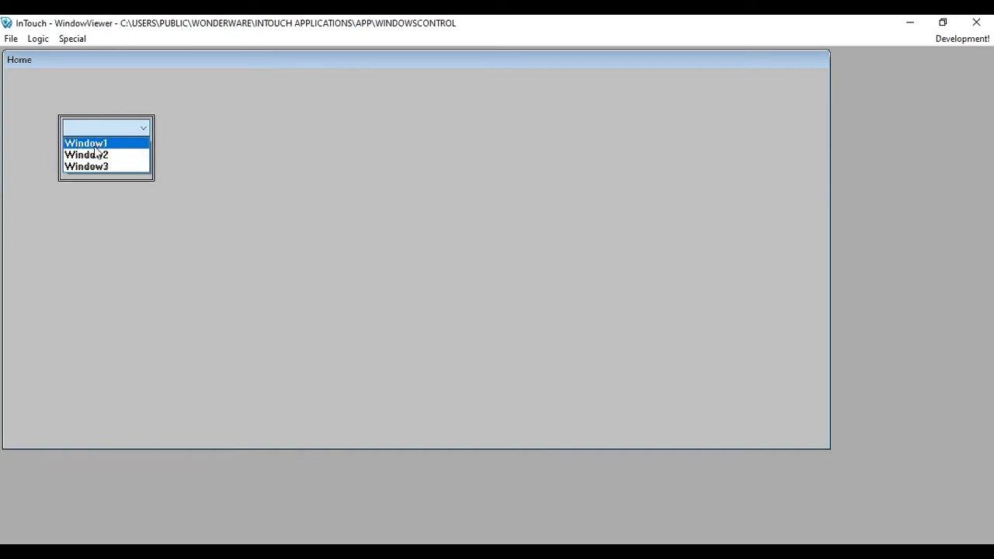
pyautogui.click(86, 154)
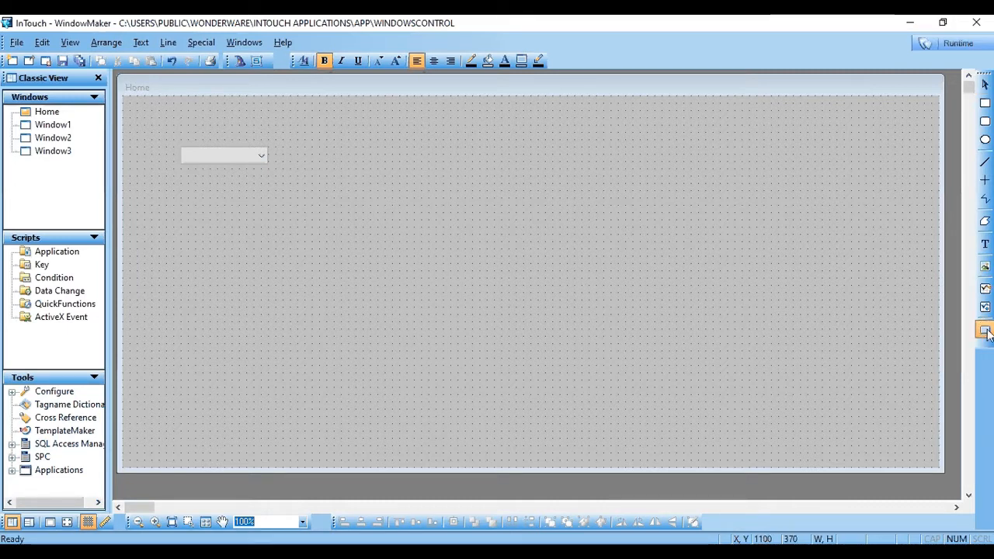
pyautogui.moveTo(291, 151)
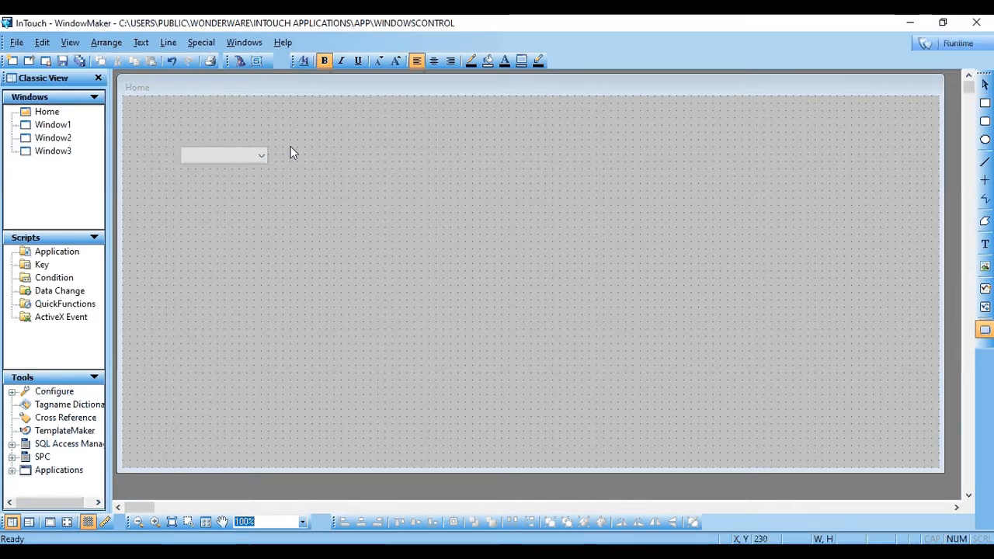
# Draw a button right of the combo box and label it 'Open' via Substitute Strings.
pyautogui.moveTo(289, 147); pyautogui.dragTo(380, 174)
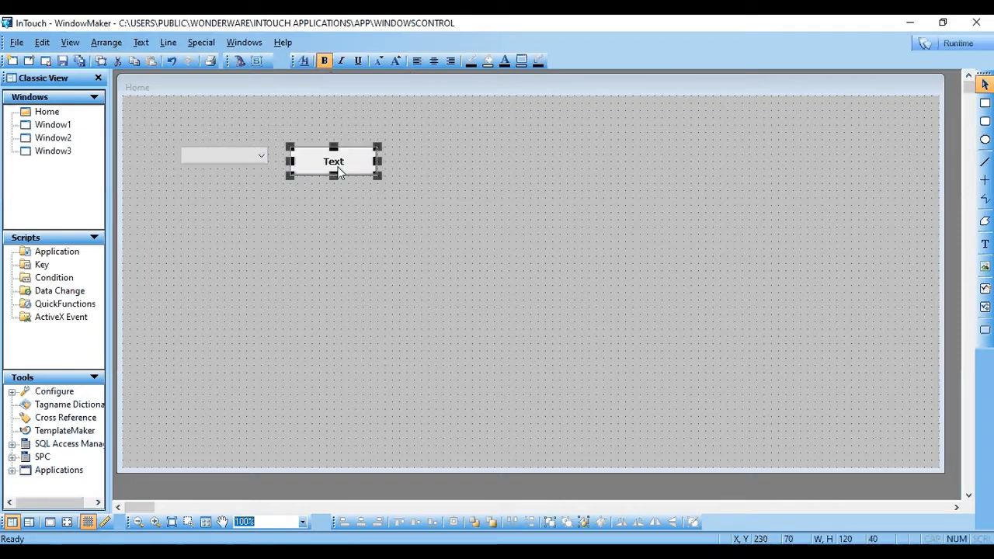
pyautogui.rightClick(333, 160)
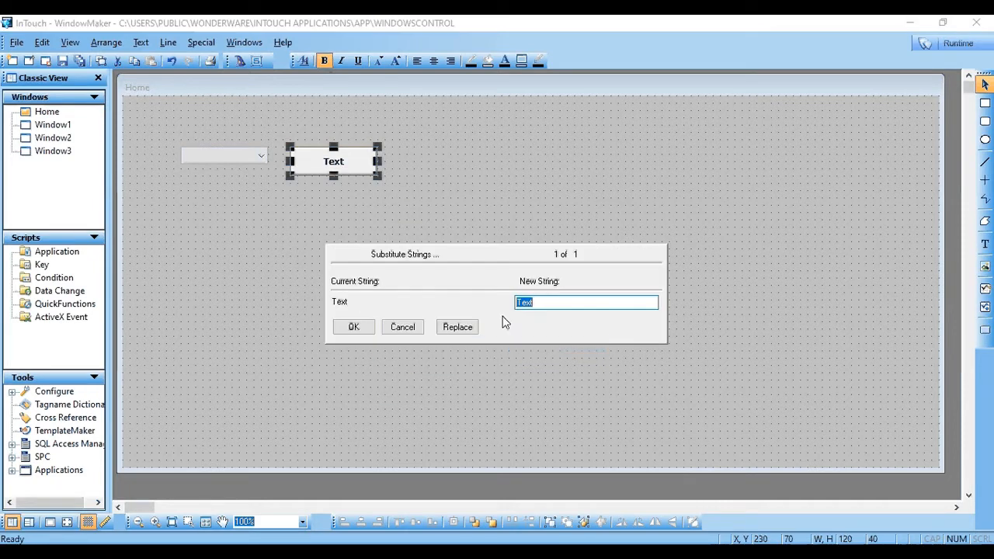
pyautogui.write('Open')
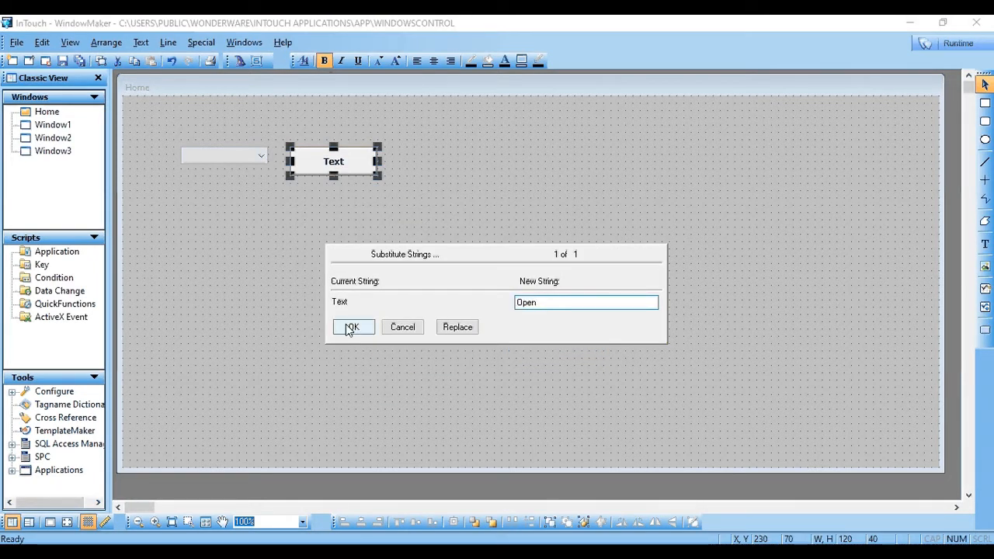
pyautogui.click(352, 326)
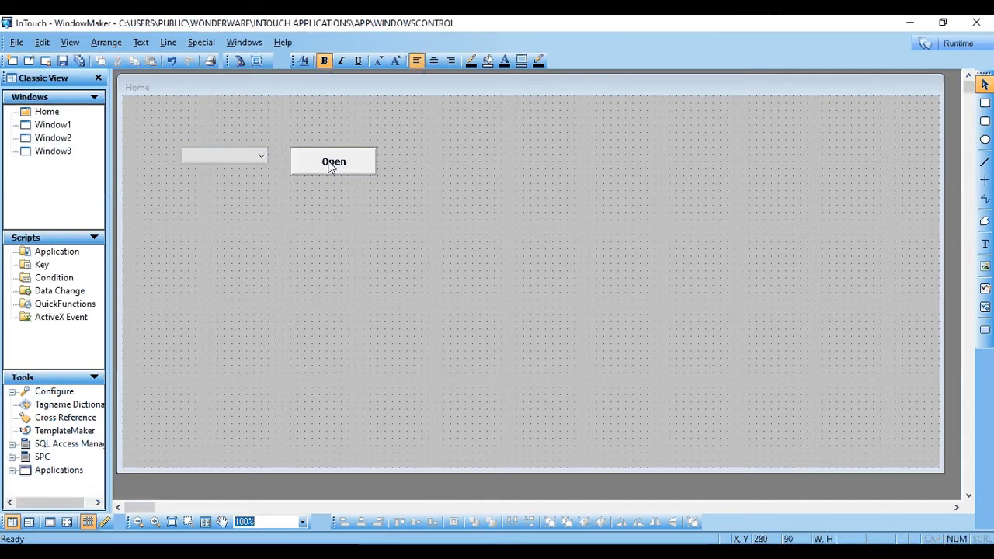
# Enable the Action touch pushbutton link on the Open button and open its script editor.
pyautogui.doubleClick(333, 161)
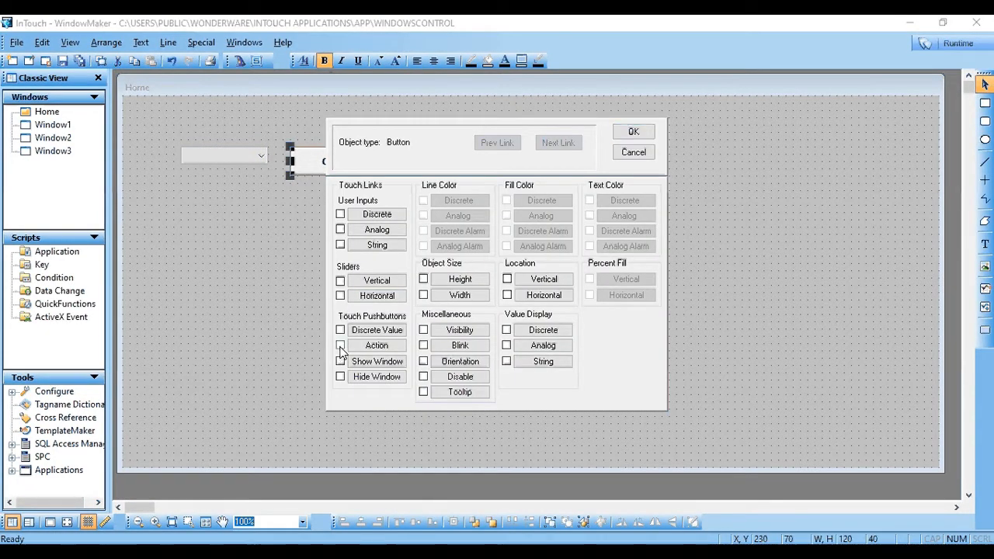
pyautogui.click(340, 345)
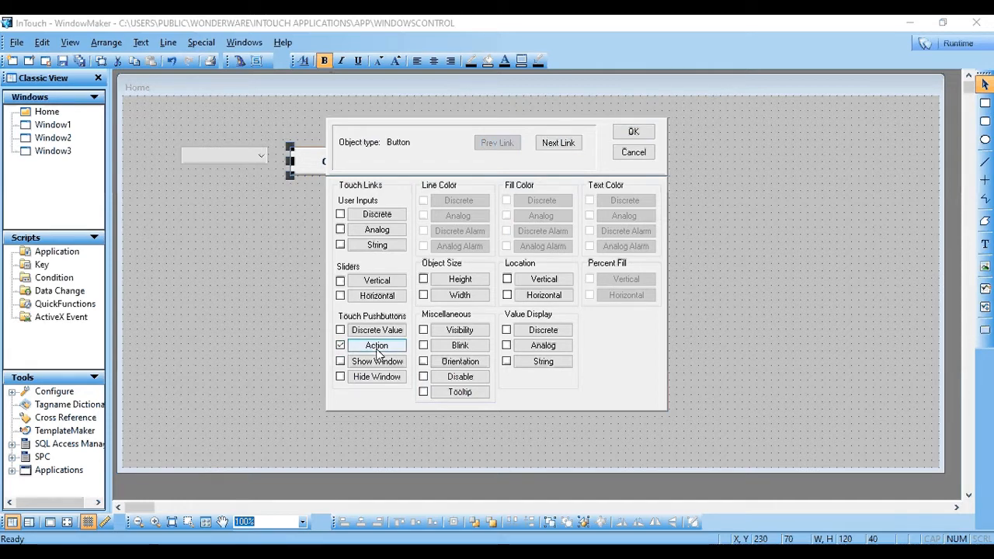
pyautogui.click(376, 345)
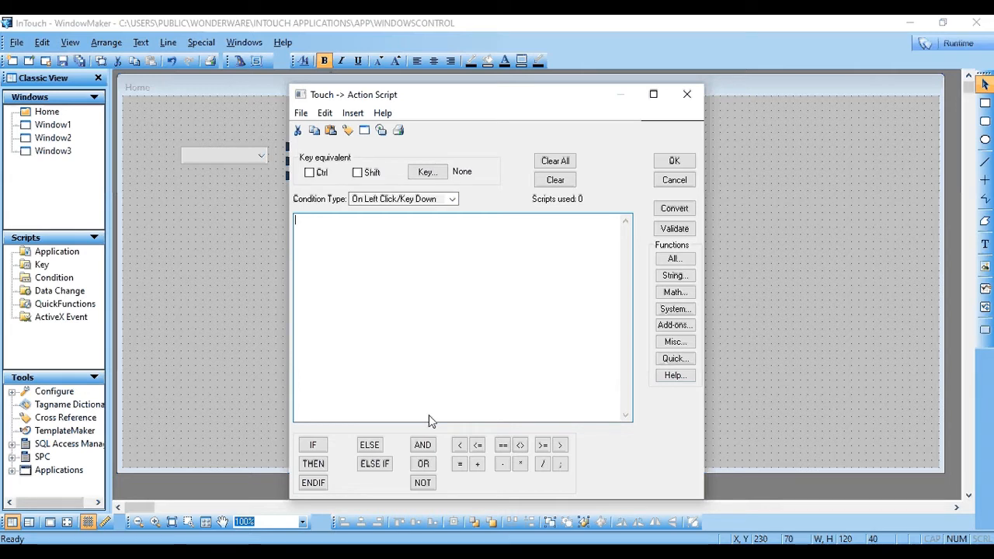
pyautogui.moveTo(448, 240)
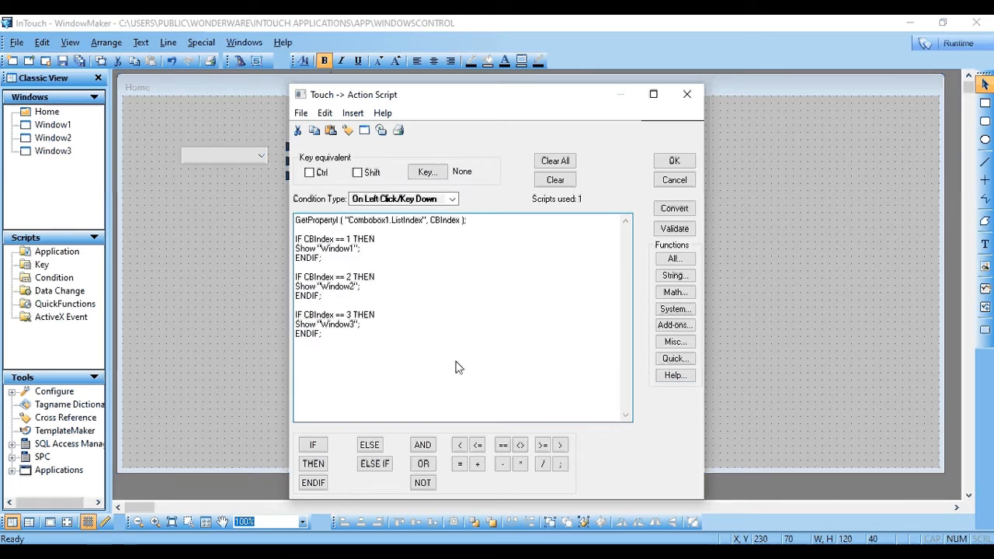
pyautogui.moveTo(450, 309)
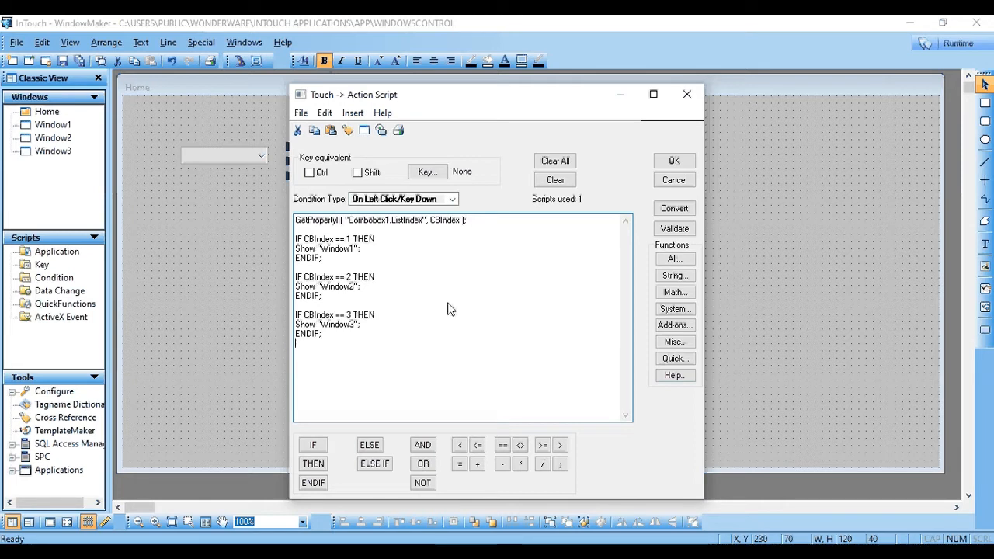
pyautogui.moveTo(352, 256)
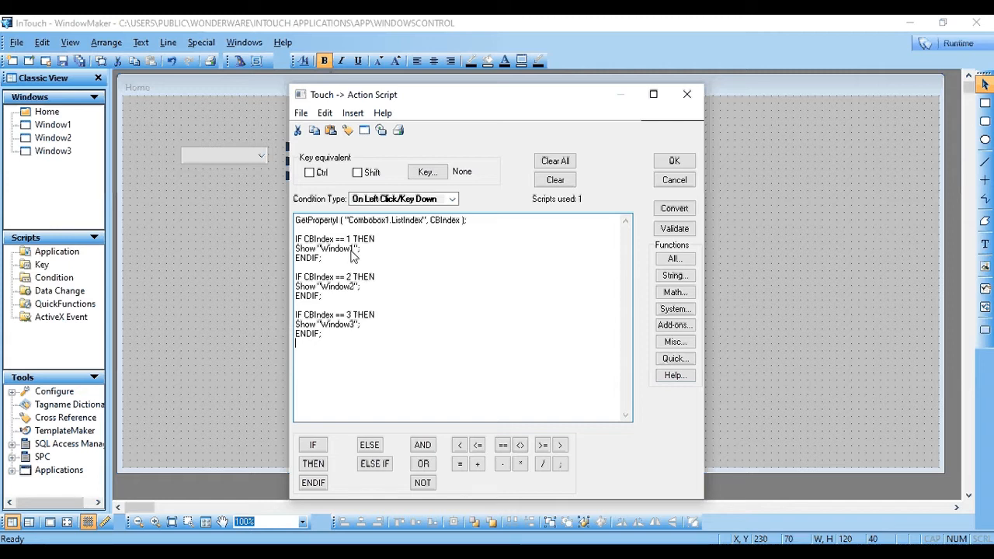
pyautogui.moveTo(344, 228)
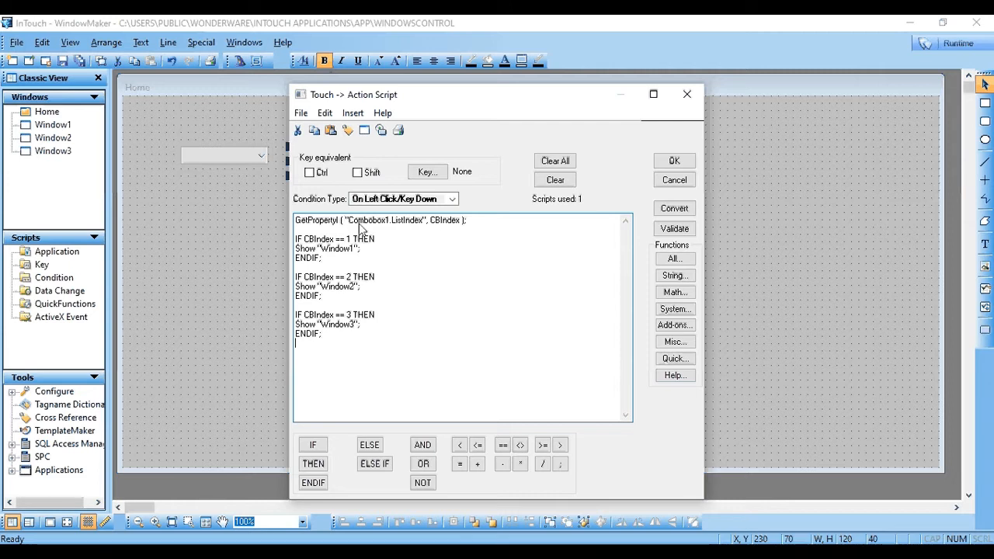
pyautogui.moveTo(220, 223)
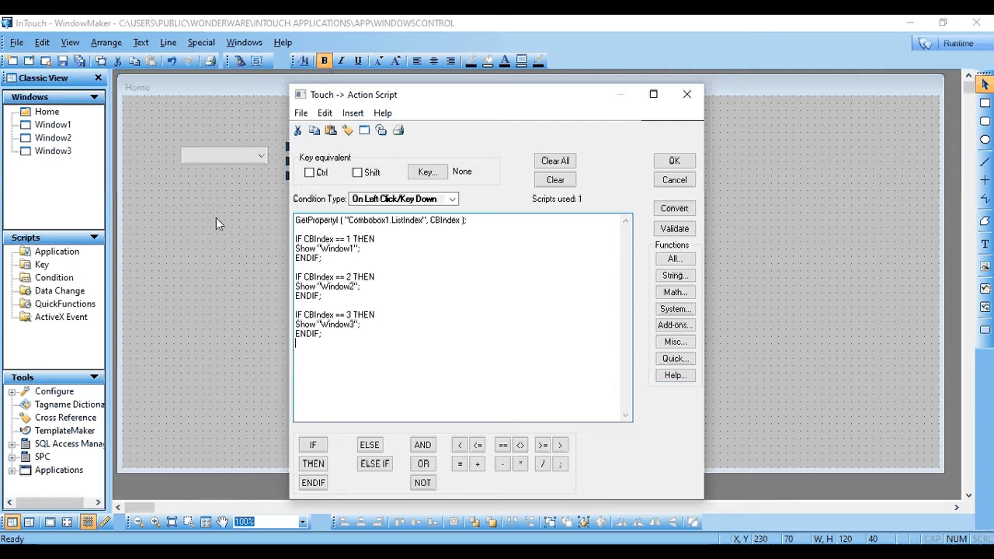
pyautogui.moveTo(399, 233)
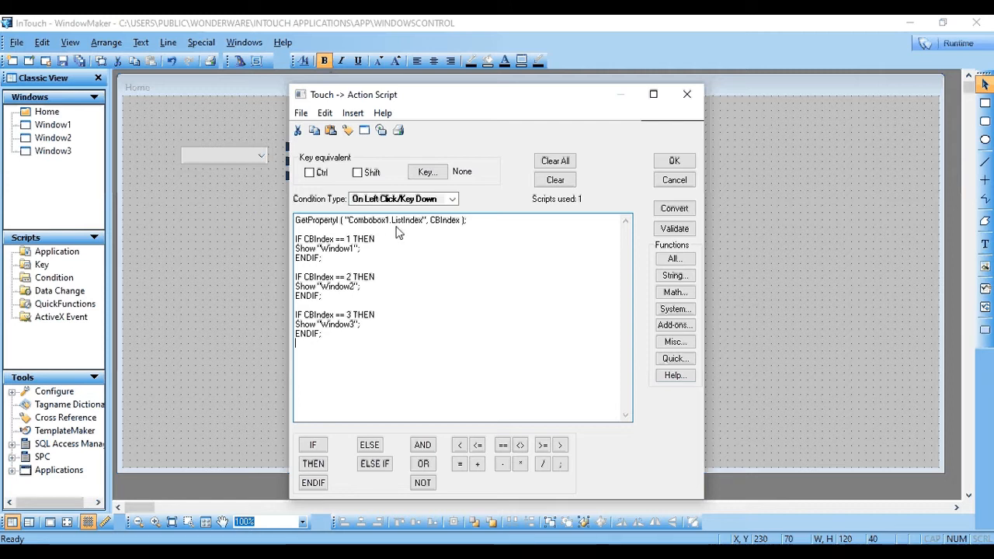
pyautogui.moveTo(366, 233)
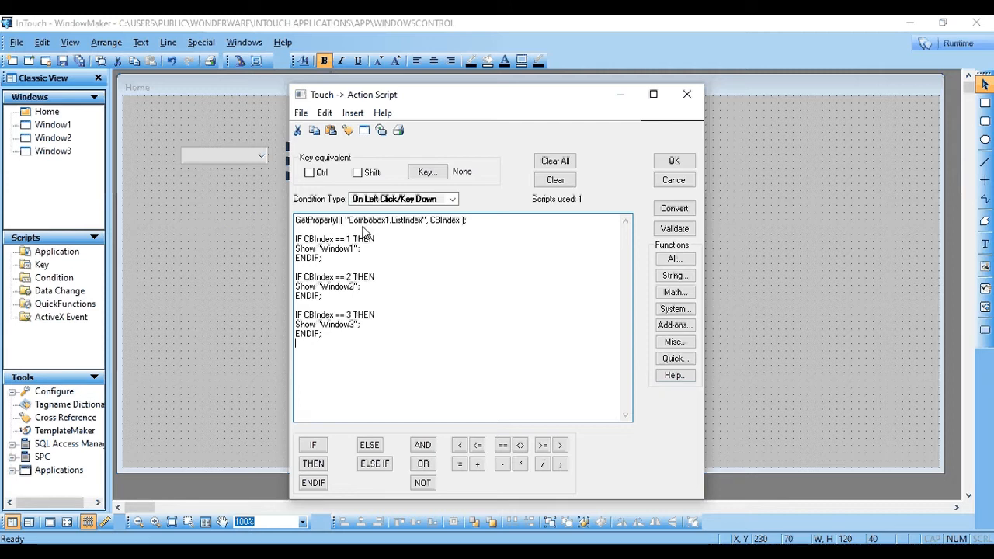
pyautogui.moveTo(250, 169)
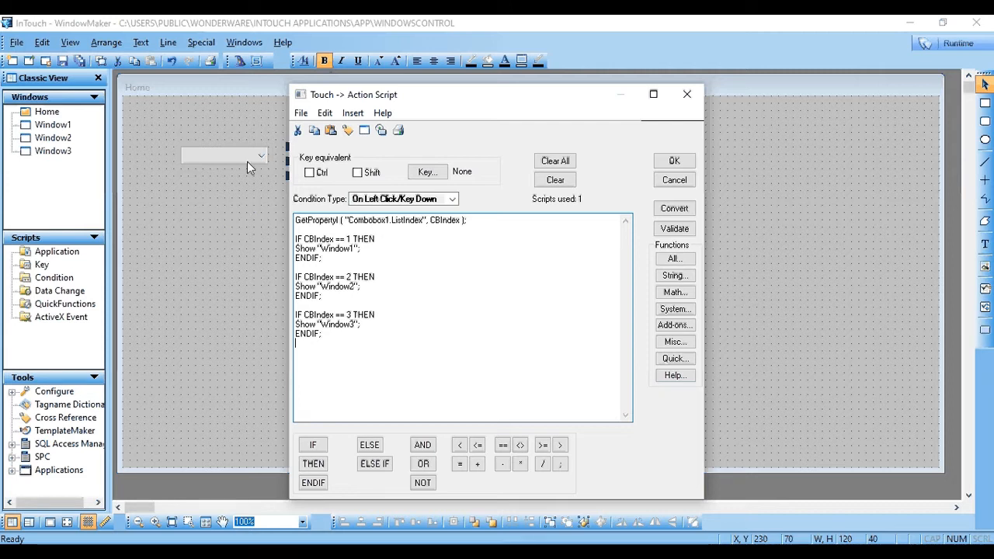
pyautogui.moveTo(228, 210)
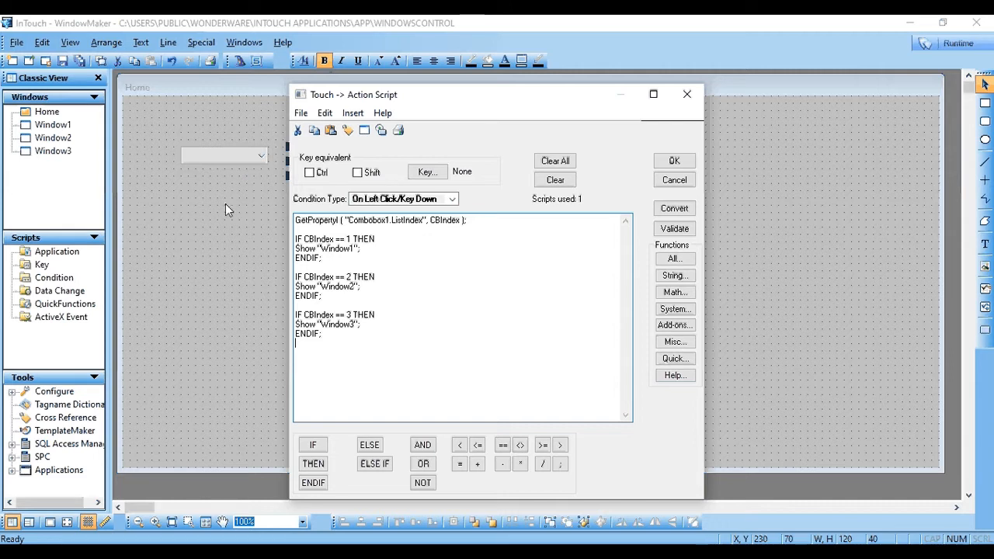
pyautogui.moveTo(402, 263)
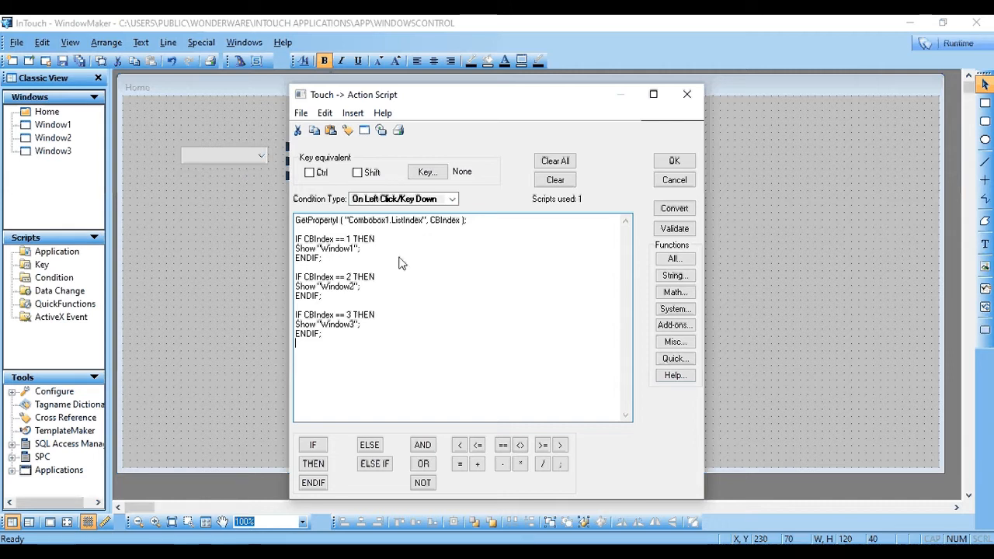
pyautogui.moveTo(464, 228)
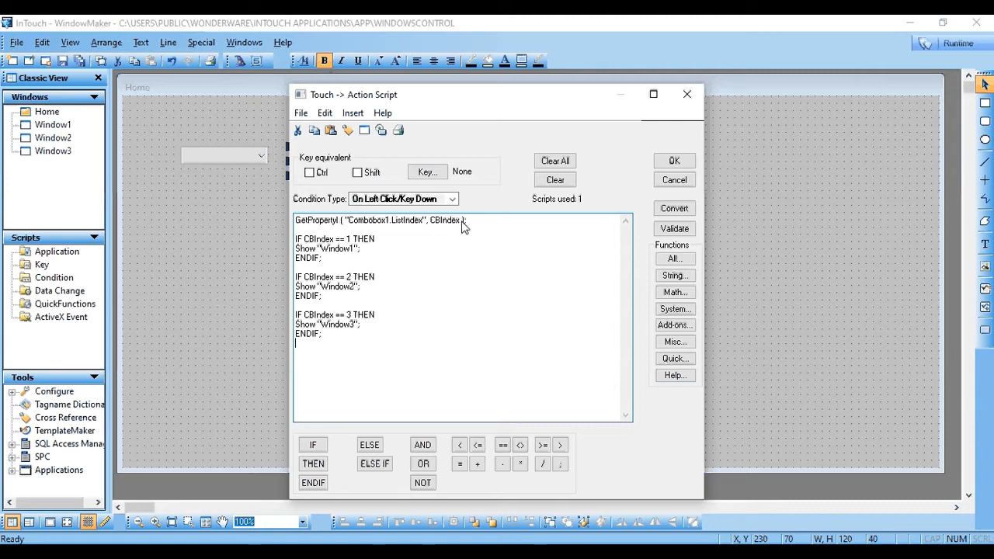
pyautogui.moveTo(434, 225)
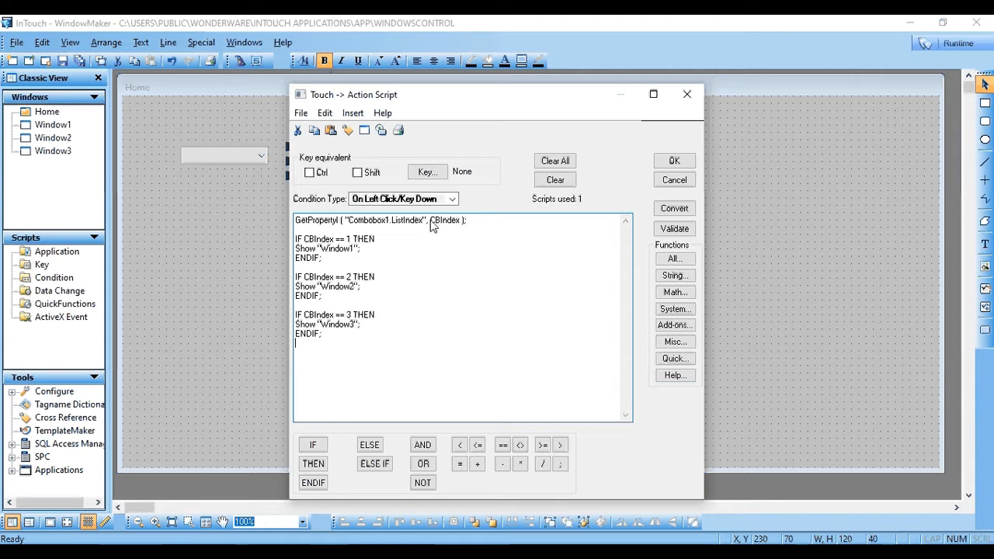
pyautogui.moveTo(464, 228)
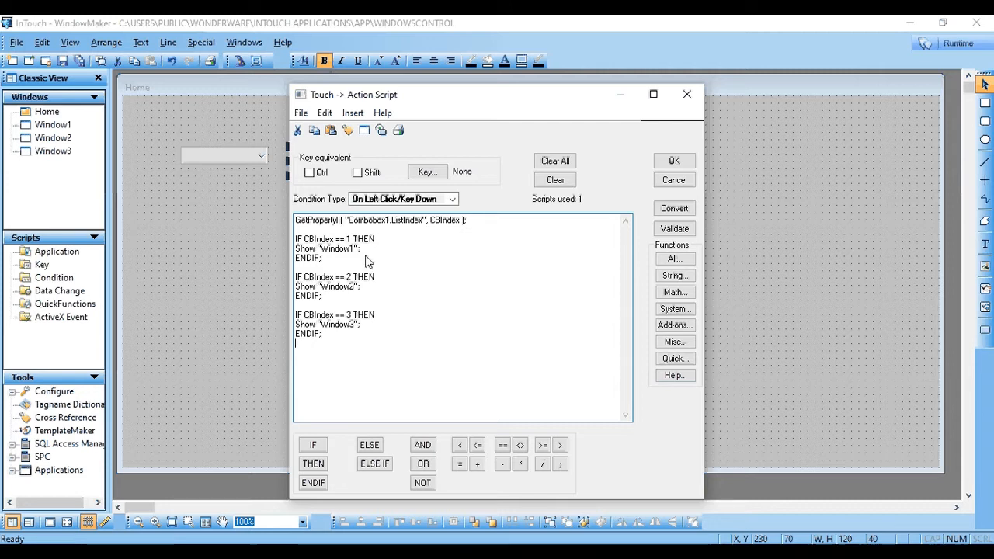
pyautogui.moveTo(464, 231)
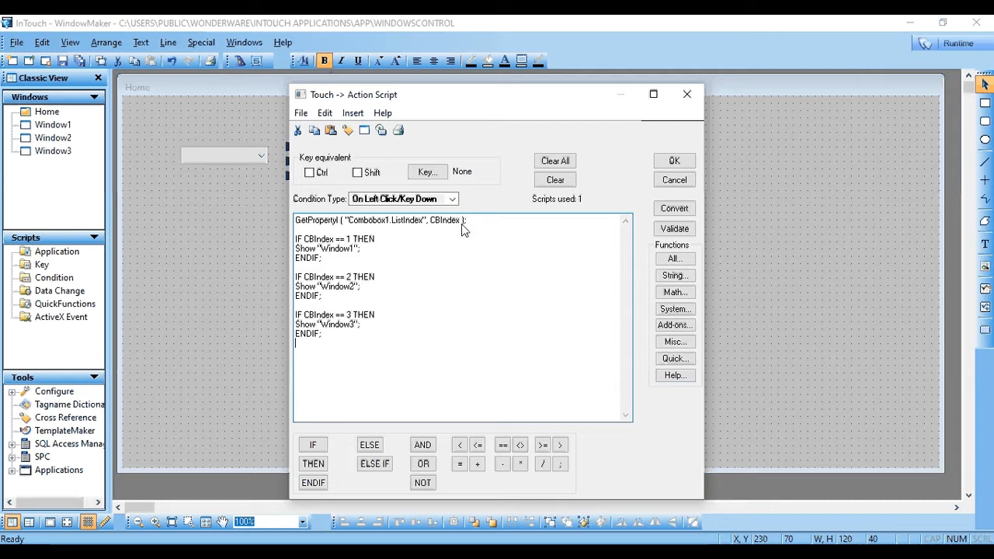
pyautogui.moveTo(429, 250)
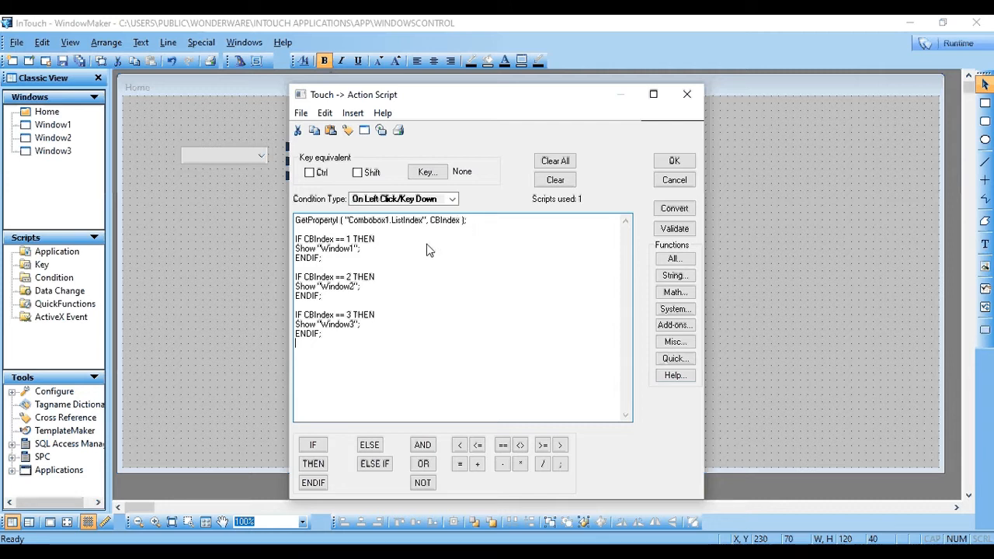
pyautogui.moveTo(294, 247)
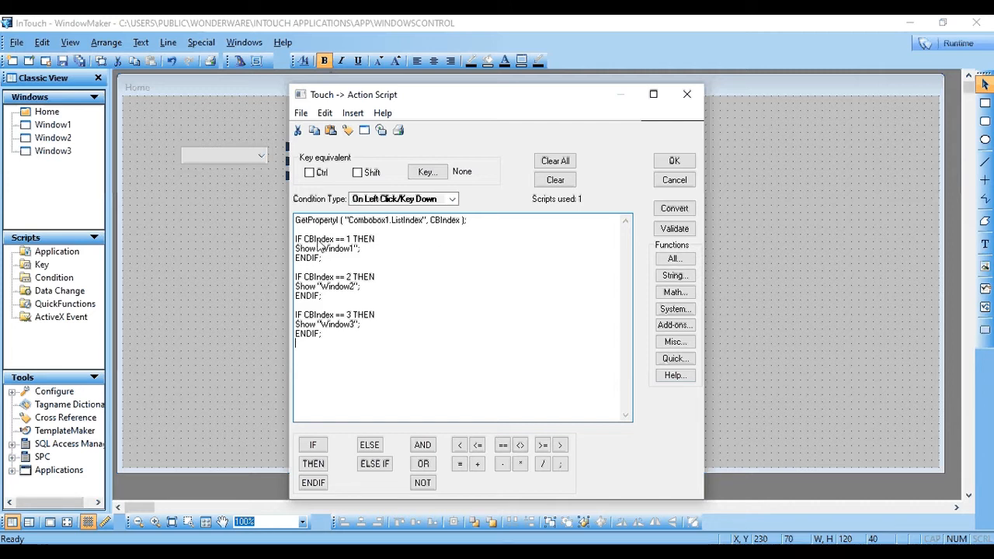
pyautogui.moveTo(372, 249)
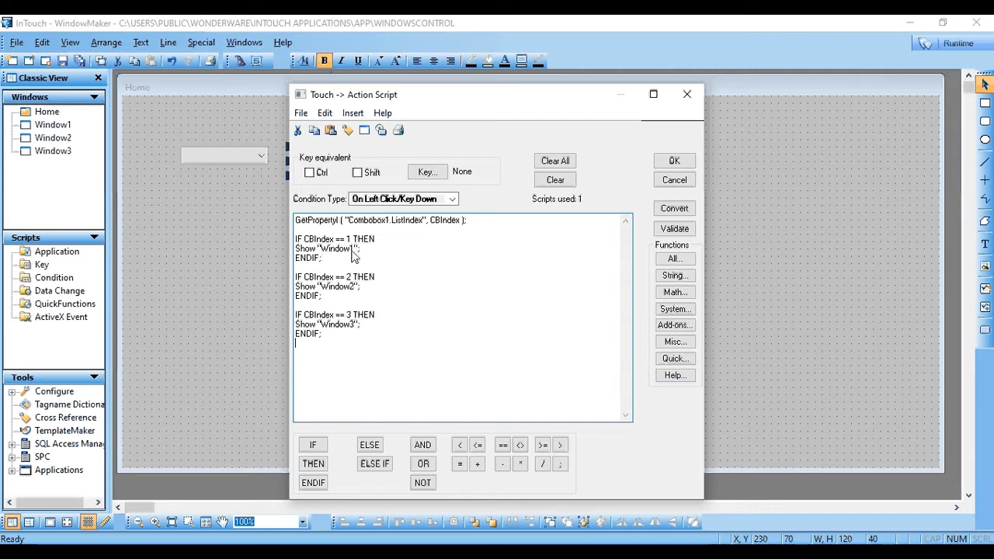
pyautogui.moveTo(380, 266)
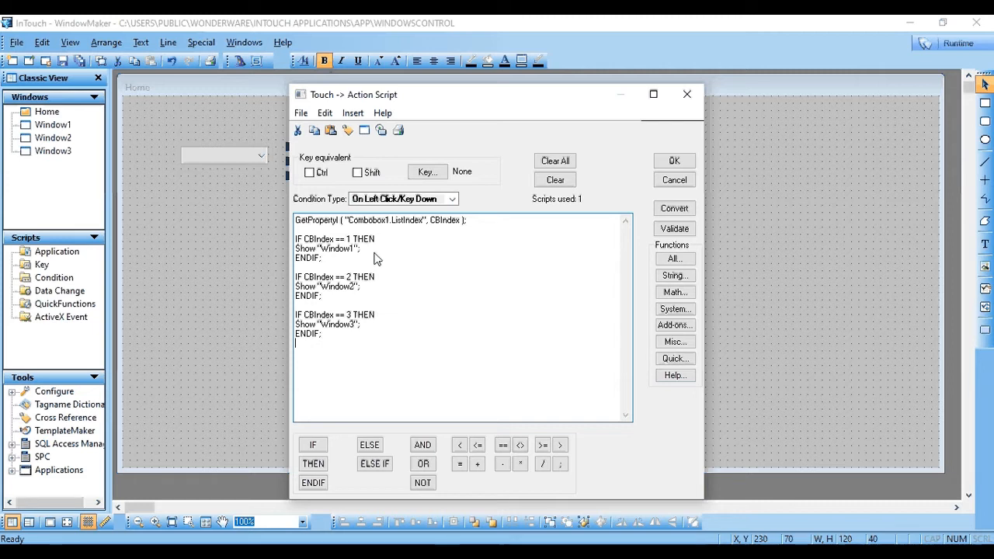
pyautogui.moveTo(571, 277)
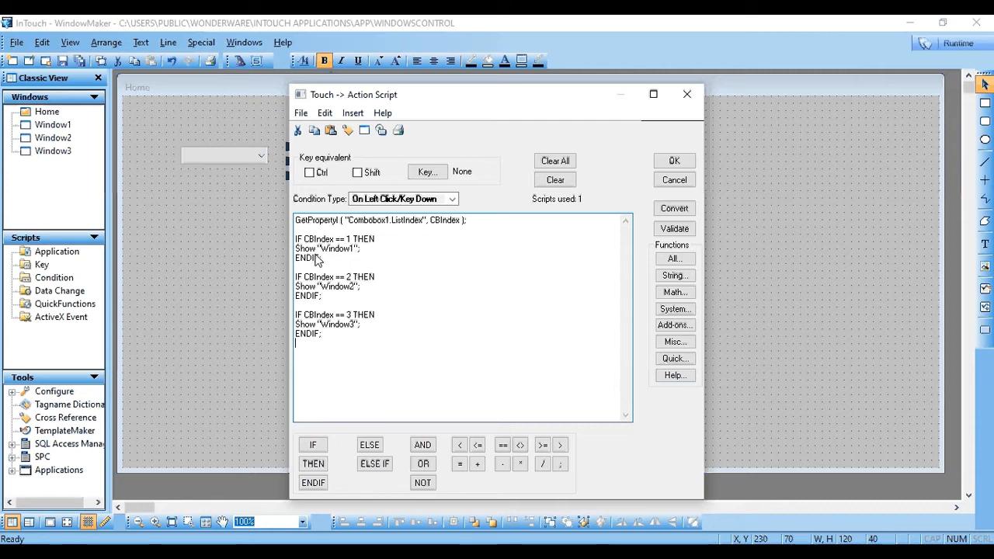
pyautogui.moveTo(352, 256)
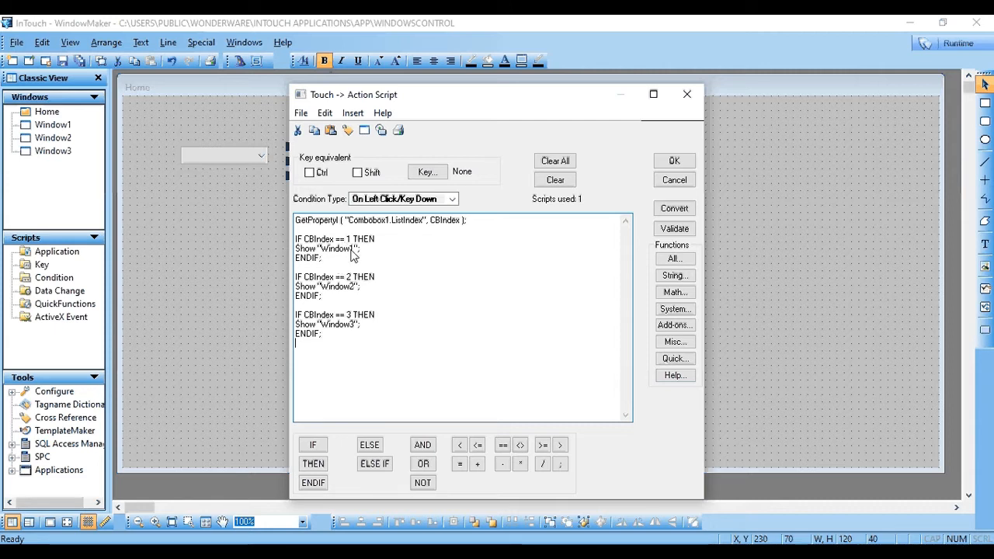
pyautogui.moveTo(318, 270)
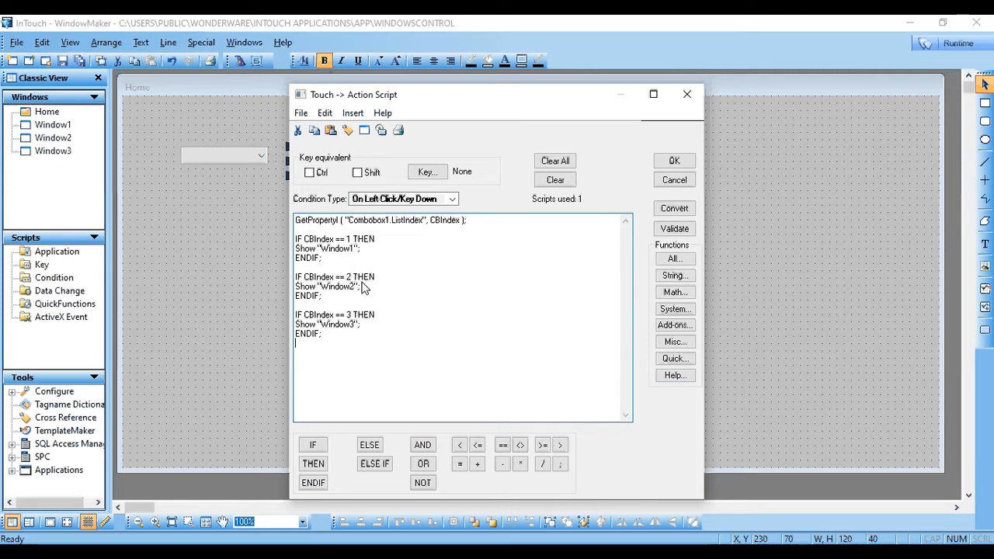
# Accept the CBIndex script showing Window1, Window2 or Window3 and confirm Animation Links.
pyautogui.doubleClick(327, 287)
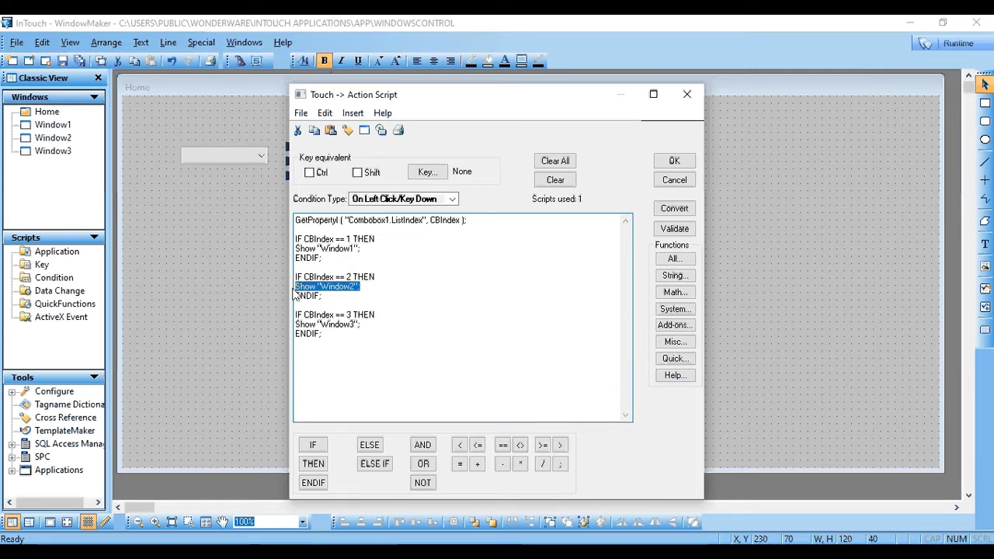
pyautogui.click(358, 324)
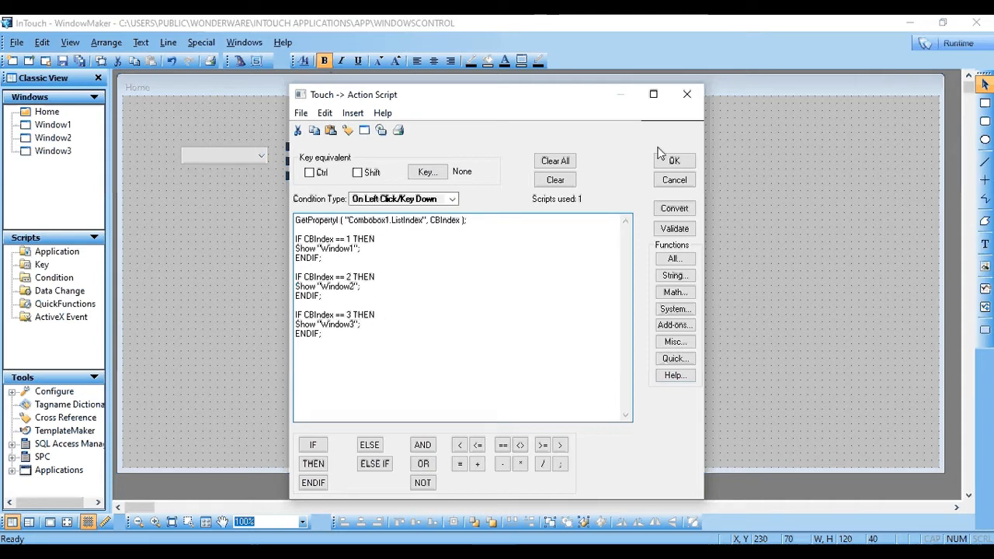
pyautogui.click(672, 160)
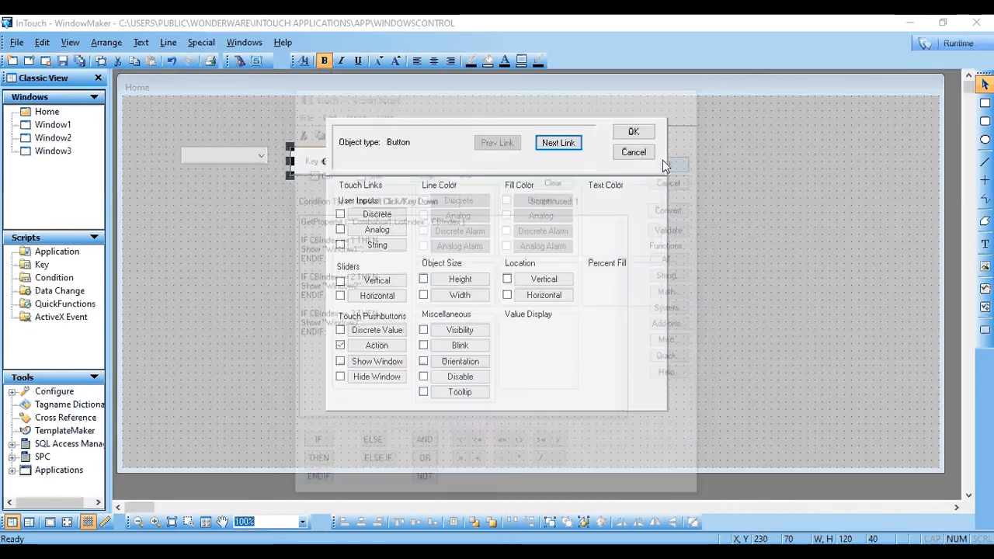
pyautogui.click(634, 131)
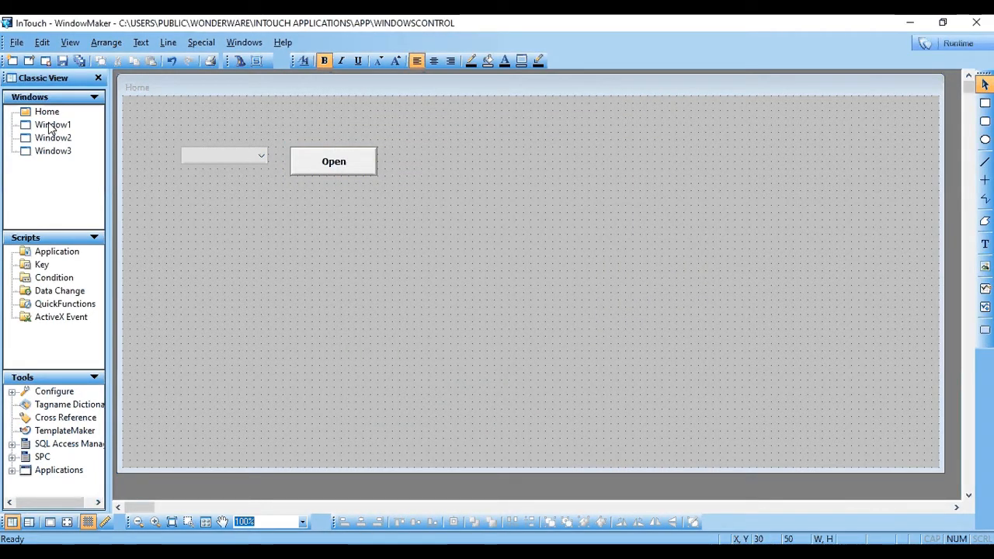
# Add a 'Window 2' text heading to Window2.
pyautogui.doubleClick(53, 125)
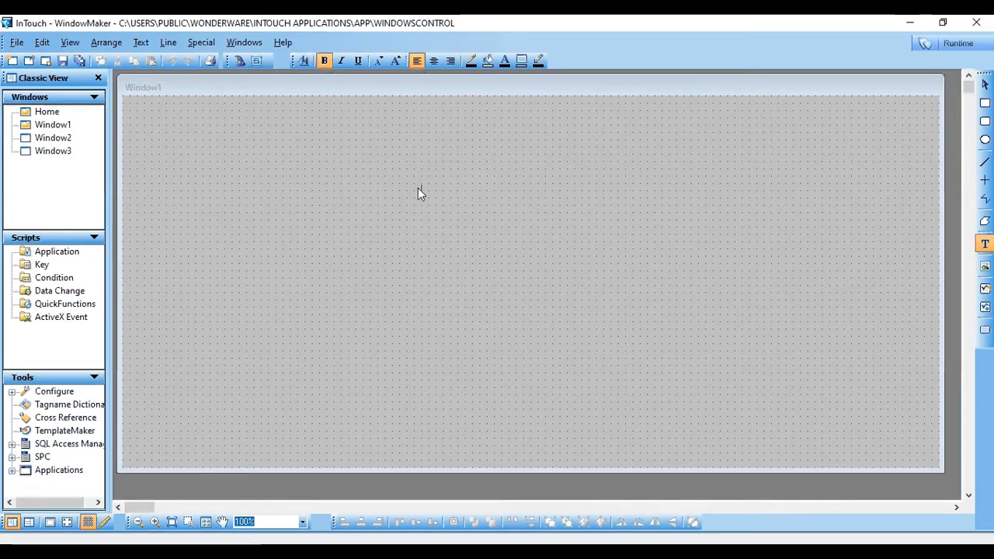
pyautogui.write('Wi')
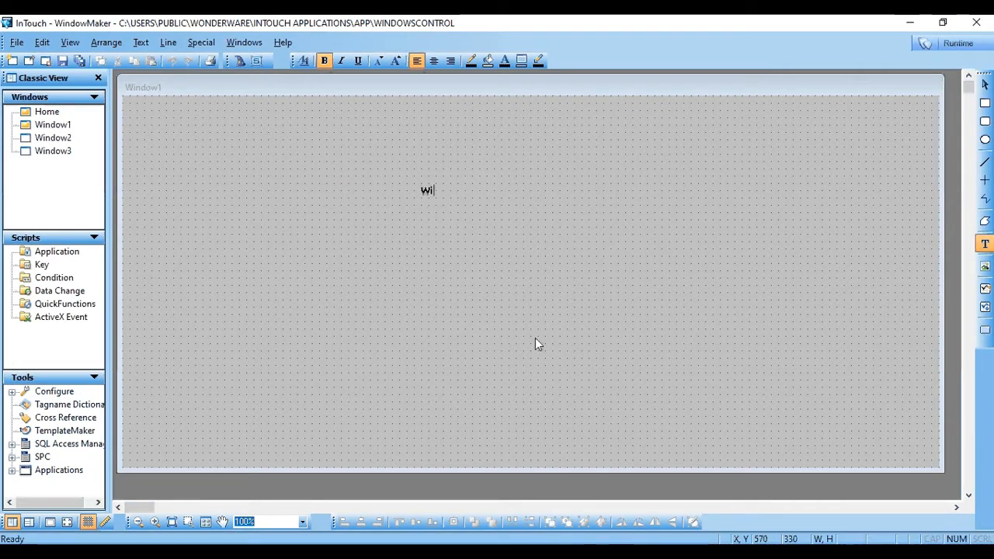
pyautogui.write('ndow 1')
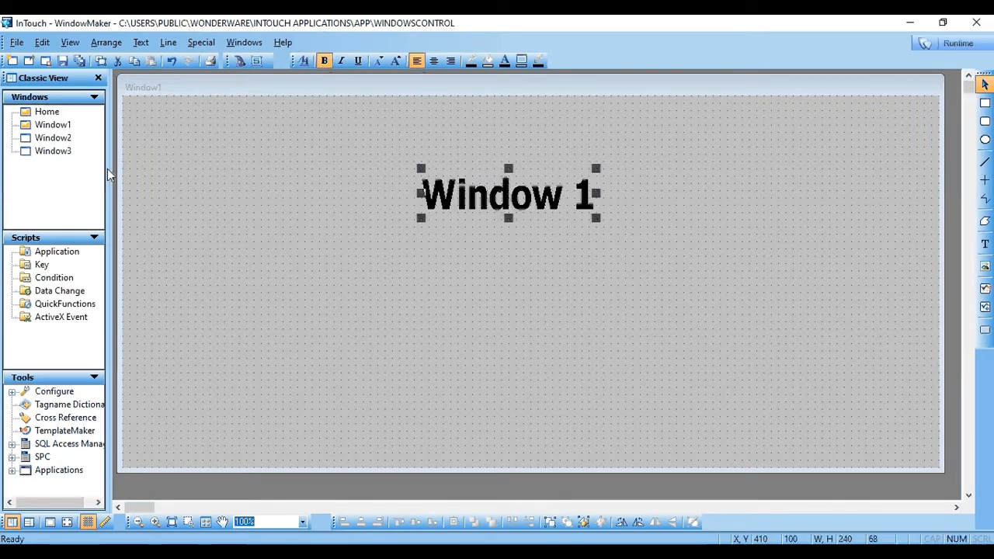
pyautogui.doubleClick(52, 137)
pyautogui.write('Wi')
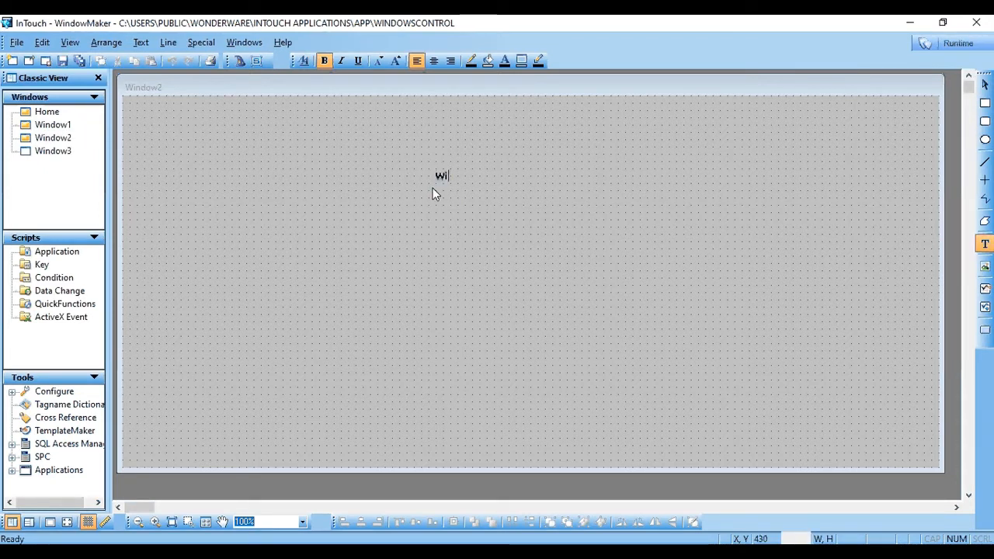
pyautogui.write('ndow')
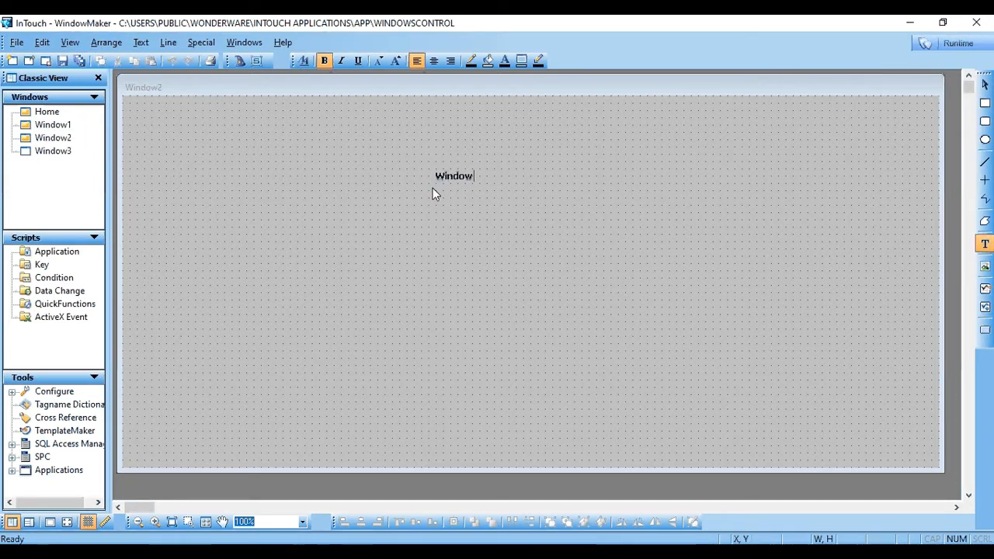
pyautogui.click(455, 175)
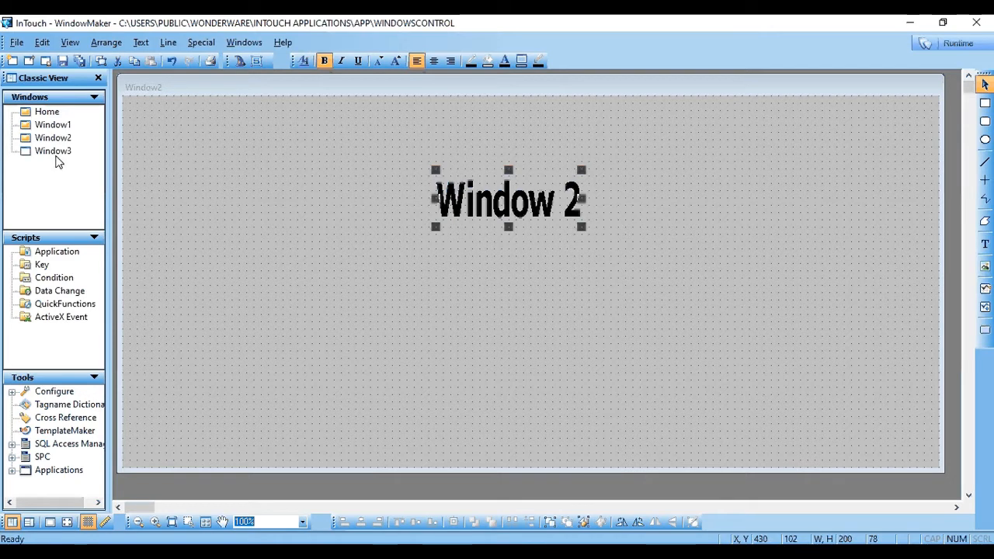
# Add a 'Window 3' heading to Window3 and move it toward the top centre.
pyautogui.doubleClick(53, 151)
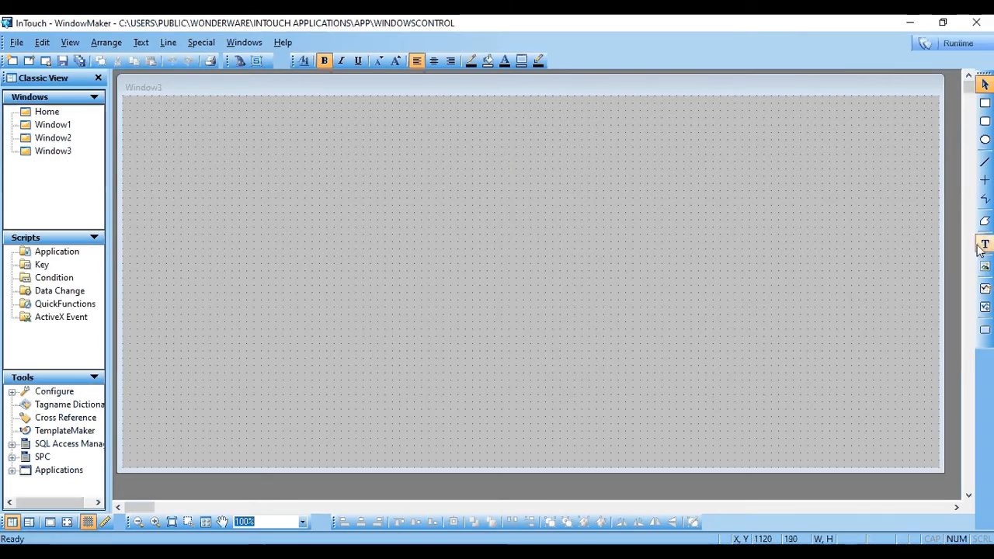
pyautogui.moveTo(471, 190)
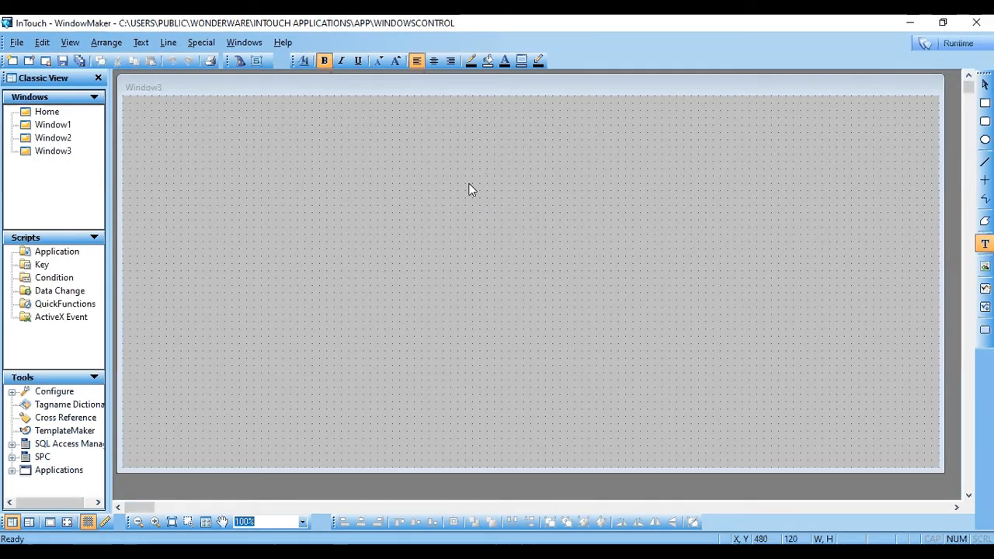
pyautogui.write('Window')
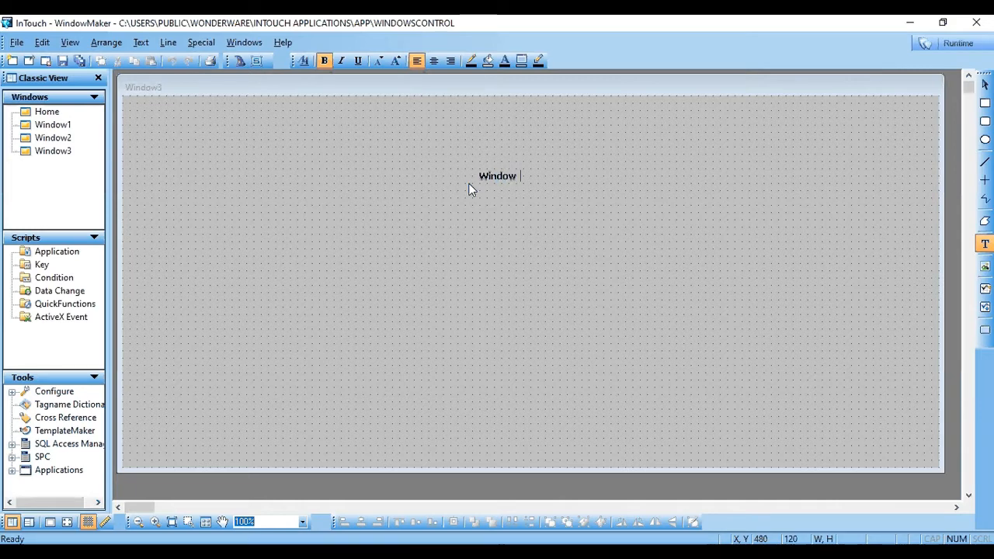
pyautogui.click(497, 175)
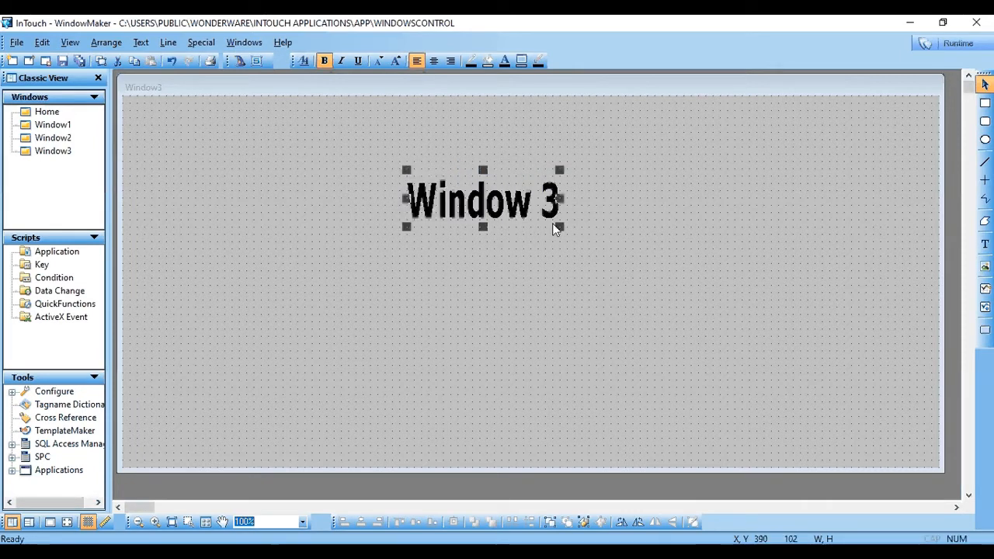
pyautogui.moveTo(481, 198); pyautogui.dragTo(505, 198)
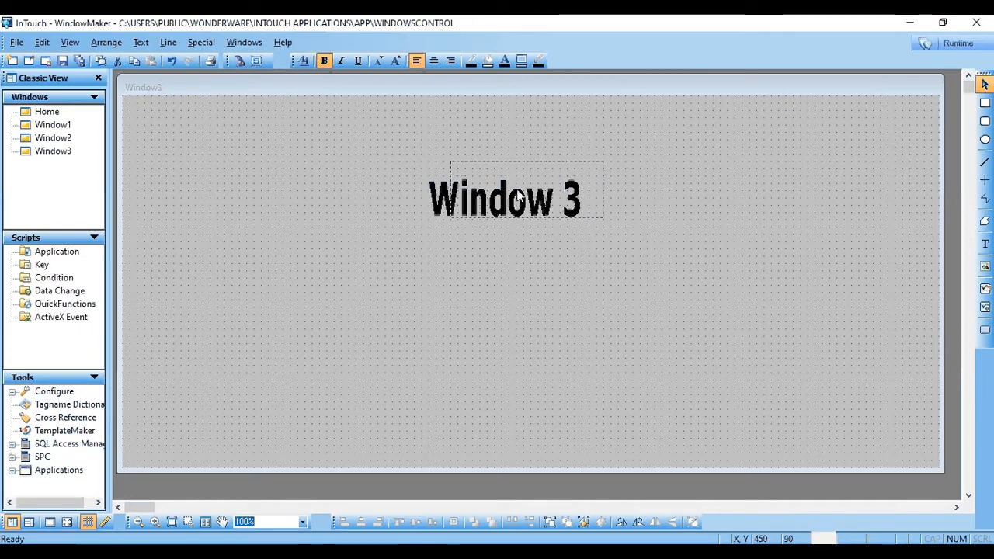
pyautogui.moveTo(505, 198); pyautogui.dragTo(526, 184)
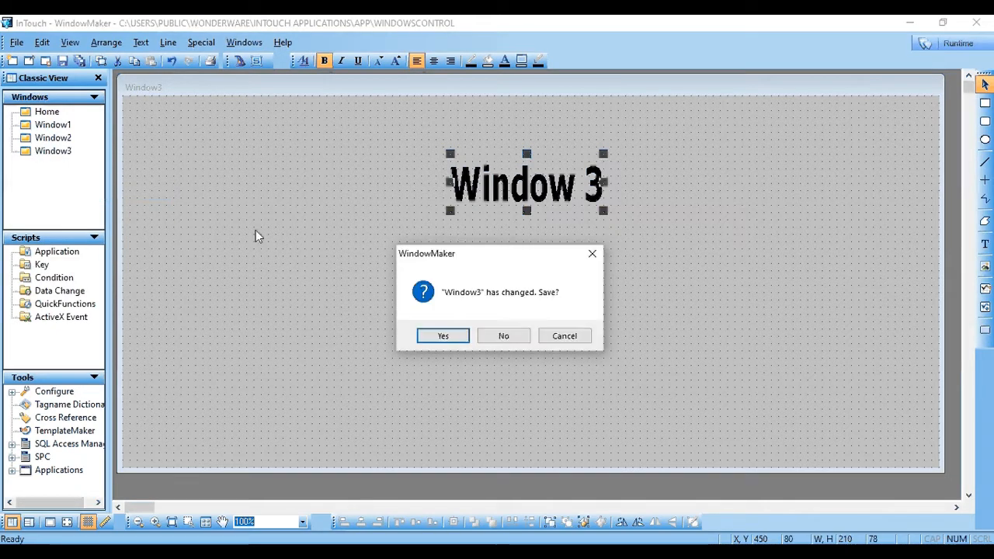
pyautogui.moveTo(442, 335)
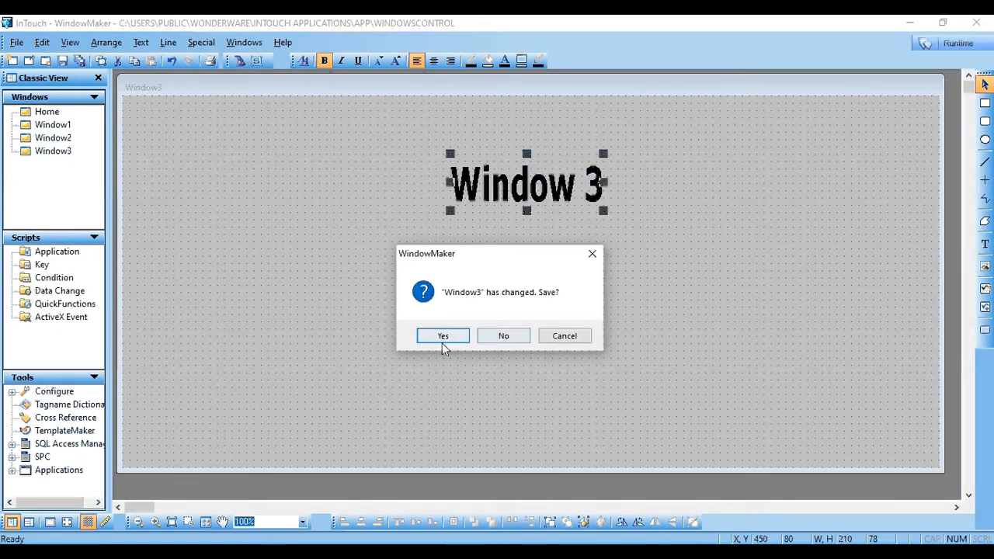
# Save and close Window3, Window2 and Window1, then reopen Home for editing.
pyautogui.click(443, 335)
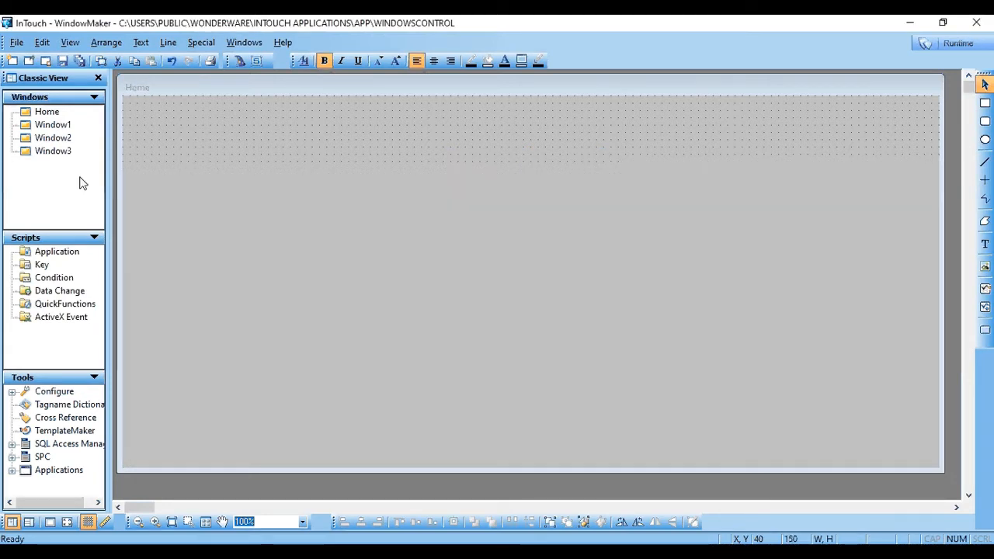
pyautogui.rightClick(53, 138)
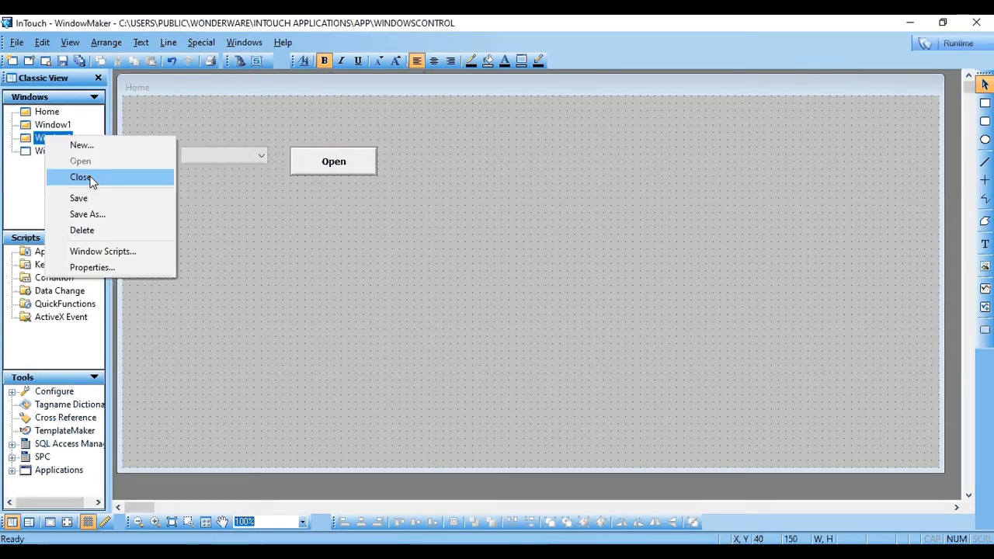
pyautogui.click(81, 177)
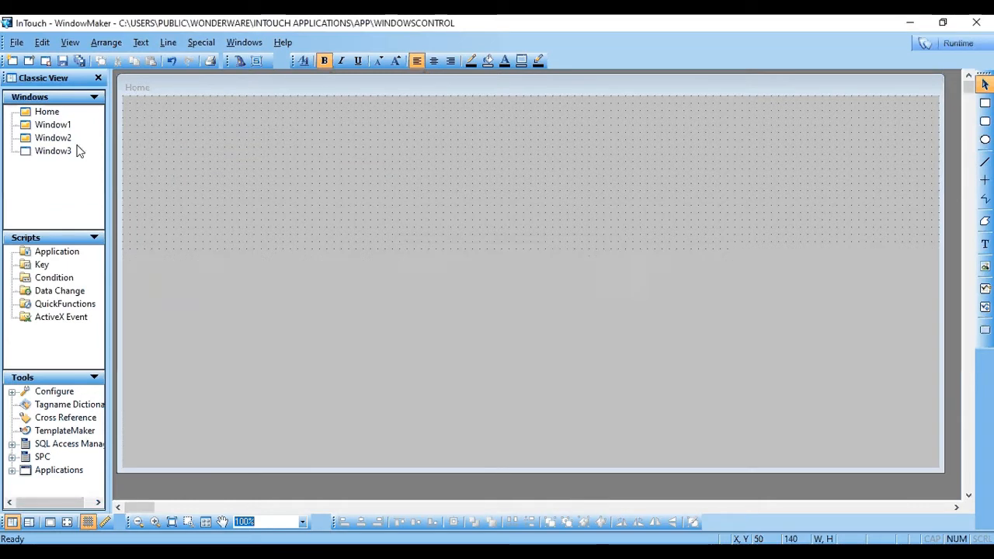
pyautogui.rightClick(52, 124)
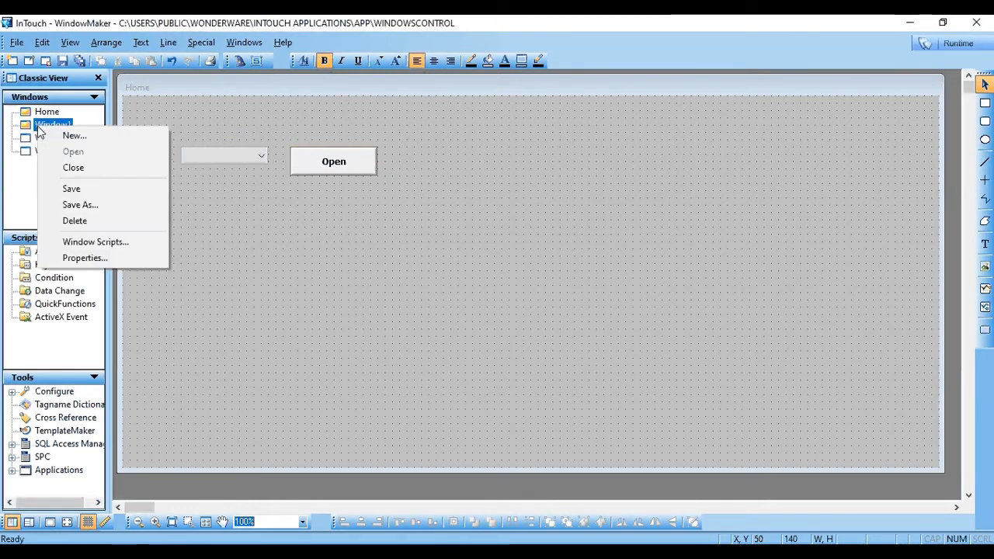
pyautogui.click(73, 167)
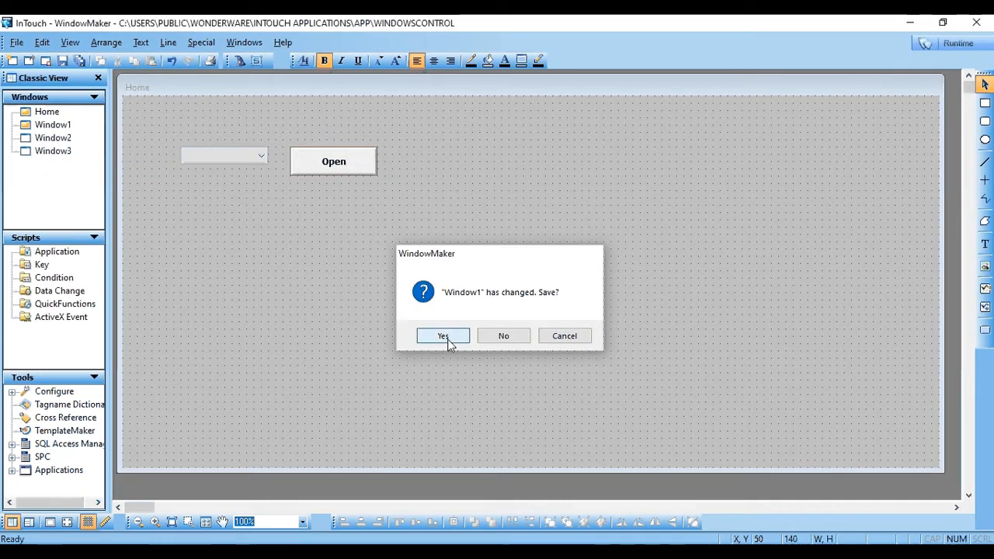
pyautogui.click(443, 336)
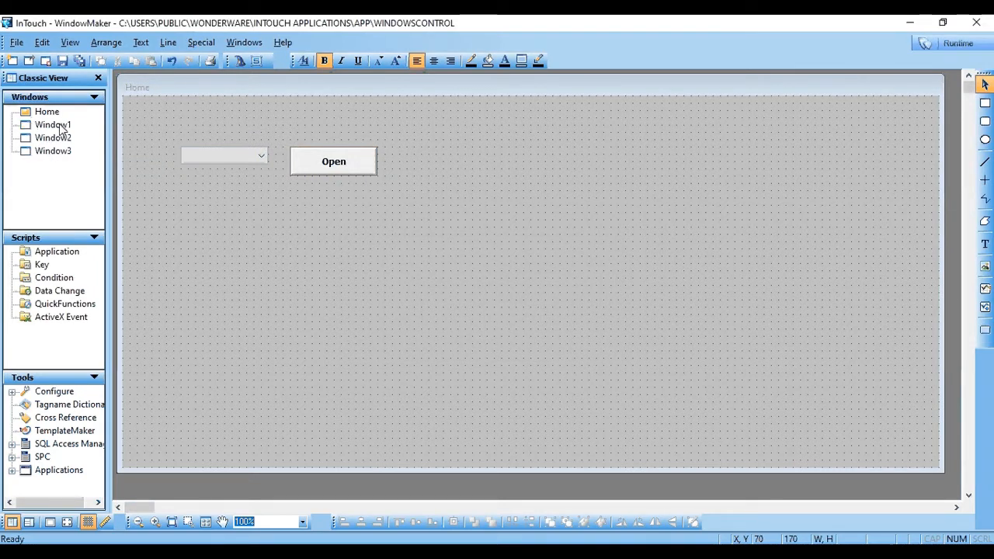
pyautogui.doubleClick(53, 124)
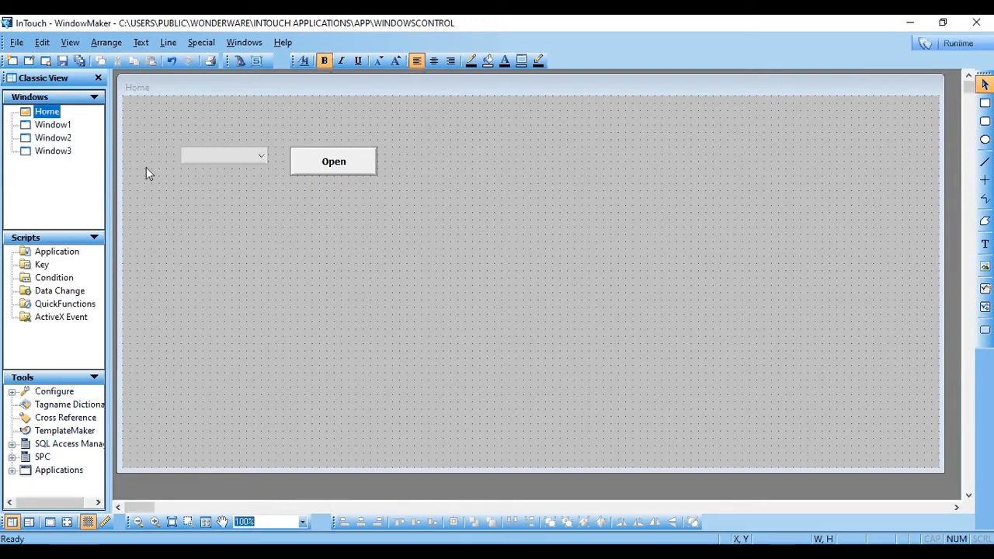
pyautogui.moveTo(958, 43)
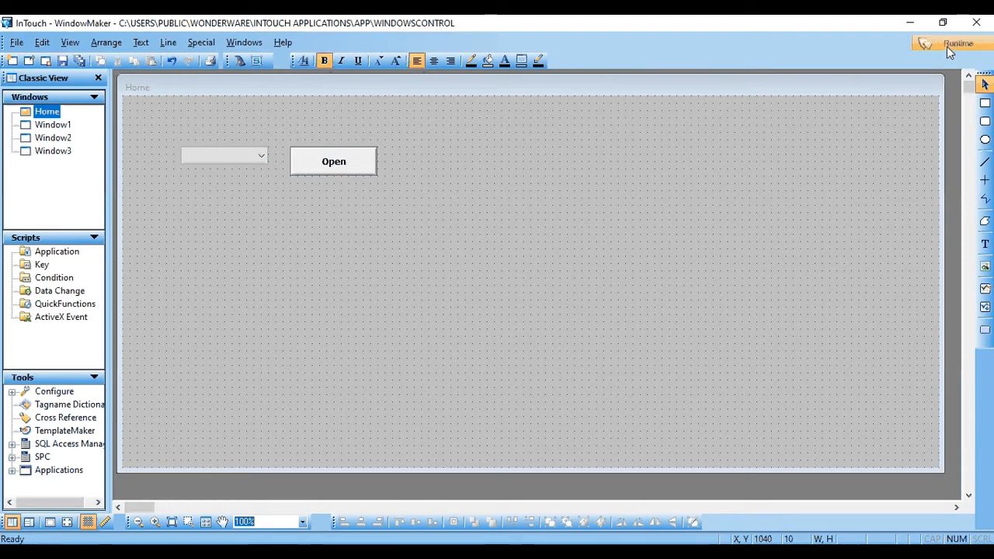
# Run the app, pick Window1 from Home's list to see Window 1, then return to development.
pyautogui.click(957, 43)
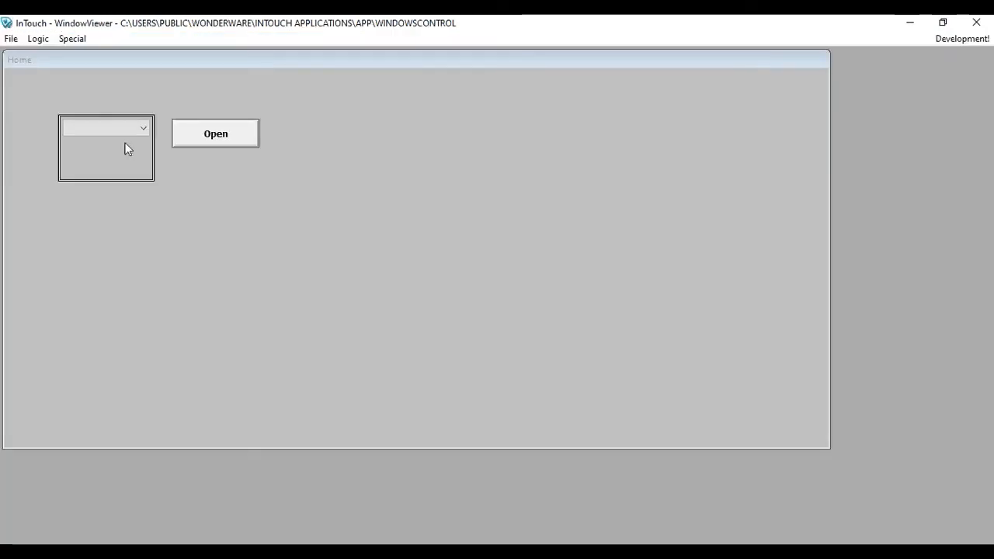
pyautogui.click(143, 127)
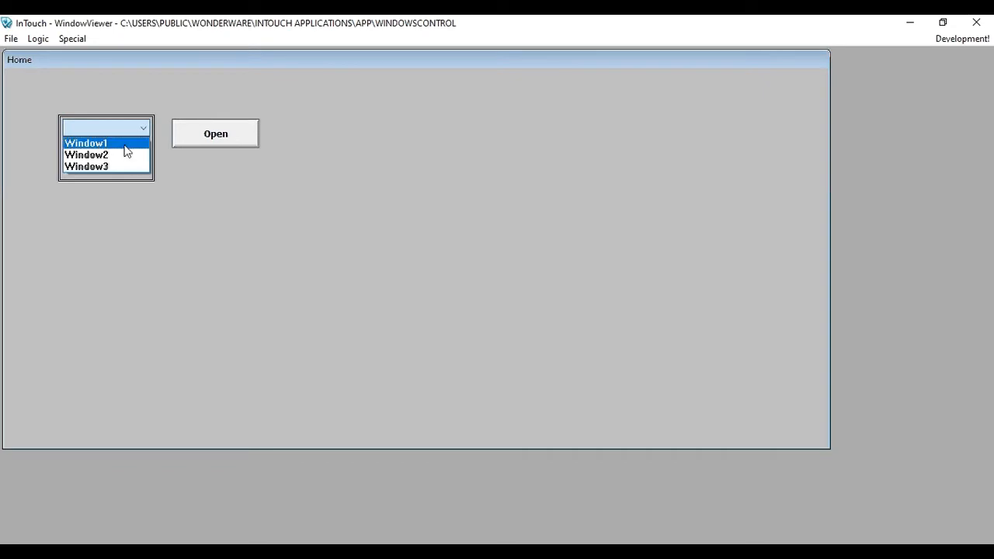
pyautogui.click(215, 133)
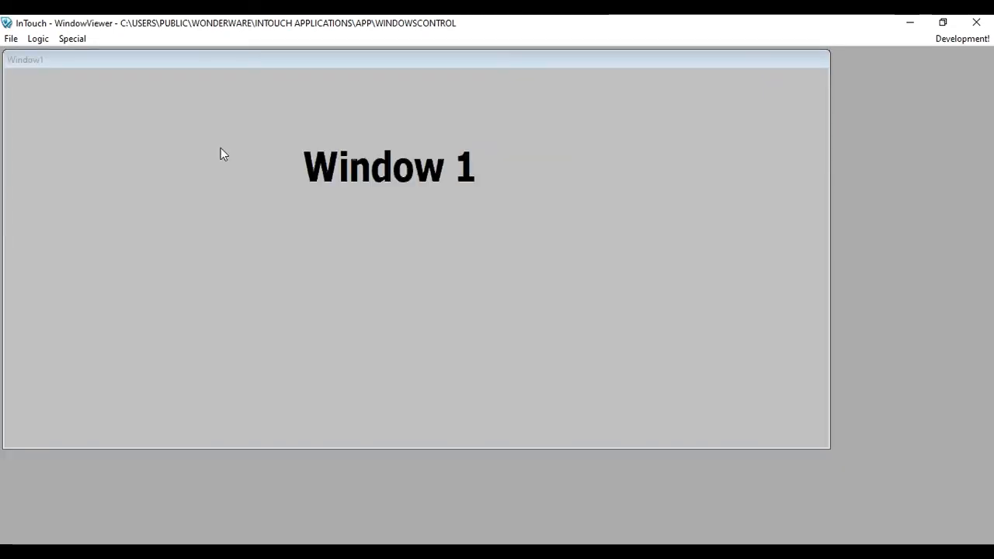
pyautogui.moveTo(272, 149)
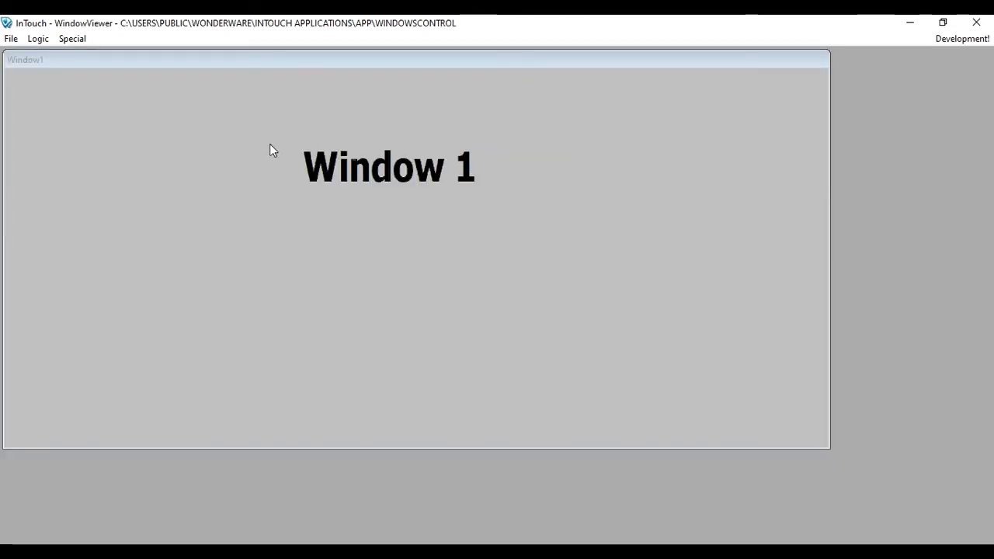
pyautogui.moveTo(373, 149)
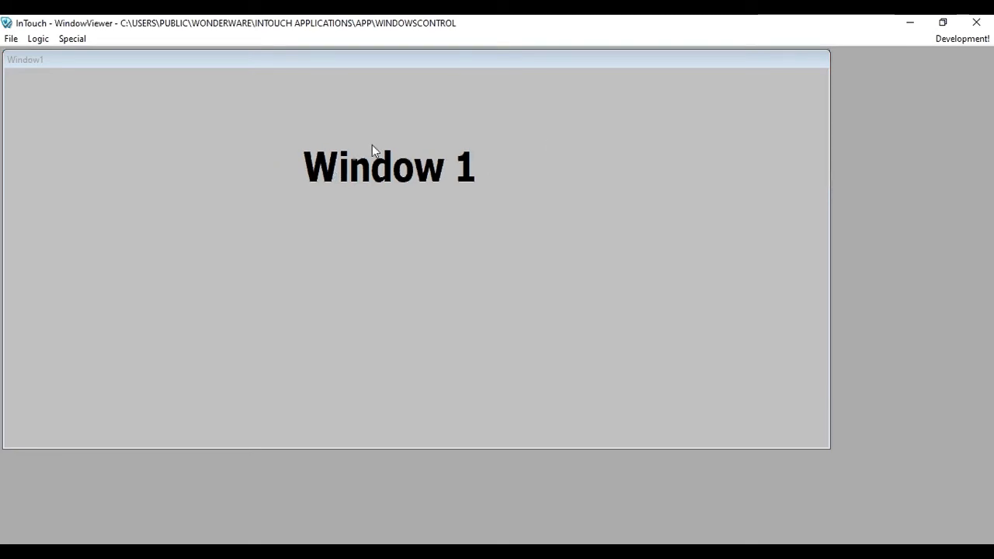
pyautogui.moveTo(594, 313)
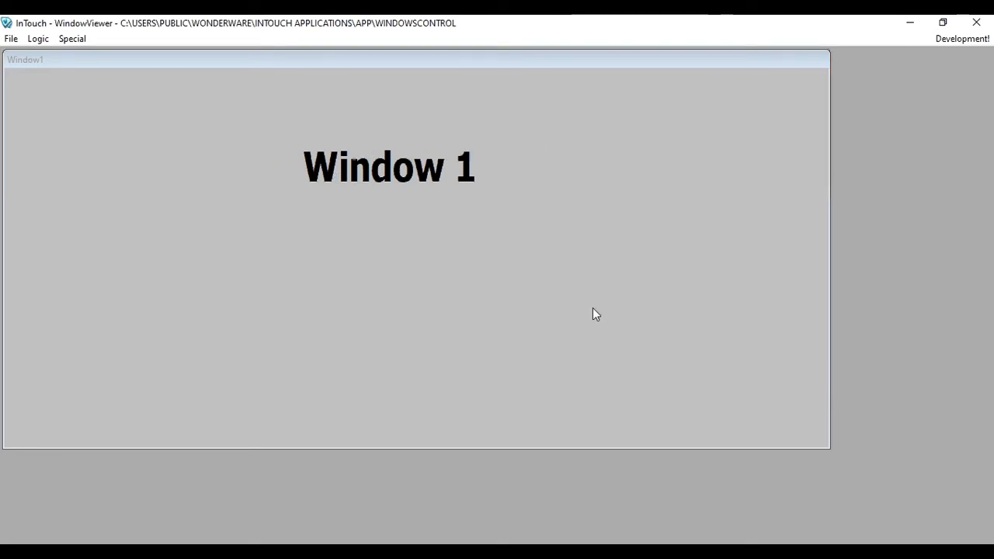
pyautogui.moveTo(810, 320)
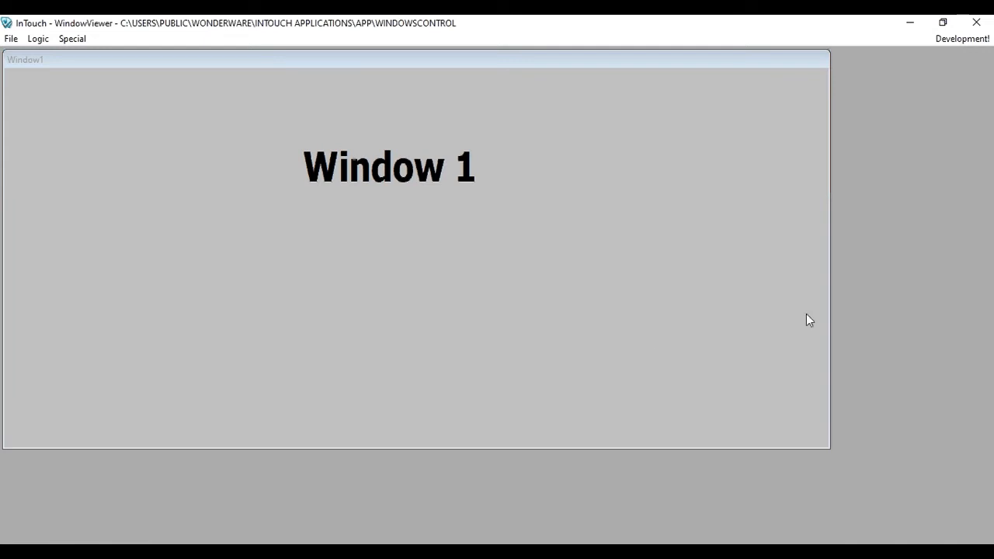
pyautogui.moveTo(567, 193)
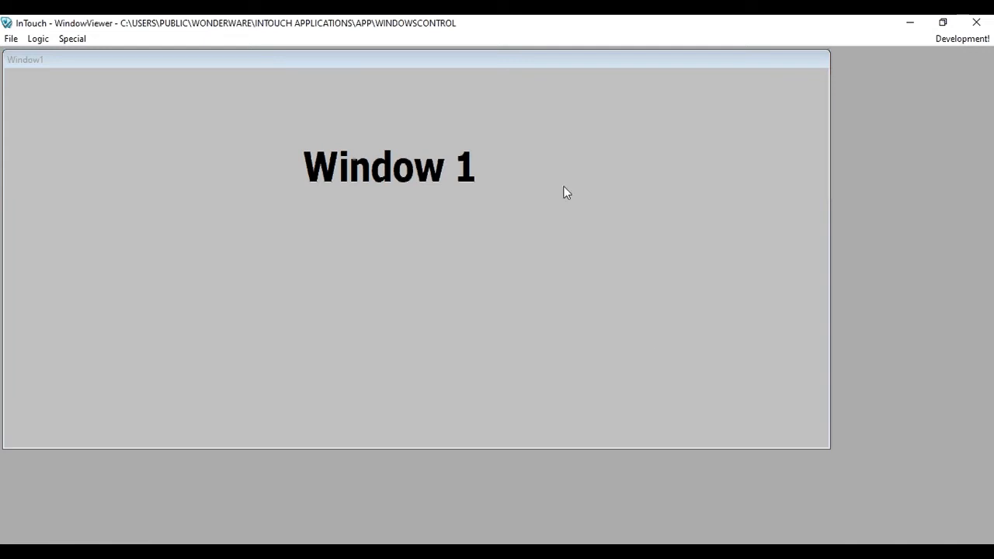
pyautogui.moveTo(693, 73)
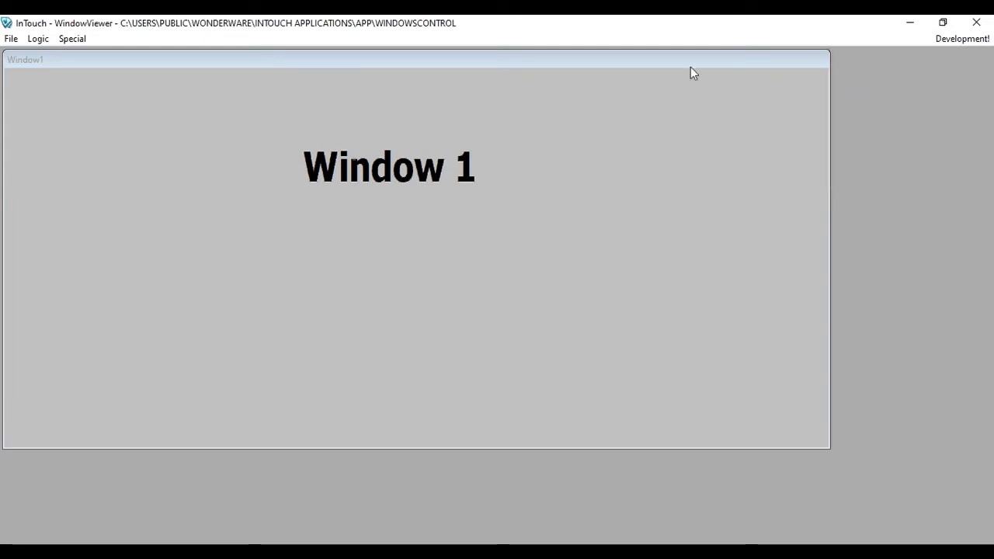
pyautogui.click(962, 38)
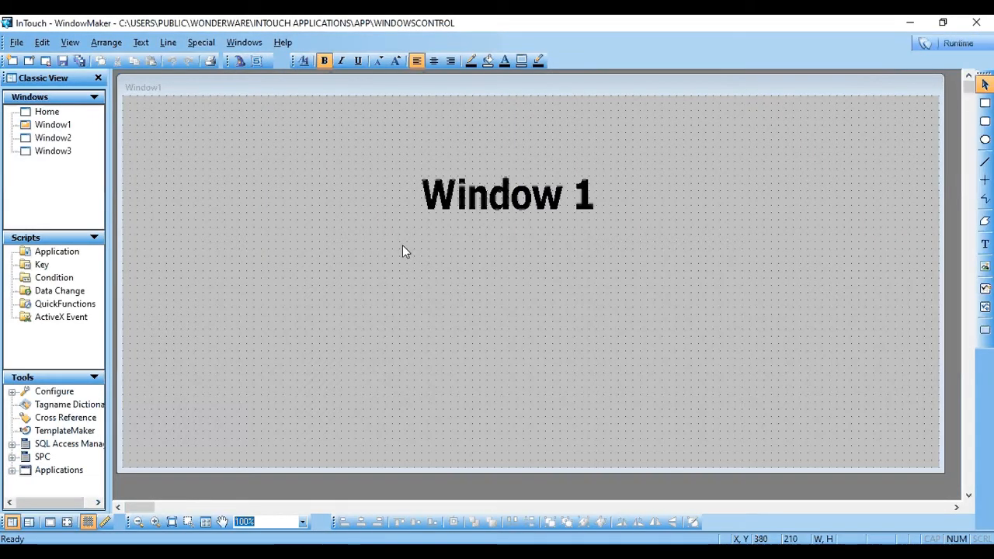
pyautogui.moveTo(427, 298)
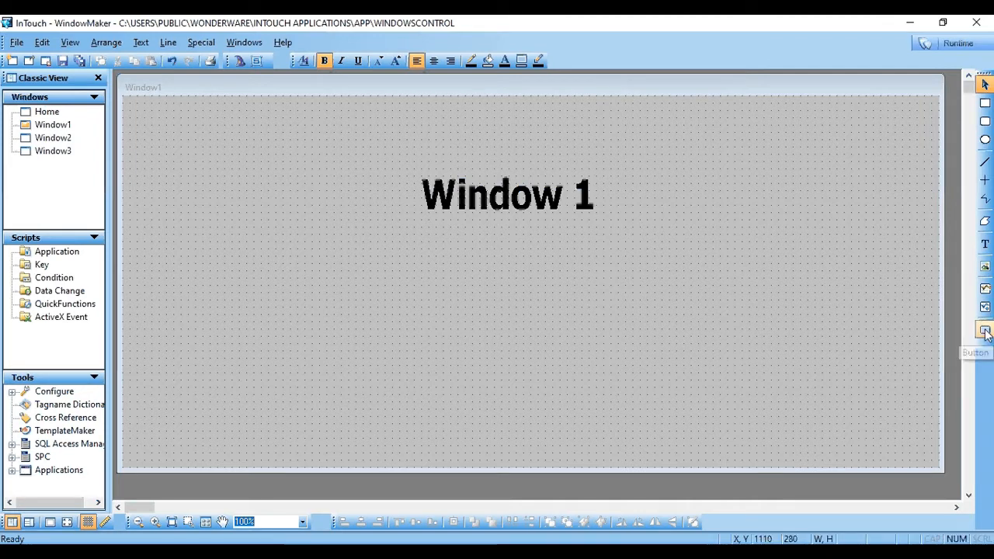
pyautogui.moveTo(984, 330)
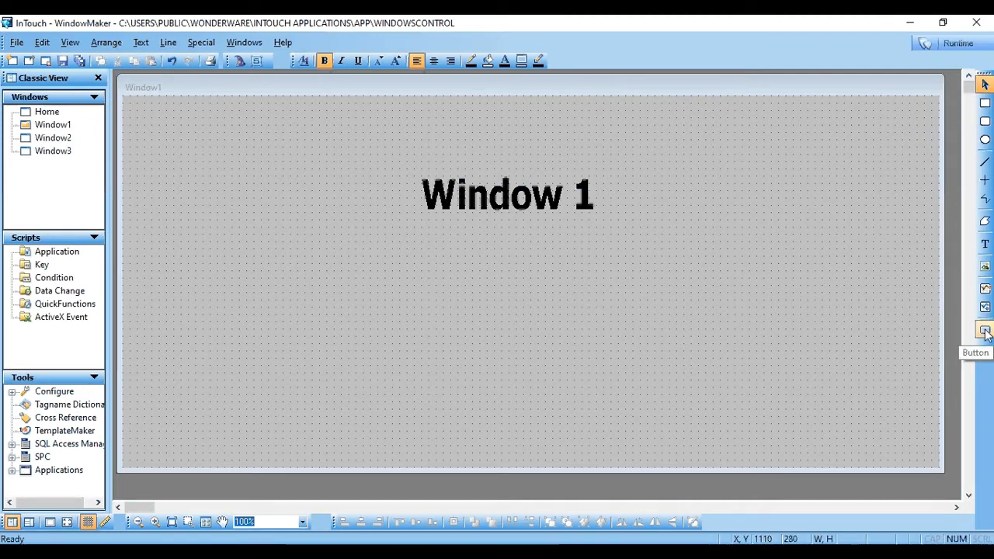
pyautogui.moveTo(453, 300)
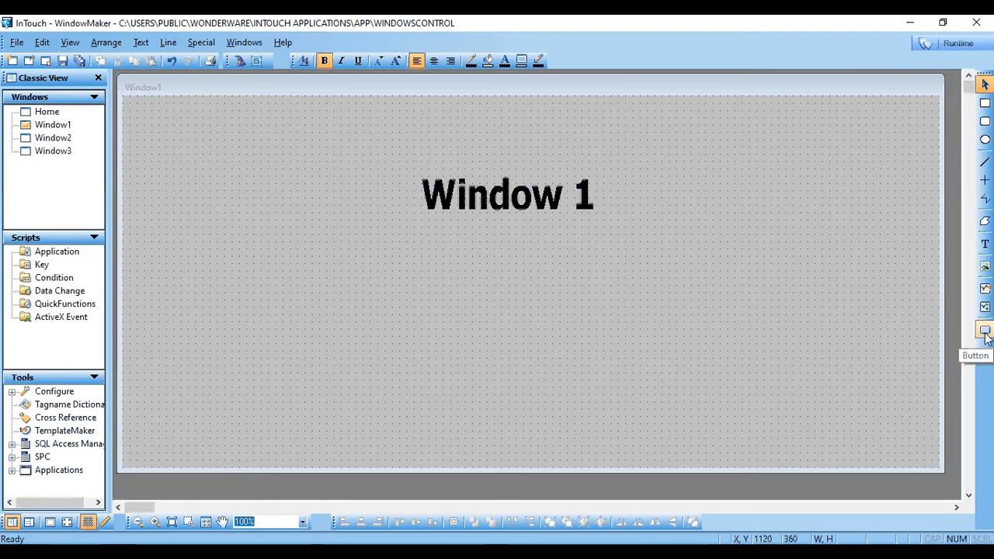
pyautogui.moveTo(114, 169)
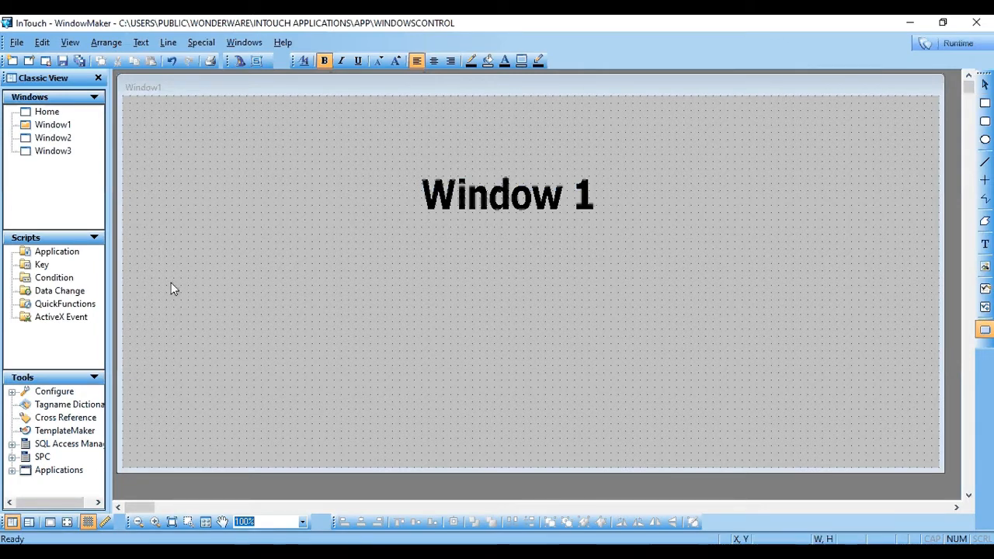
pyautogui.moveTo(402, 390)
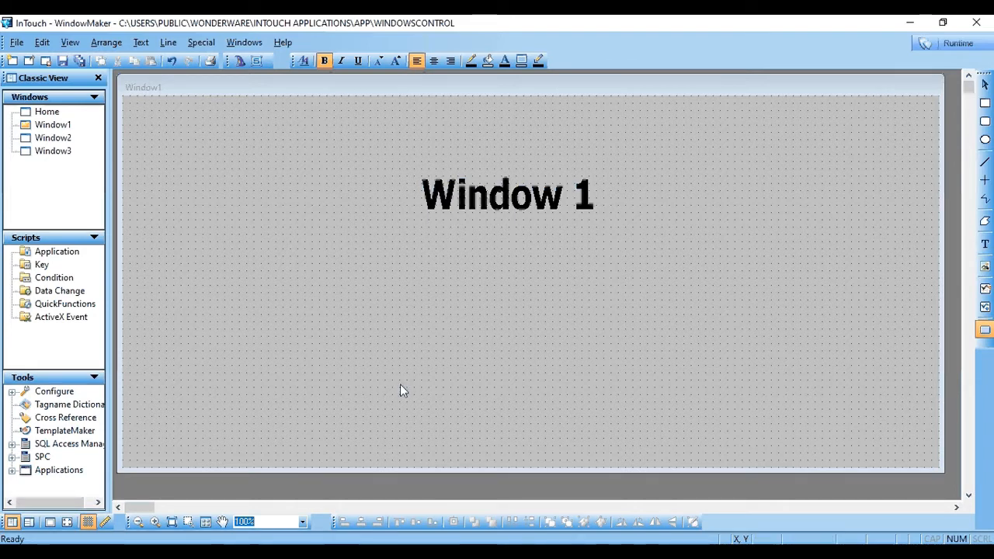
# Draw a button at Window1's upper left and relabel it 'Home Window'.
pyautogui.moveTo(165, 138); pyautogui.dragTo(283, 176)
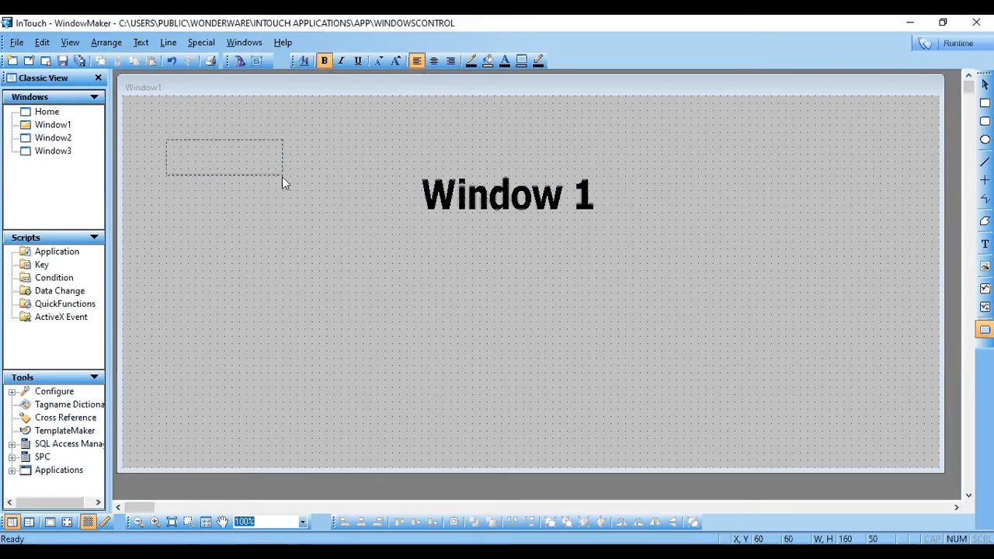
pyautogui.rightClick(225, 163)
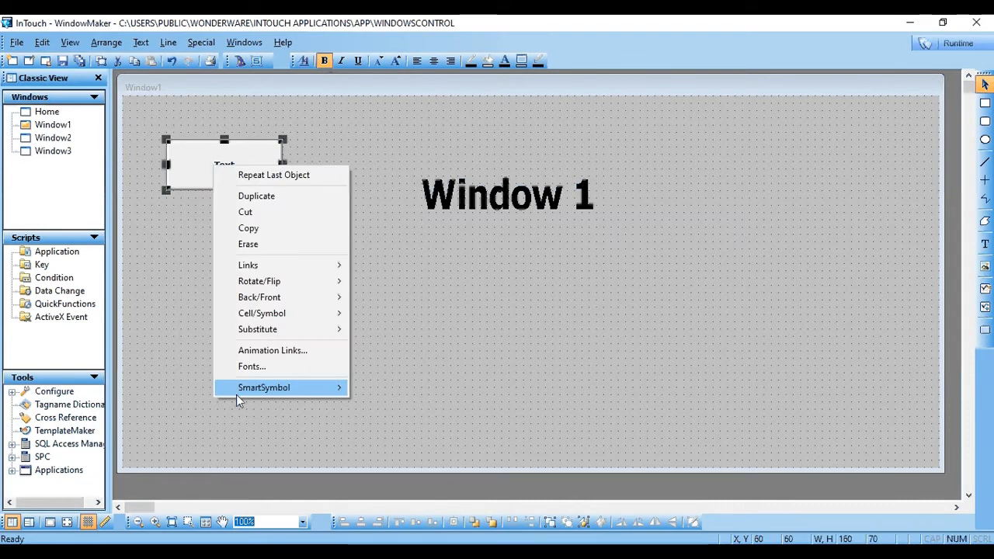
pyautogui.moveTo(279, 329)
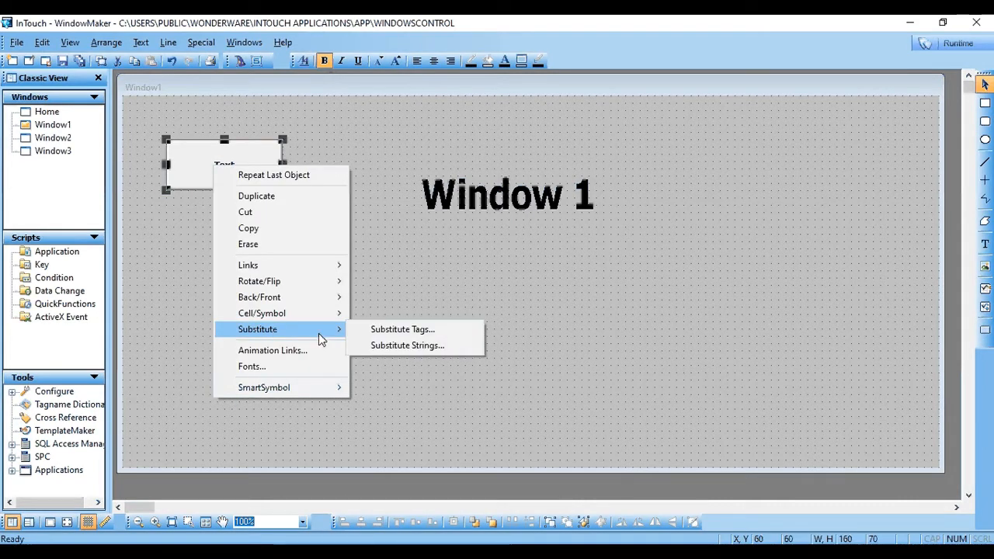
pyautogui.click(407, 344)
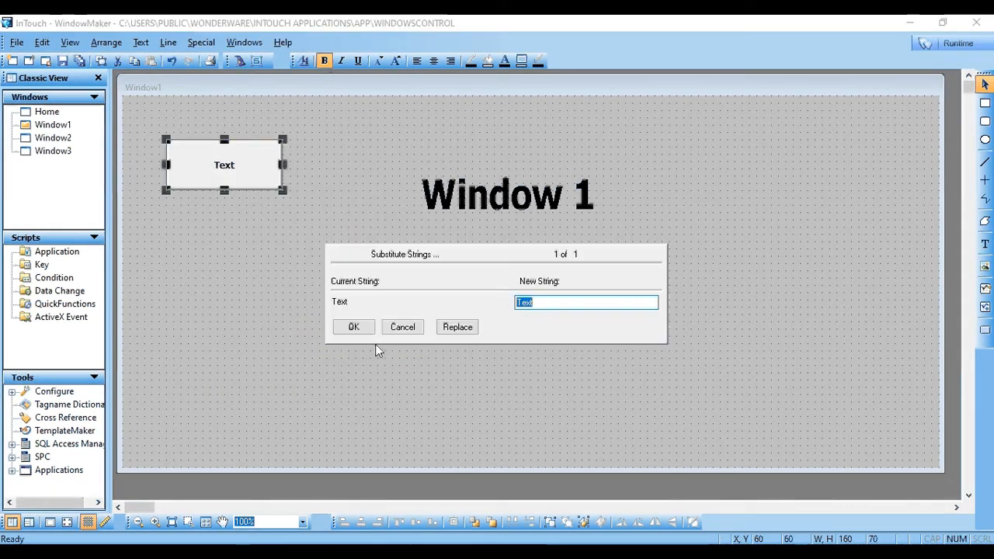
pyautogui.write('Hom')
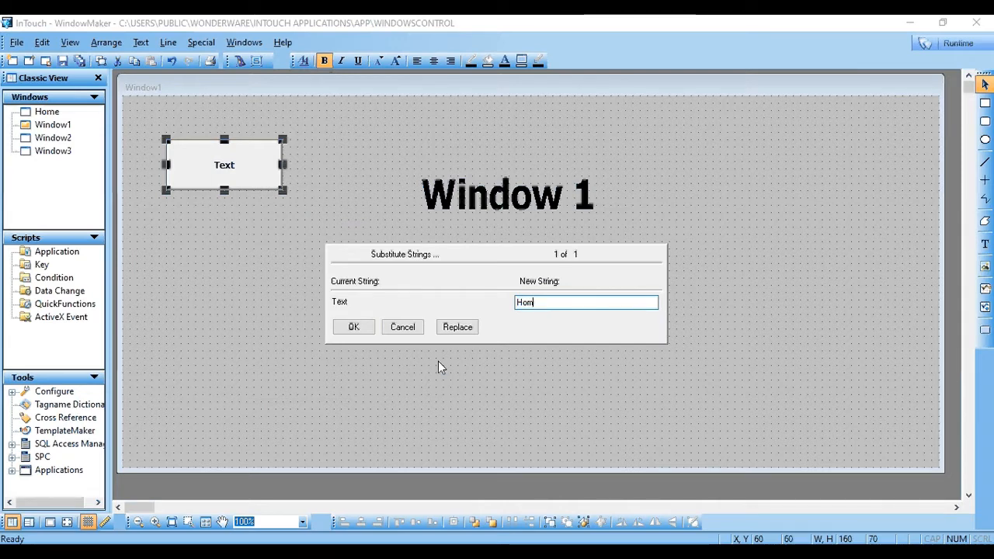
pyautogui.write('e')
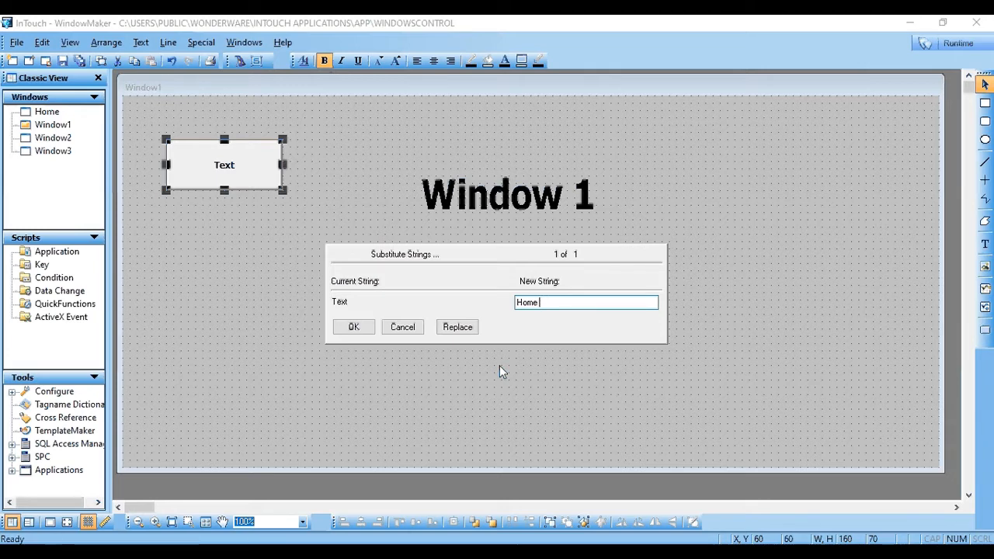
pyautogui.write('Window')
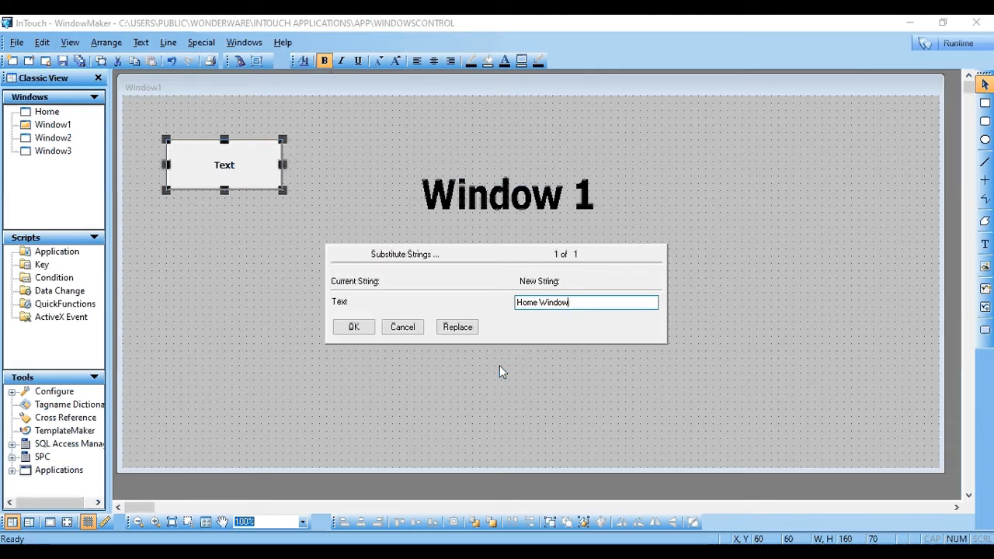
pyautogui.click(354, 327)
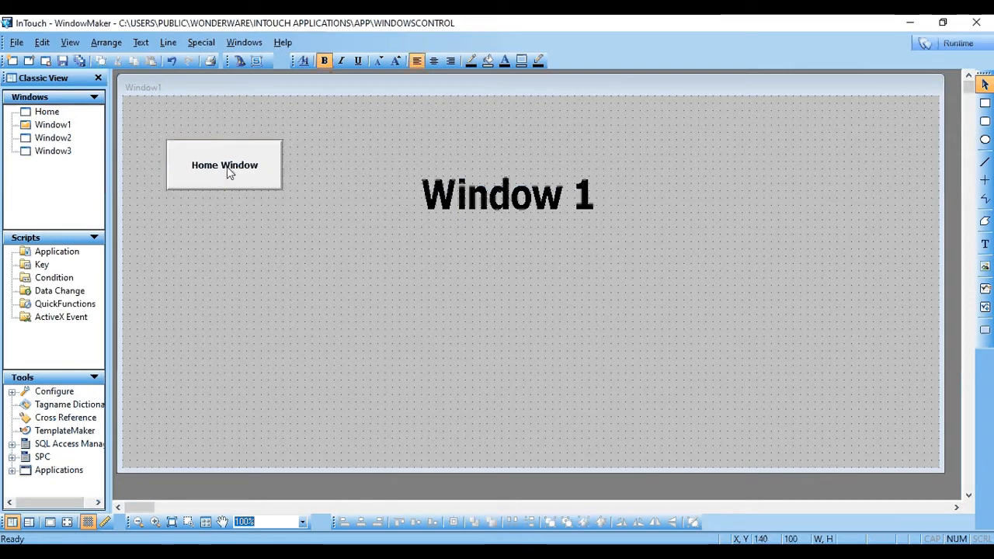
# Give Window1's Home Window button a Show Window touch link displaying the Home window.
pyautogui.doubleClick(225, 165)
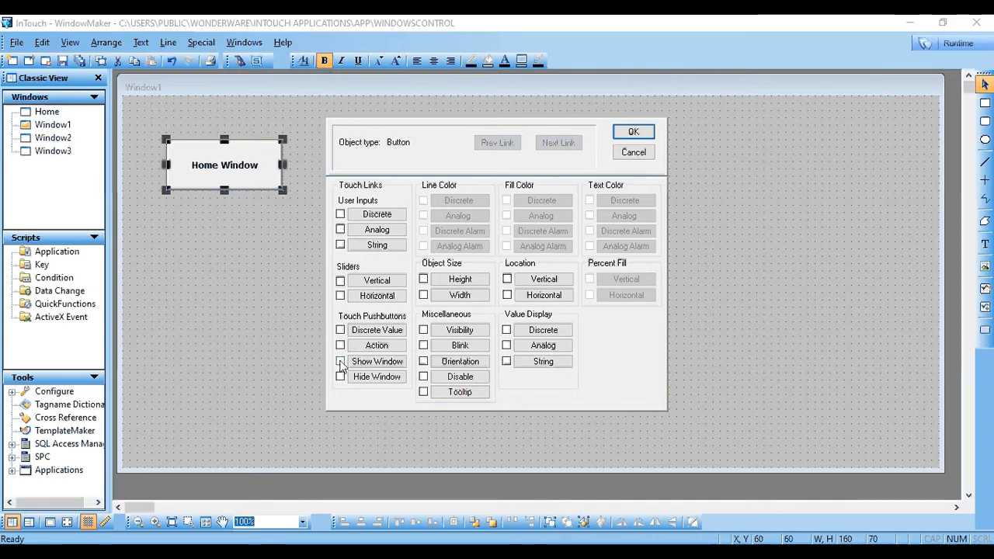
pyautogui.click(341, 361)
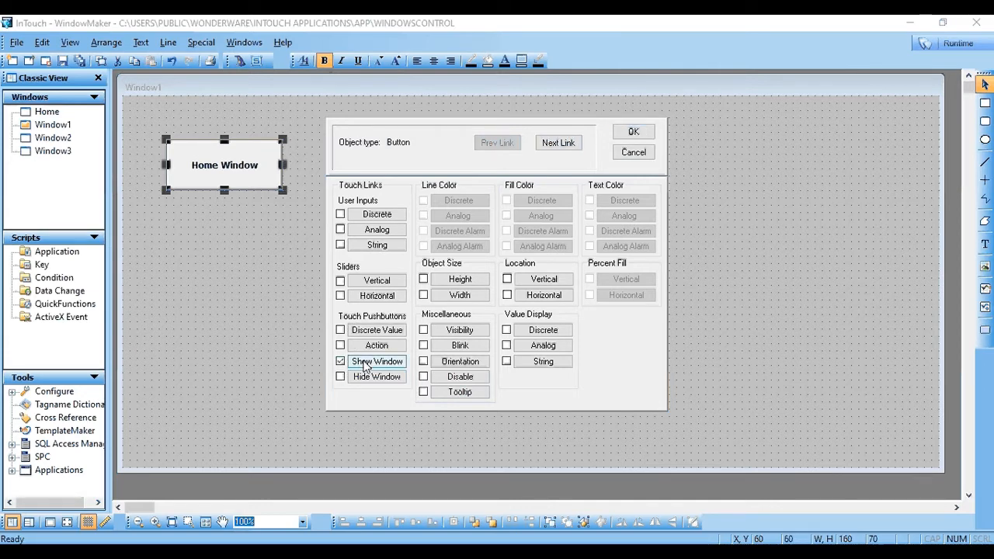
pyautogui.click(376, 361)
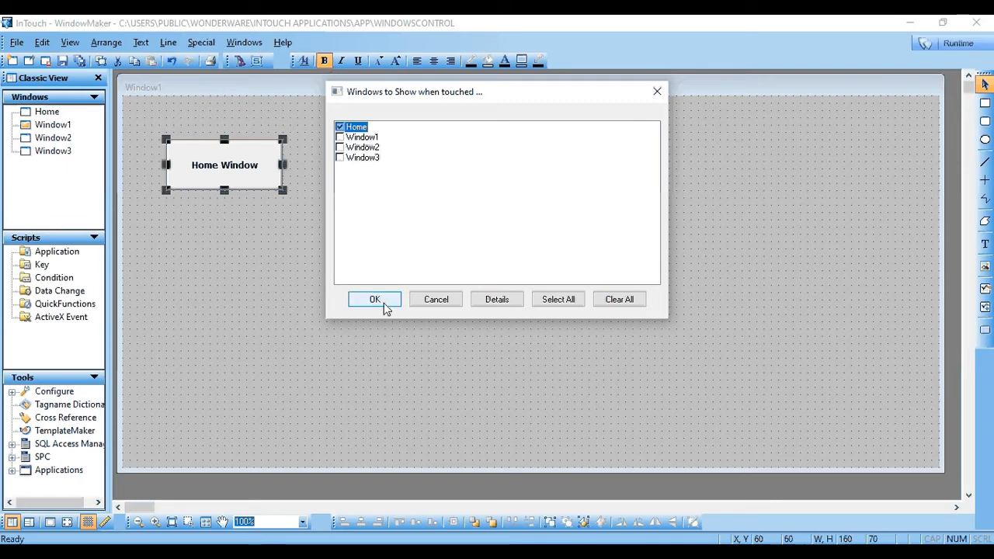
pyautogui.click(375, 299)
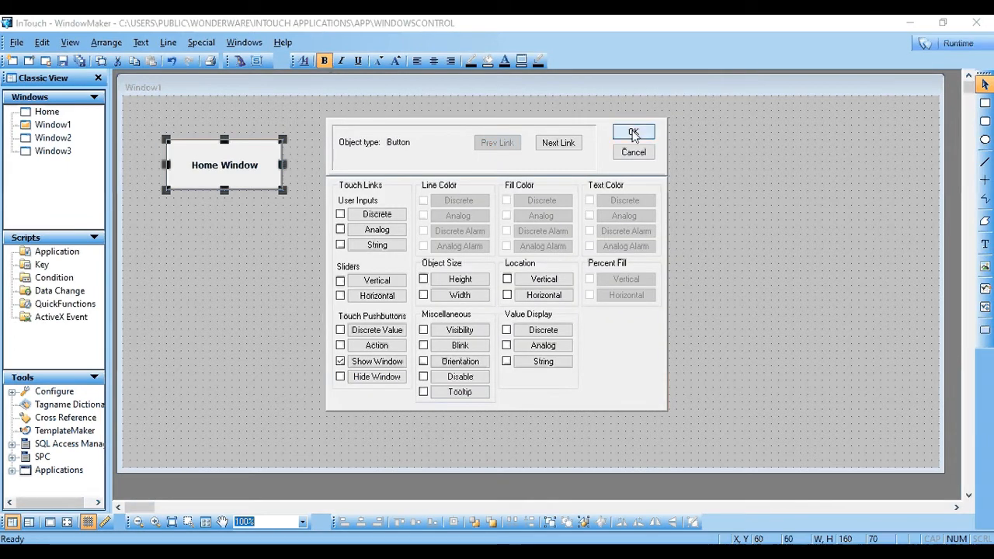
pyautogui.click(633, 131)
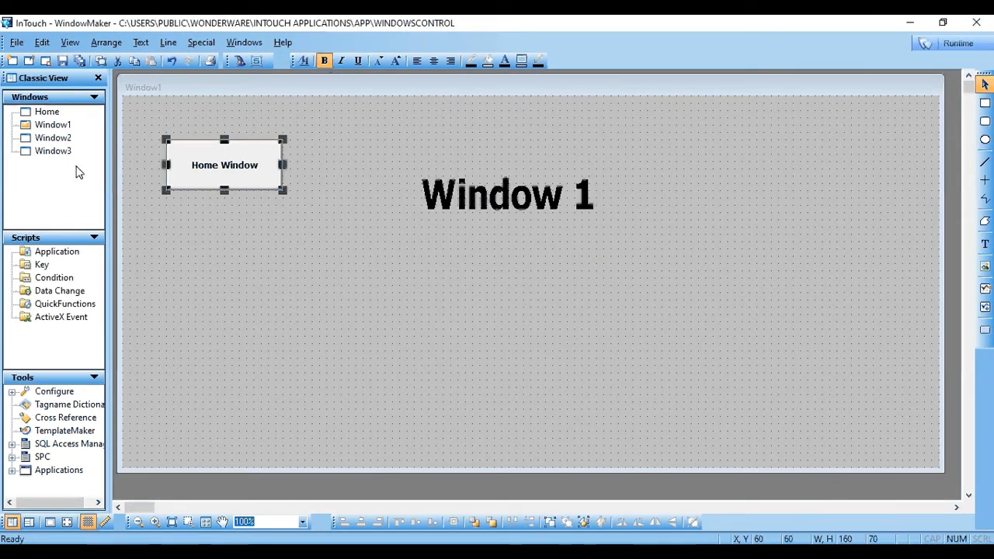
# Open Window2, draw a button at its upper left and relabel it 'Home Window'.
pyautogui.doubleClick(53, 137)
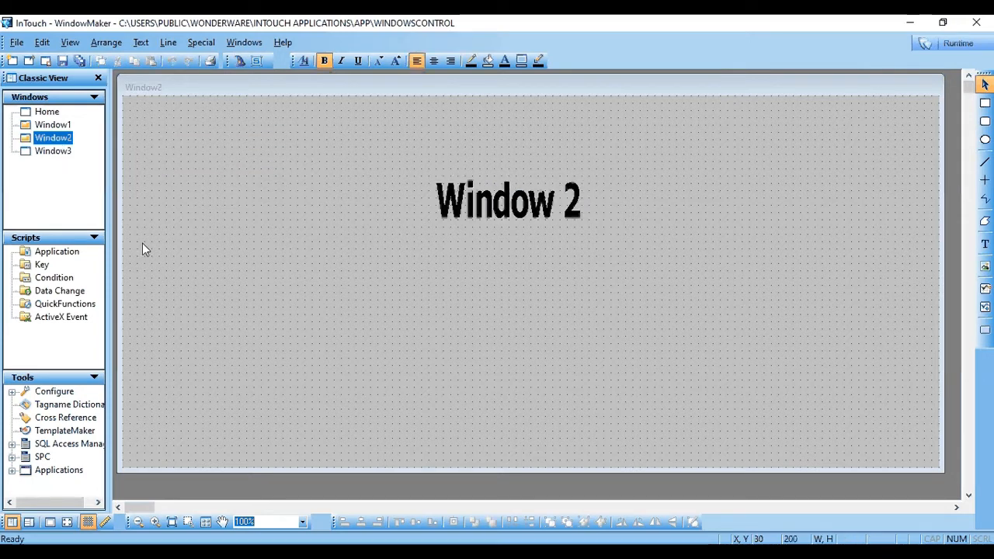
pyautogui.moveTo(541, 257)
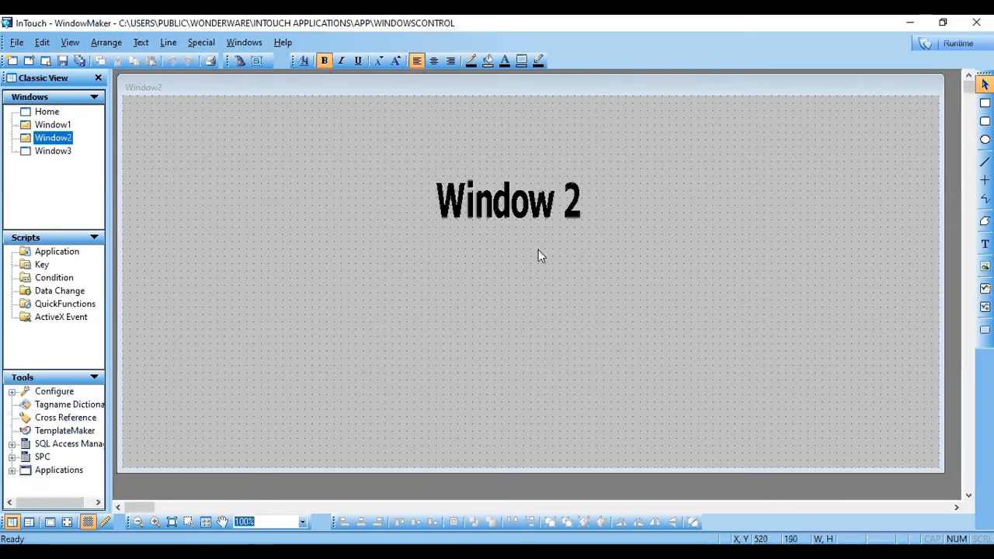
pyautogui.moveTo(985, 330)
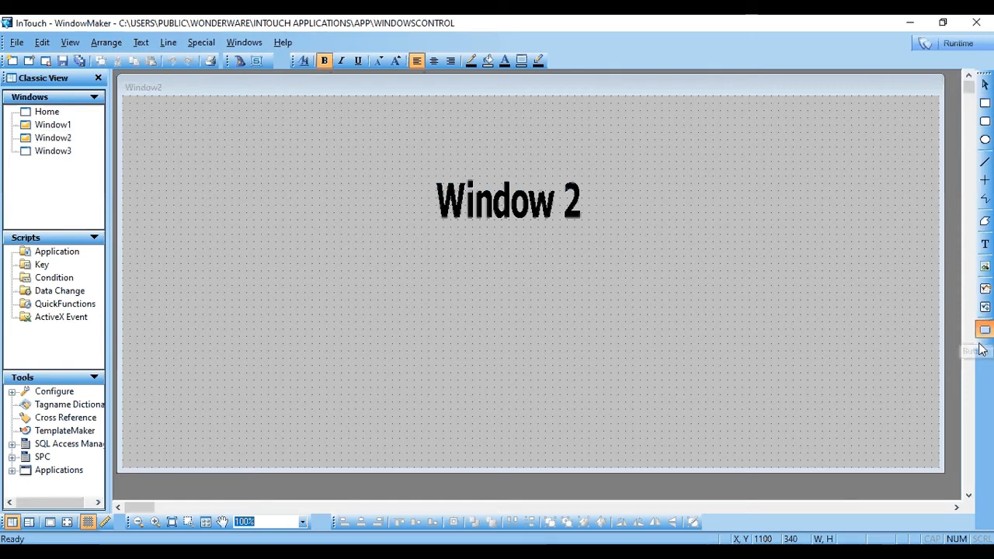
pyautogui.moveTo(152, 160); pyautogui.dragTo(289, 229)
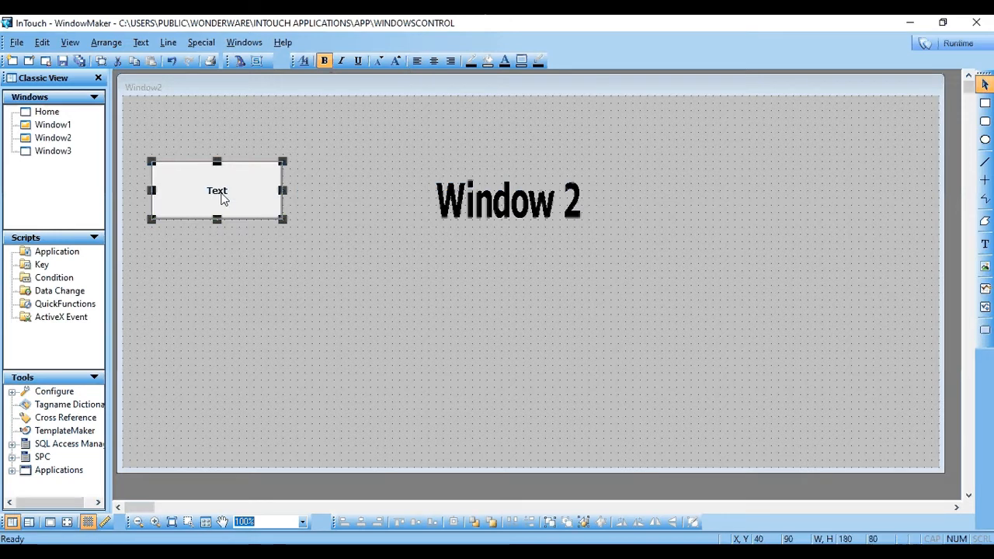
pyautogui.rightClick(217, 190)
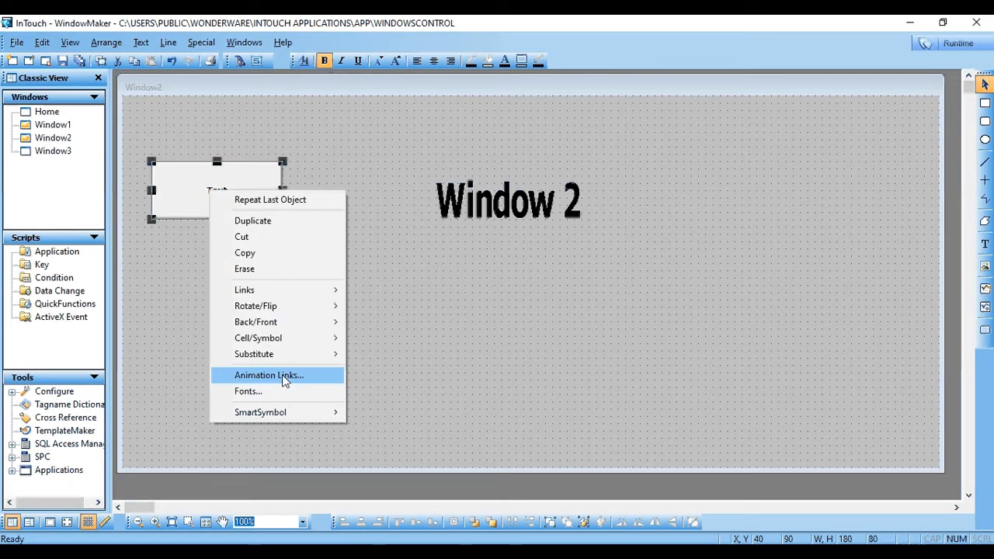
pyautogui.moveTo(254, 354)
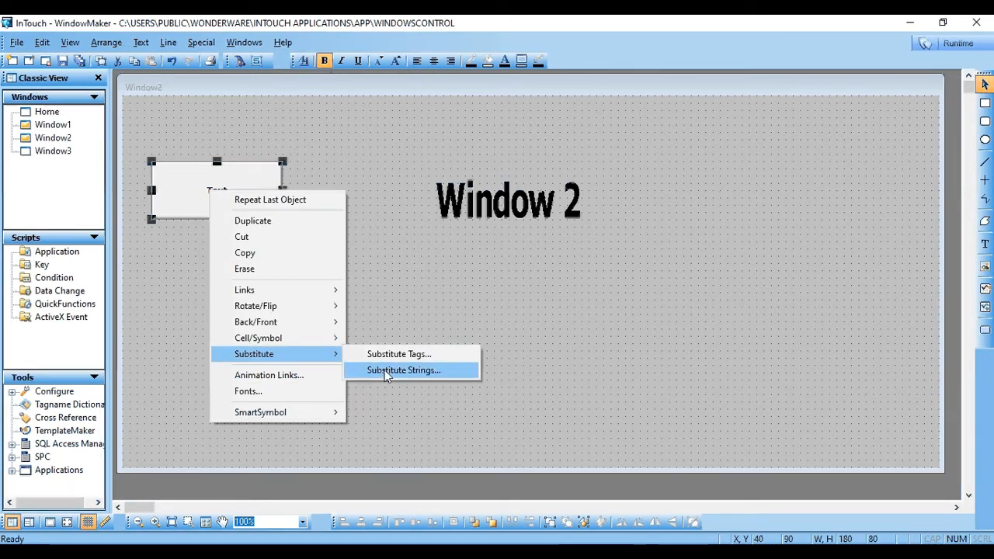
pyautogui.click(403, 369)
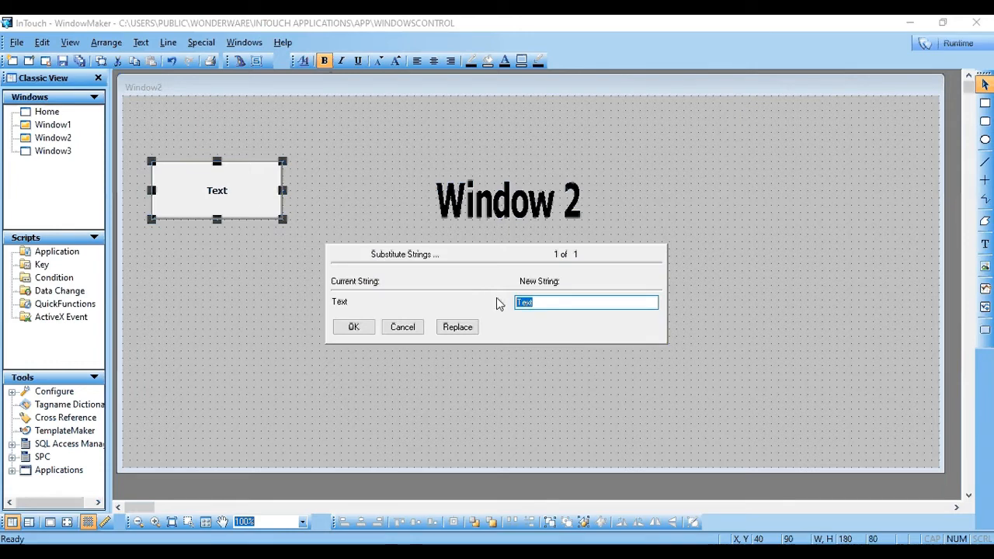
pyautogui.write('Home')
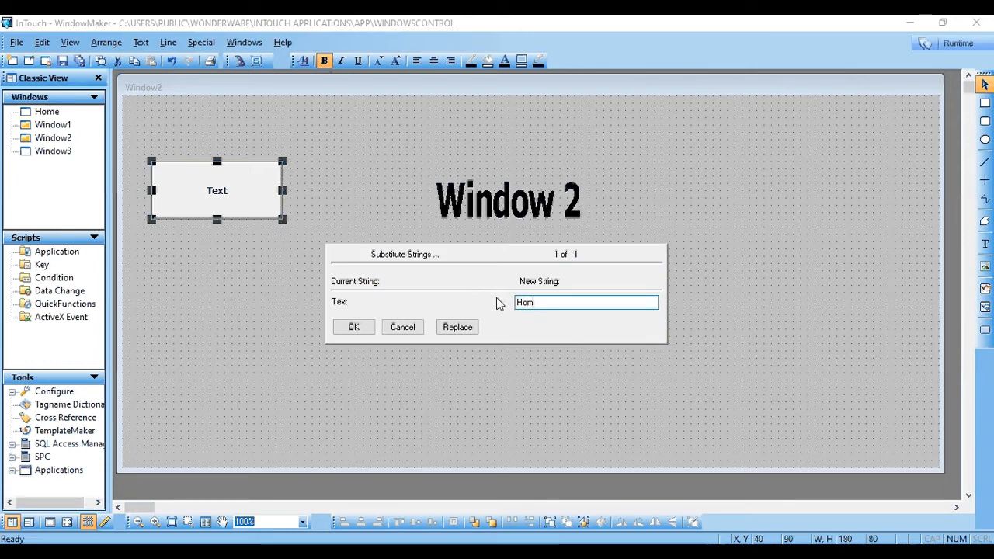
pyautogui.write('e Wind')
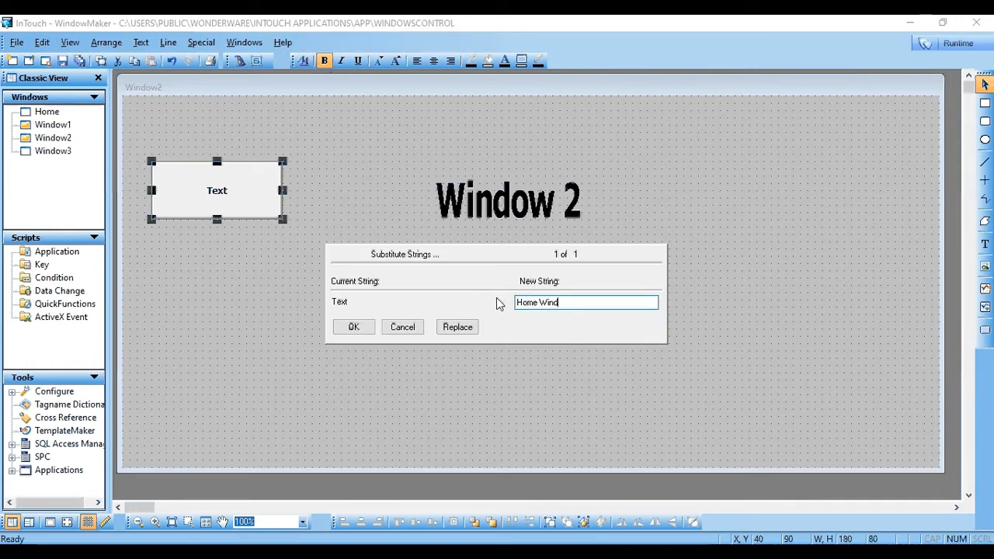
pyautogui.write('ow')
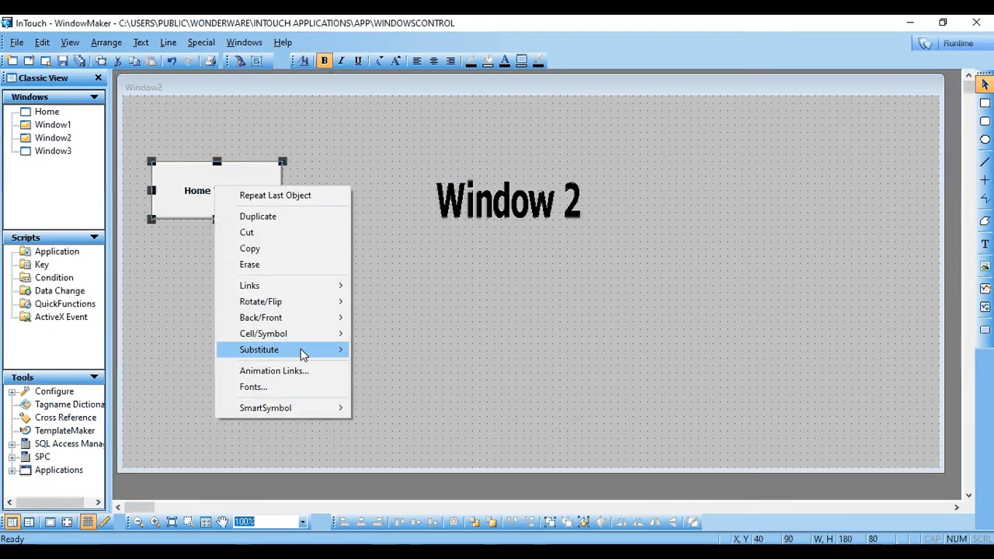
# Replace the button's action script with Show "Home", fix the semicolon error, and confirm.
pyautogui.click(273, 370)
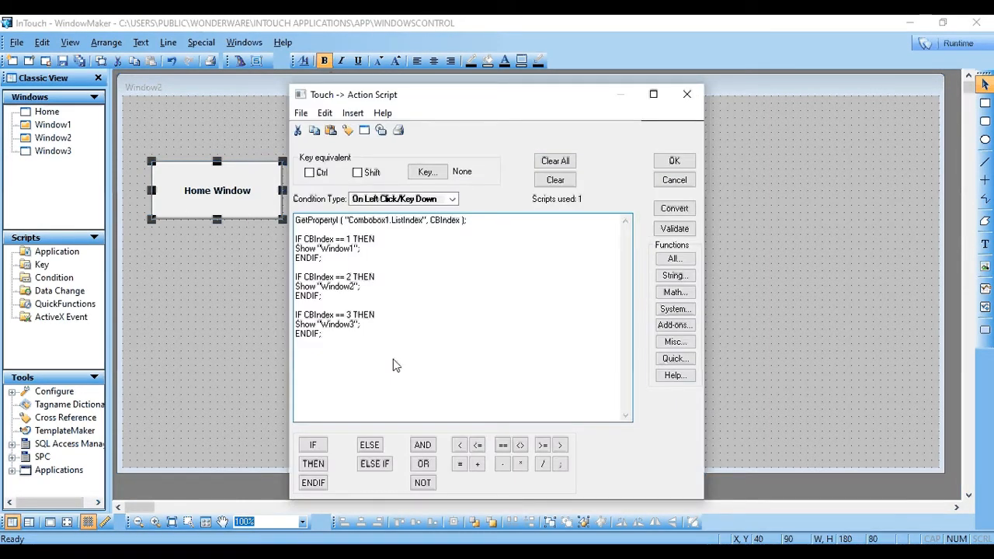
pyautogui.click(554, 160)
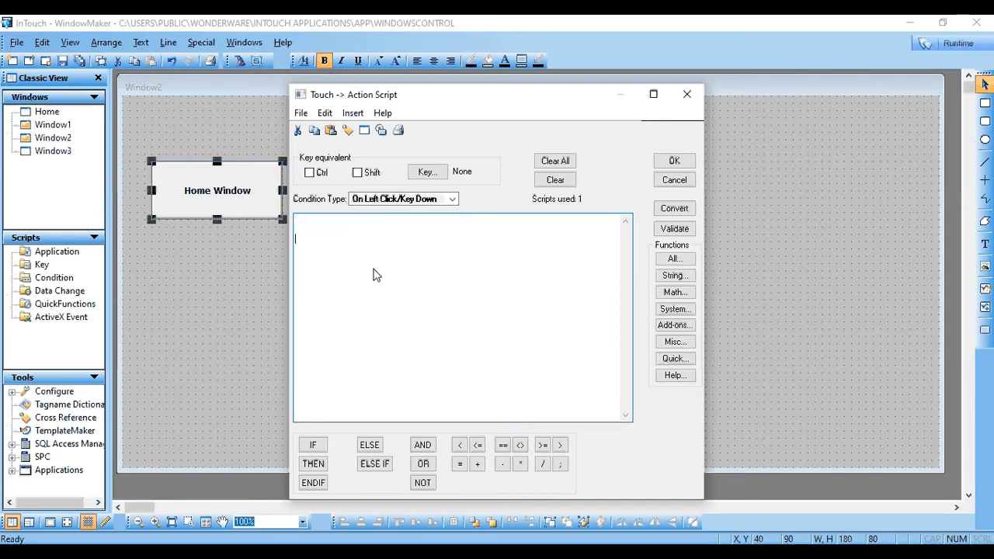
pyautogui.write('Show "')
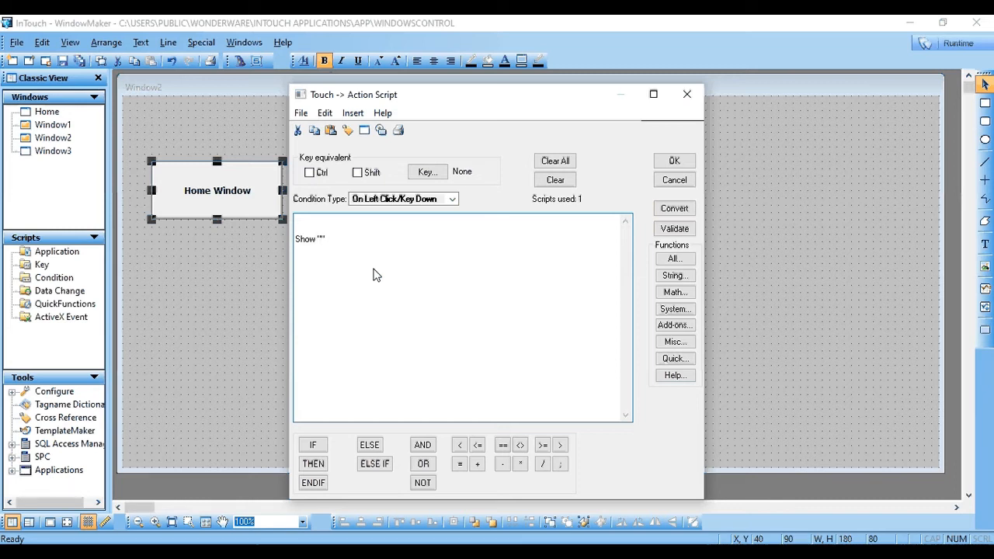
pyautogui.write('H')
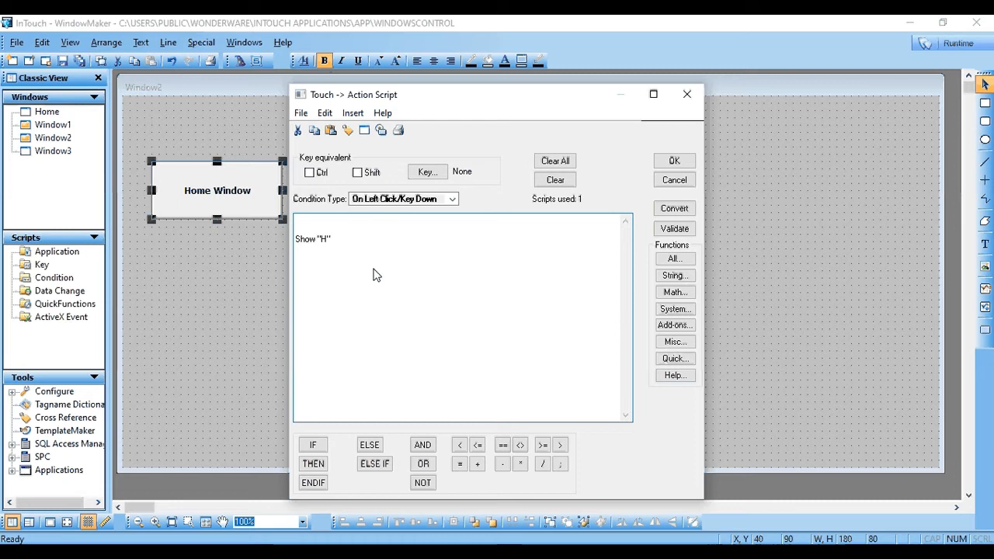
pyautogui.write('ome')
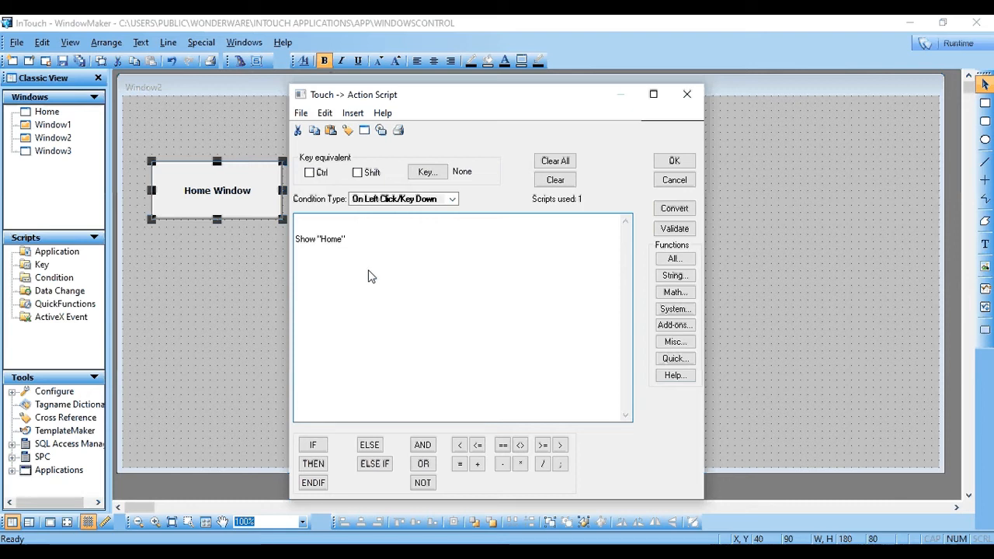
pyautogui.moveTo(396, 282)
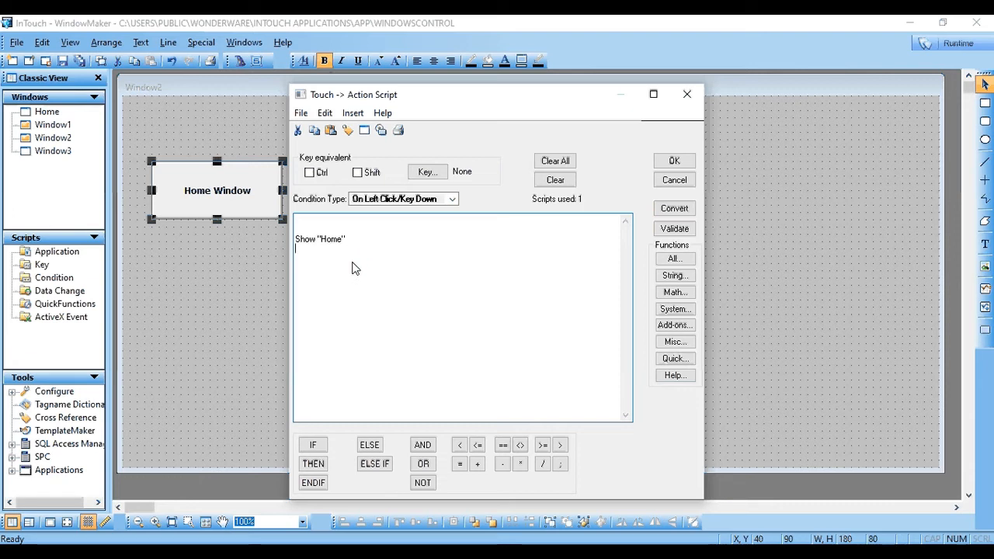
pyautogui.moveTo(213, 305)
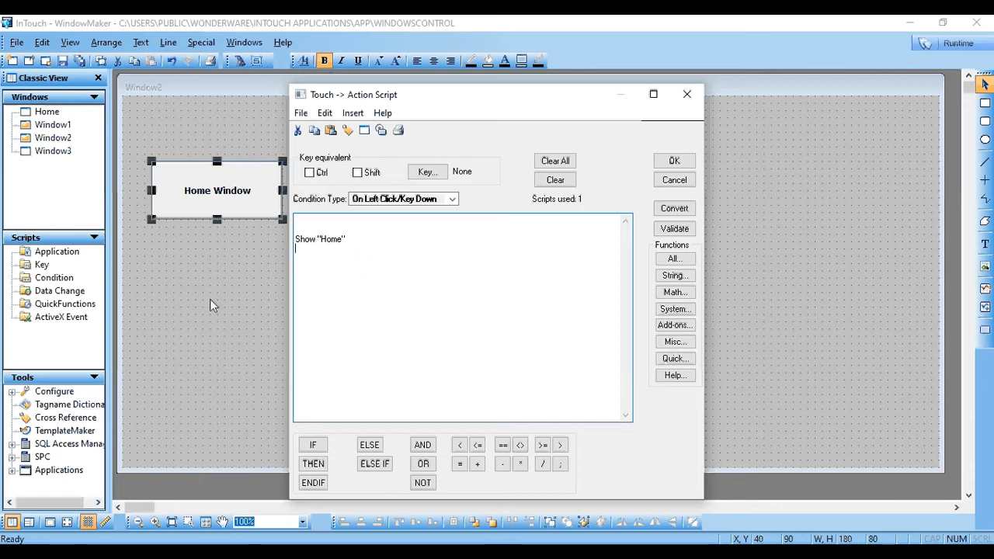
pyautogui.moveTo(236, 241)
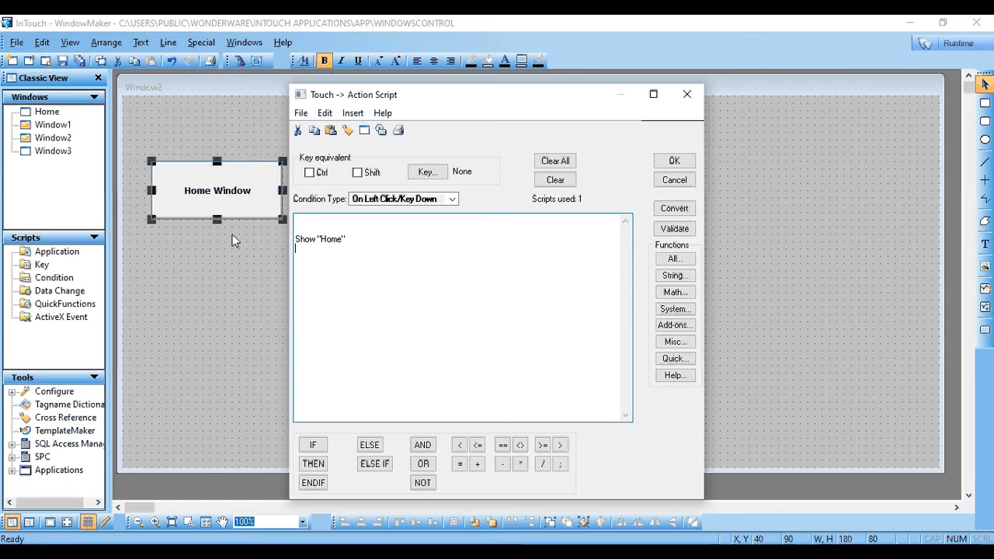
pyautogui.moveTo(350, 253)
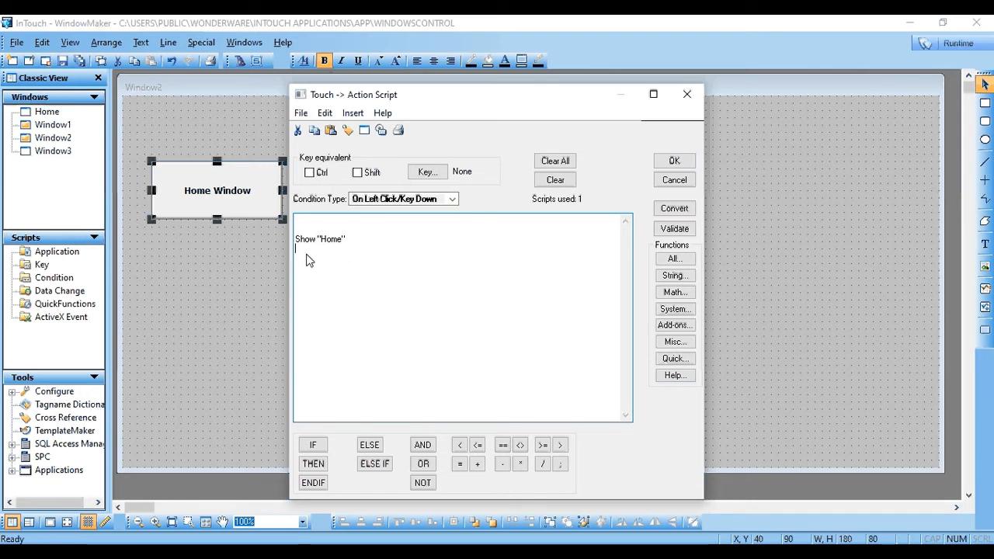
pyautogui.moveTo(378, 269)
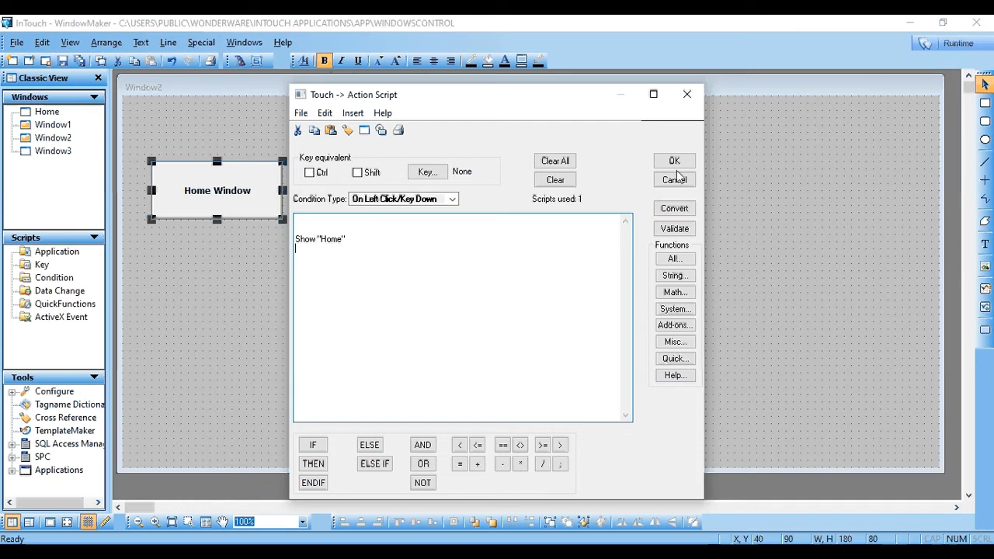
pyautogui.click(674, 160)
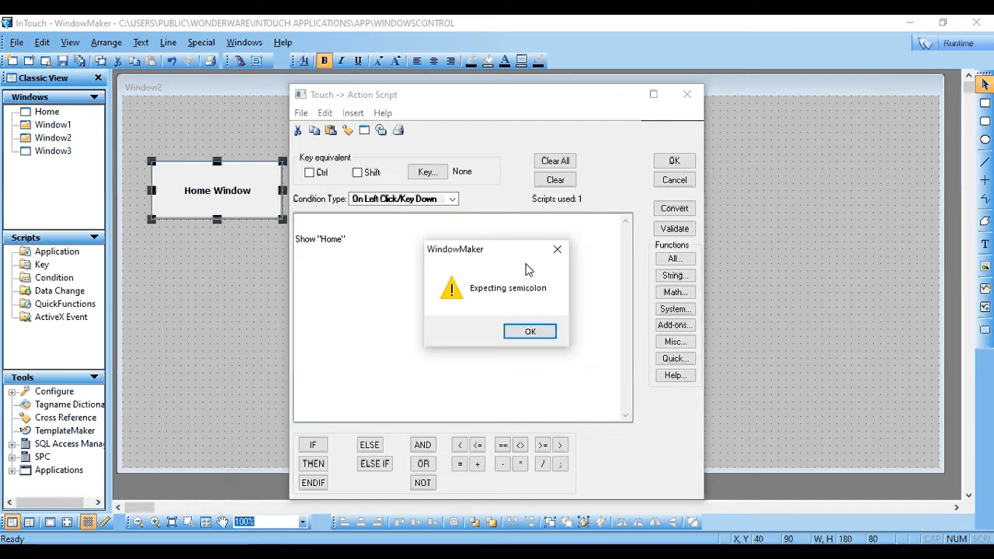
pyautogui.click(530, 331)
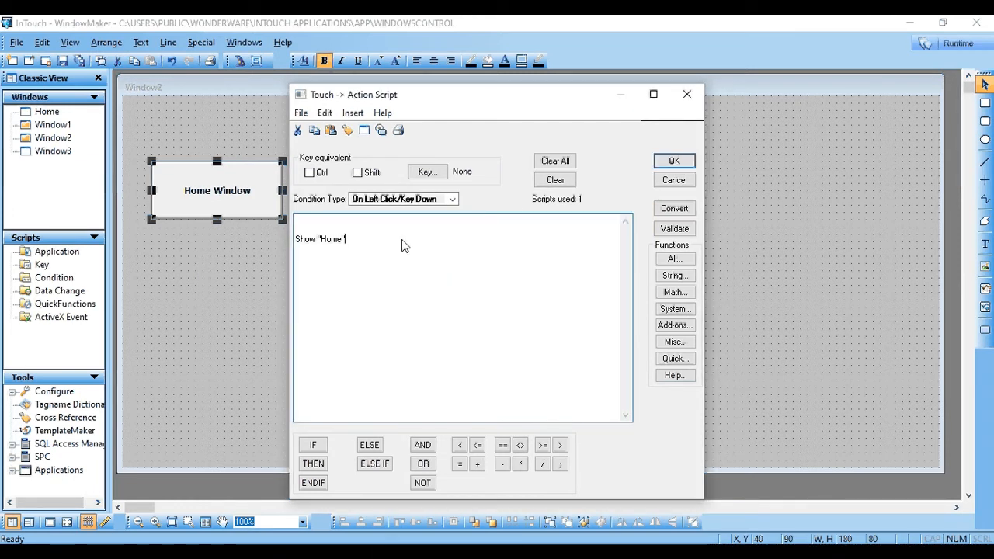
pyautogui.click(673, 160)
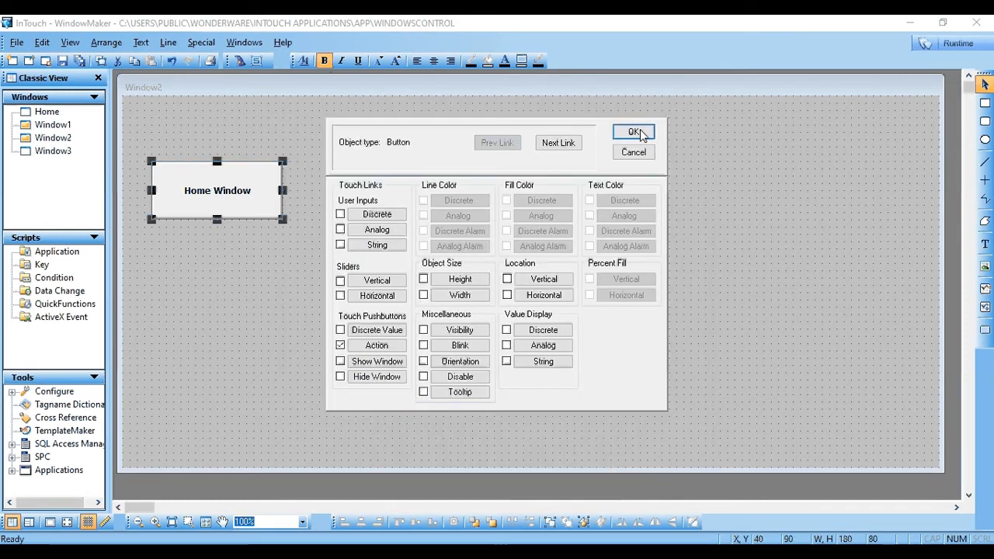
pyautogui.click(633, 132)
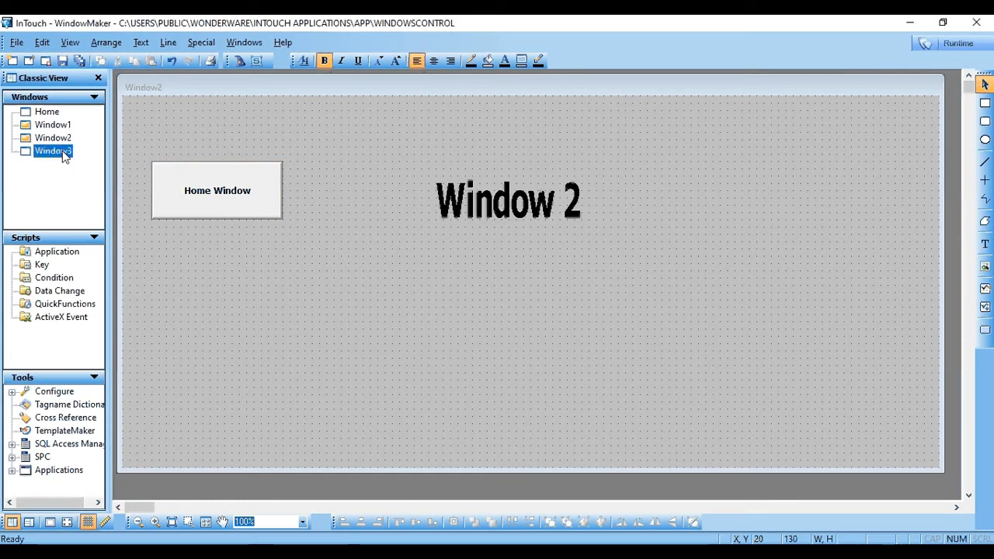
# Open Window3 from the Windows tree and bring up its Properties.
pyautogui.doubleClick(52, 151)
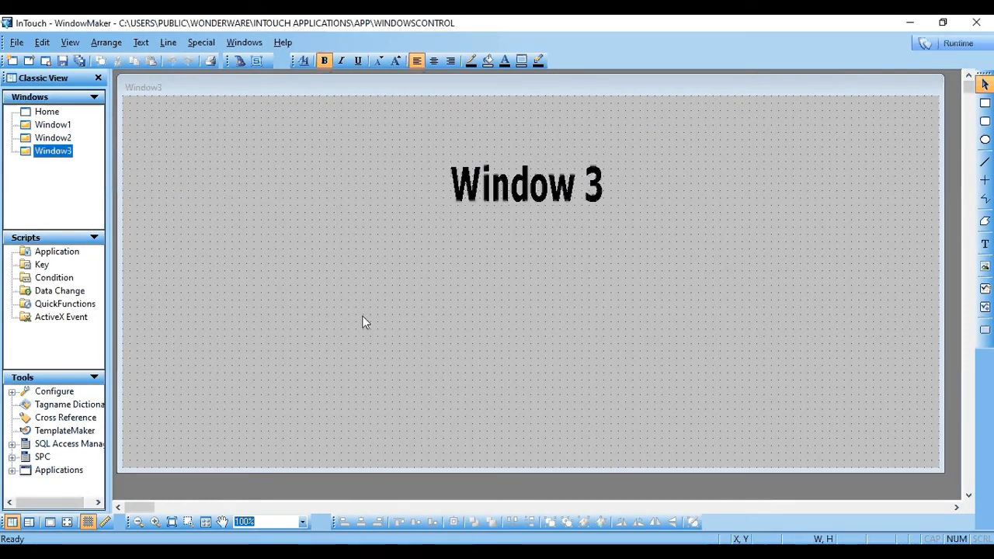
pyautogui.moveTo(107, 177)
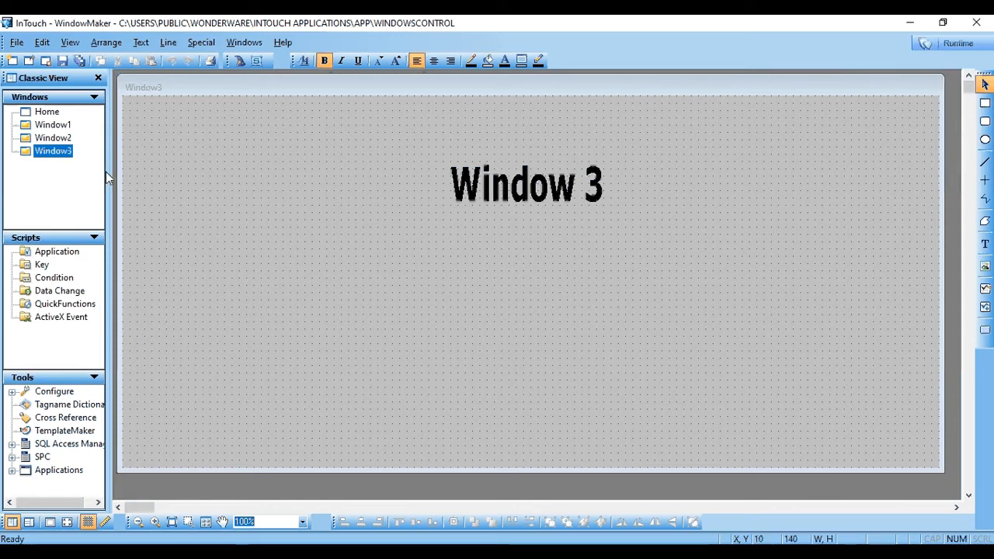
pyautogui.rightClick(53, 150)
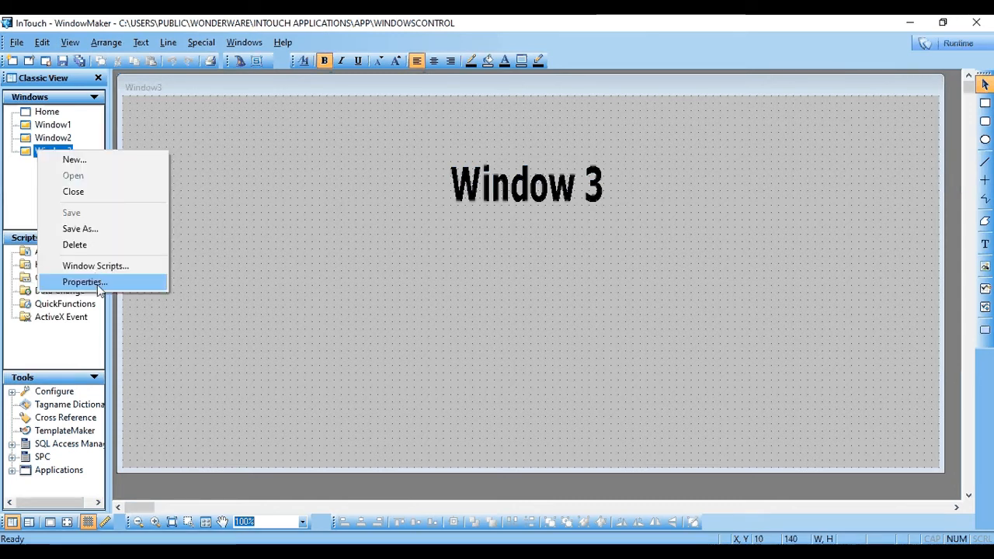
pyautogui.click(84, 282)
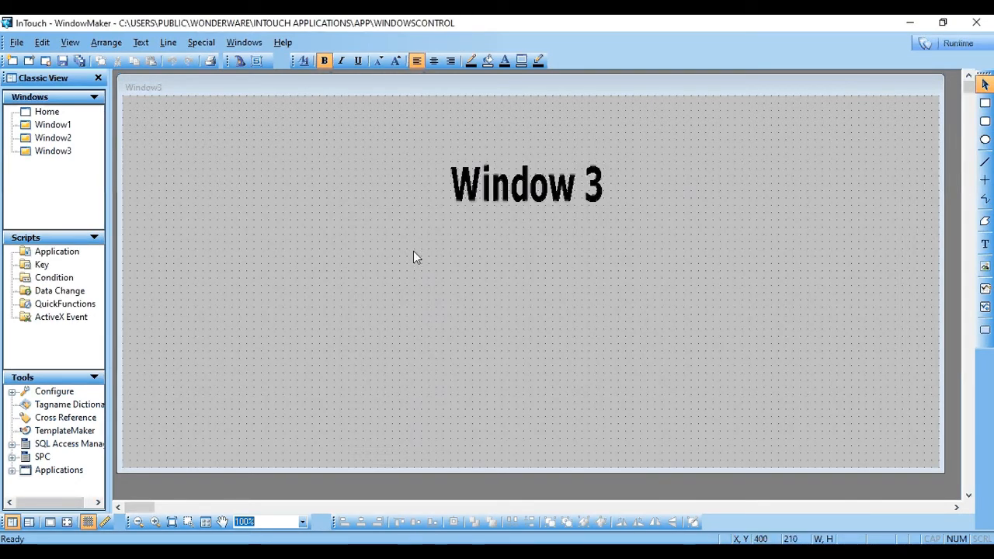
pyautogui.moveTo(414, 270)
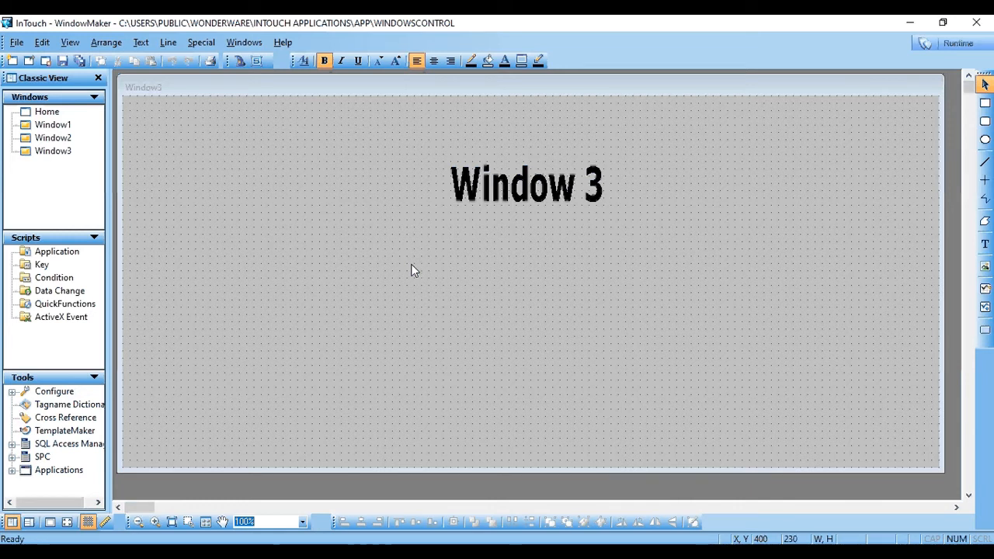
pyautogui.moveTo(244, 228)
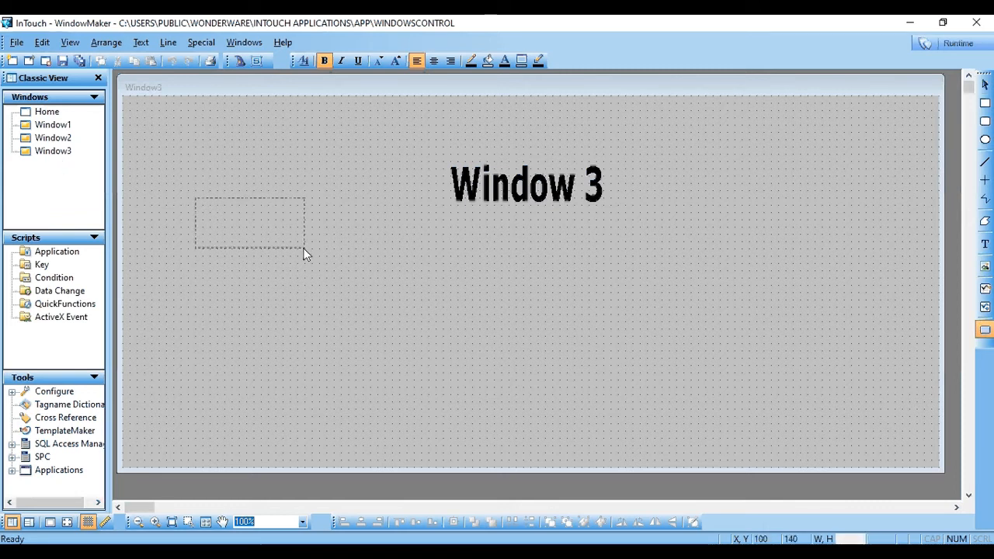
# Relabel Window3's new upper-left button from 'Text' to 'Close'.
pyautogui.rightClick(248, 222)
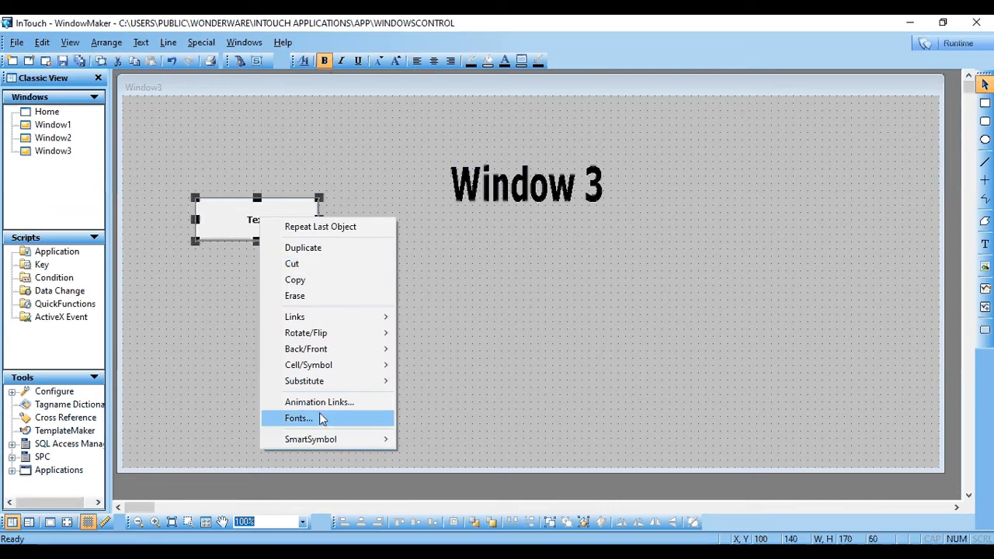
pyautogui.moveTo(303, 380)
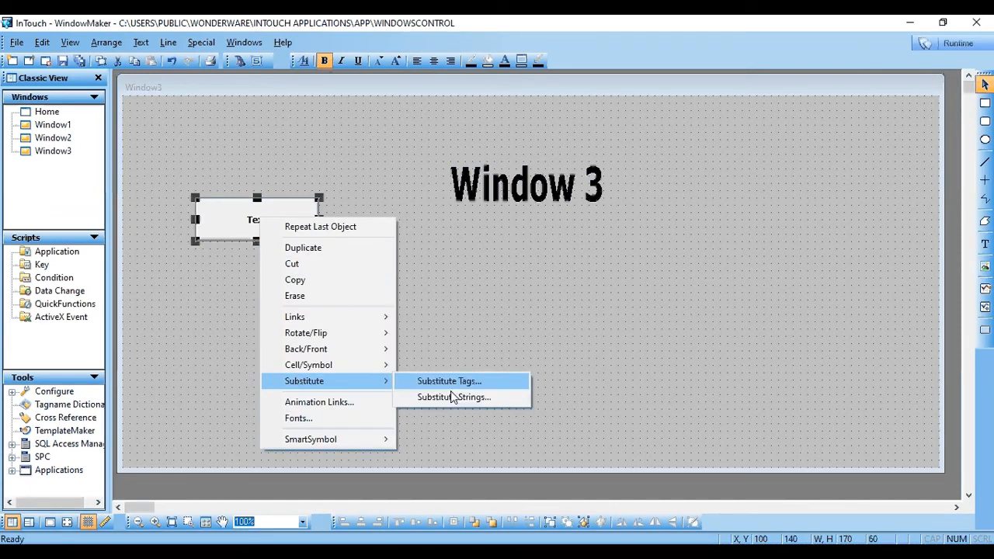
pyautogui.click(455, 397)
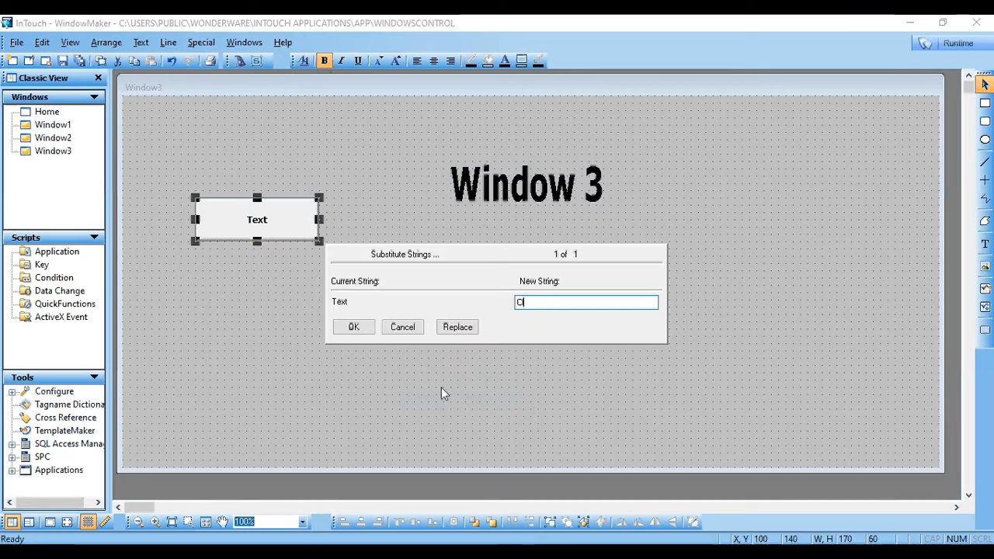
pyautogui.write('ose')
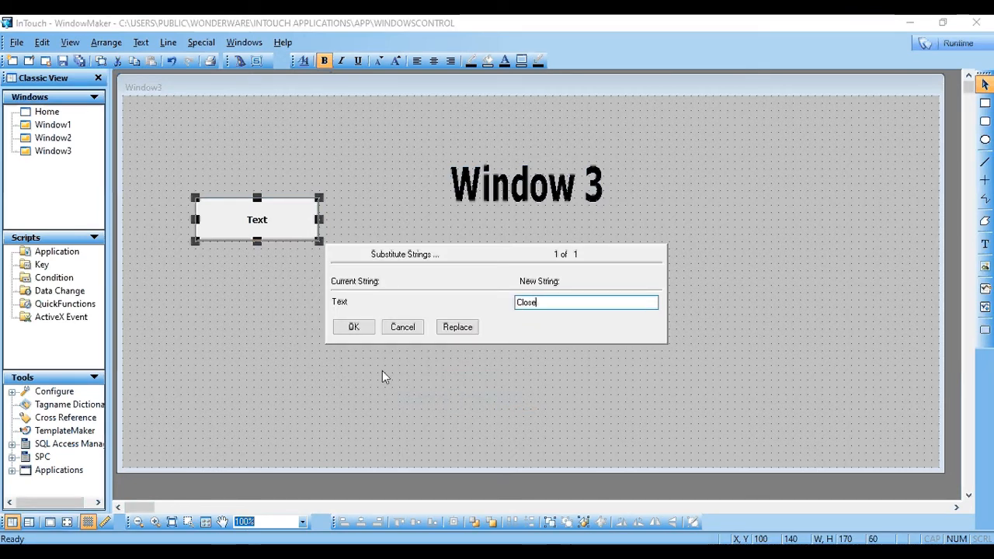
pyautogui.click(353, 326)
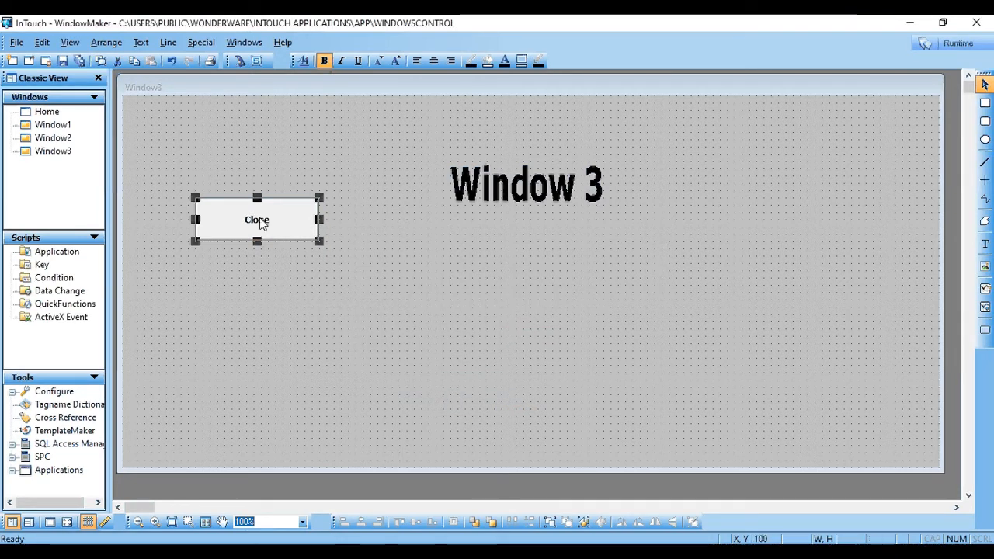
# Add an Action touch link to Window3's Close button.
pyautogui.doubleClick(256, 219)
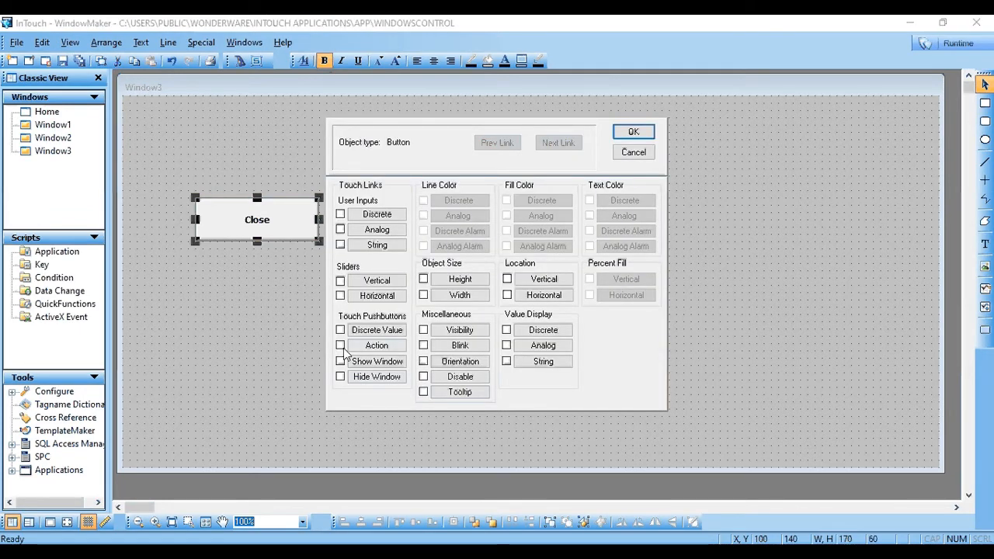
pyautogui.click(341, 345)
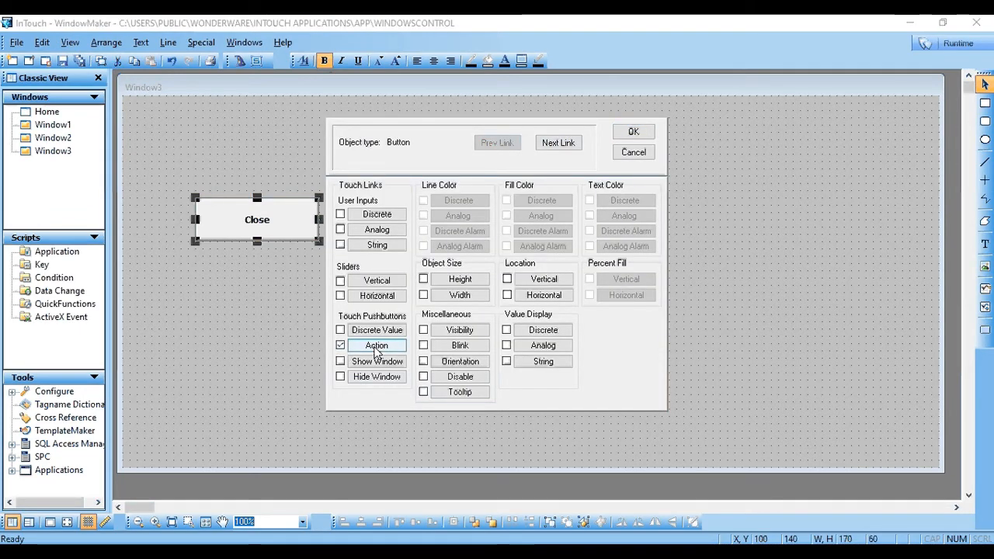
pyautogui.click(377, 345)
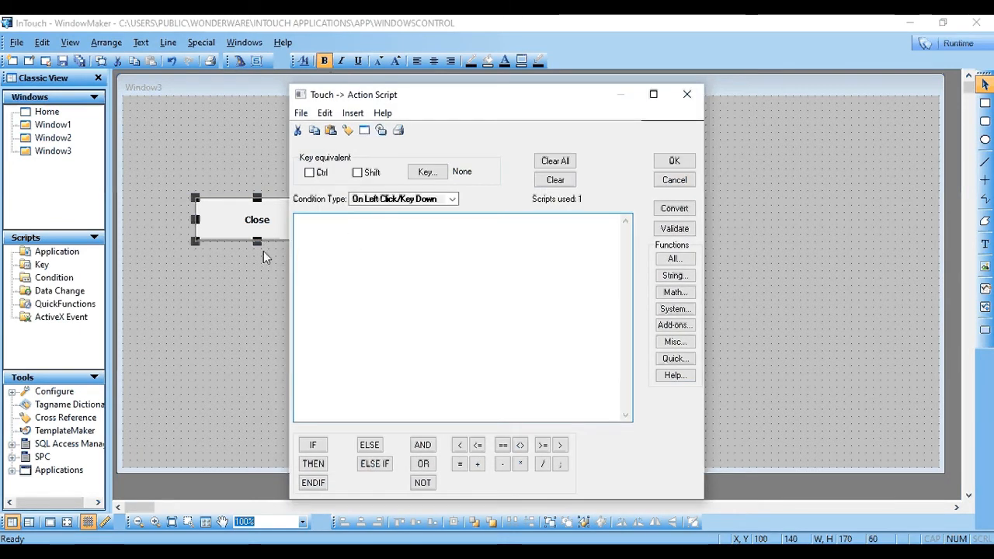
# Edit the script to Hide "Window3"; removing Hideself;, and confirm both dialogs.
pyautogui.write('Hide')
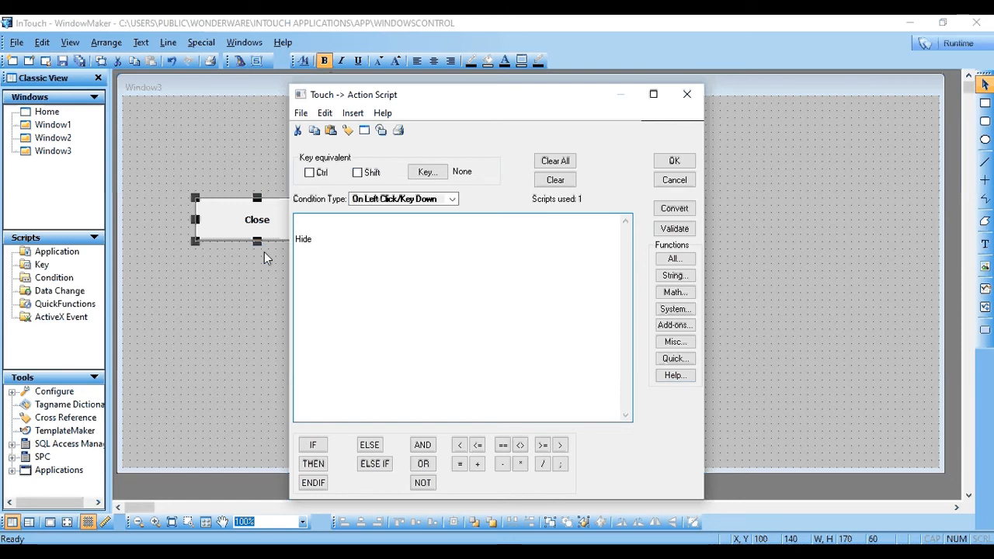
pyautogui.write('""')
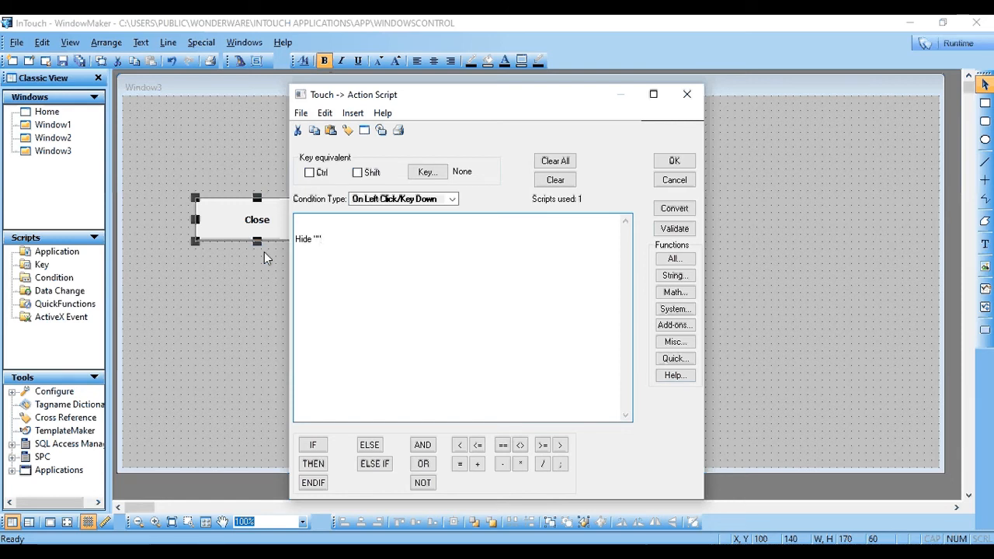
pyautogui.write('Window3')
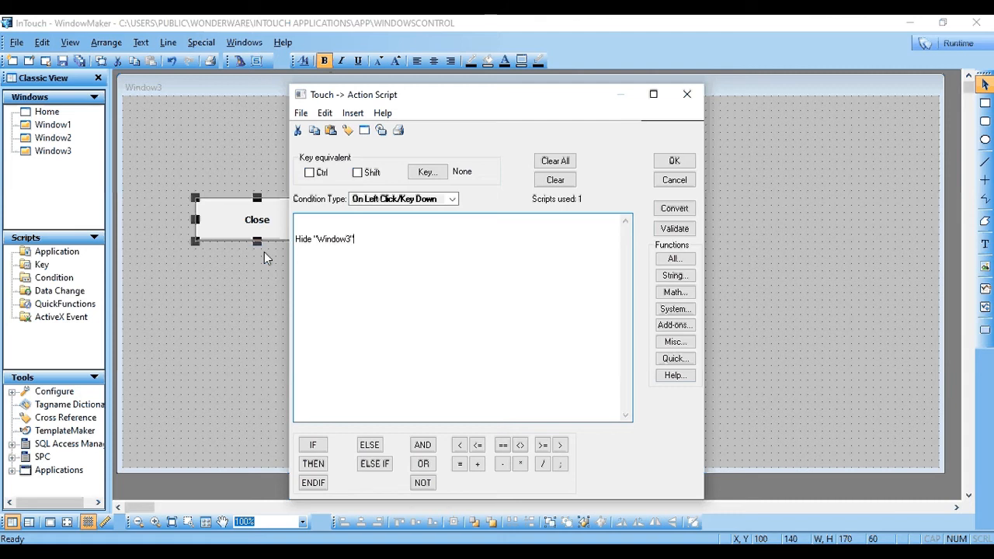
pyautogui.write(';')
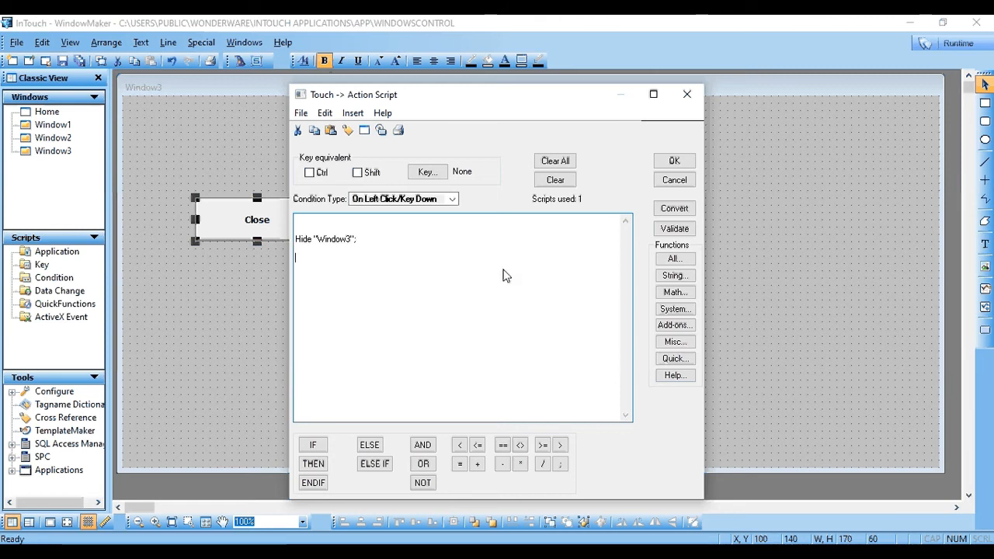
pyautogui.write('Hi')
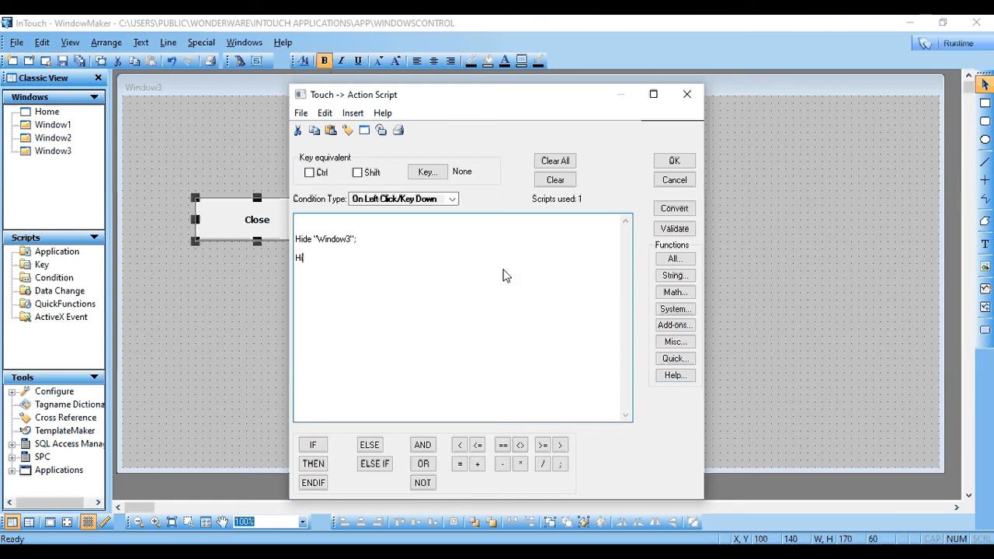
pyautogui.write('deself;')
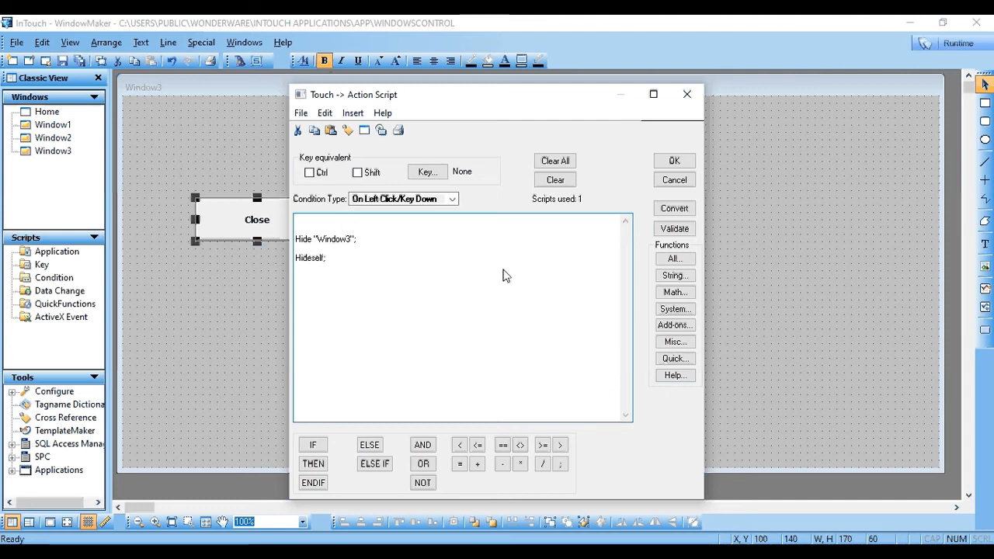
pyautogui.doubleClick(324, 238)
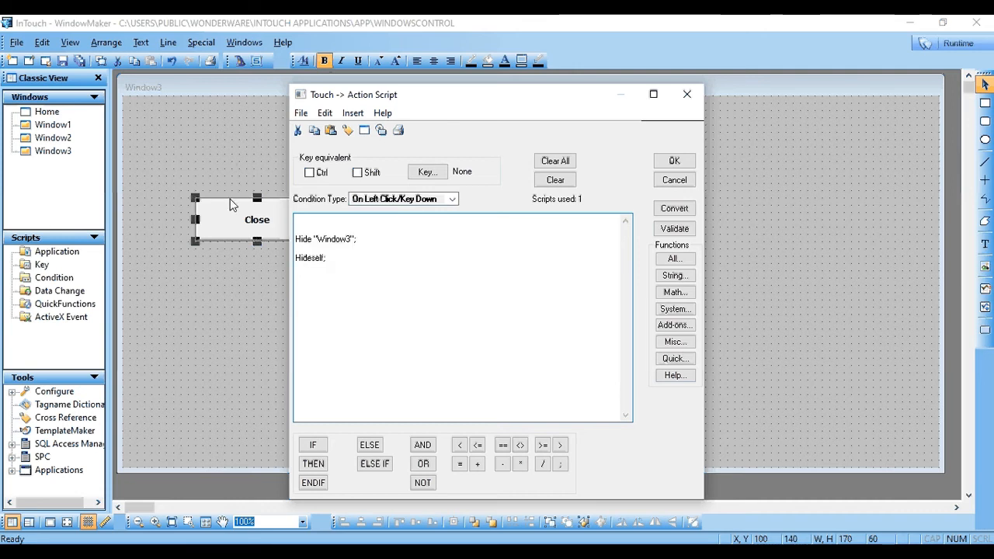
pyautogui.moveTo(218, 271)
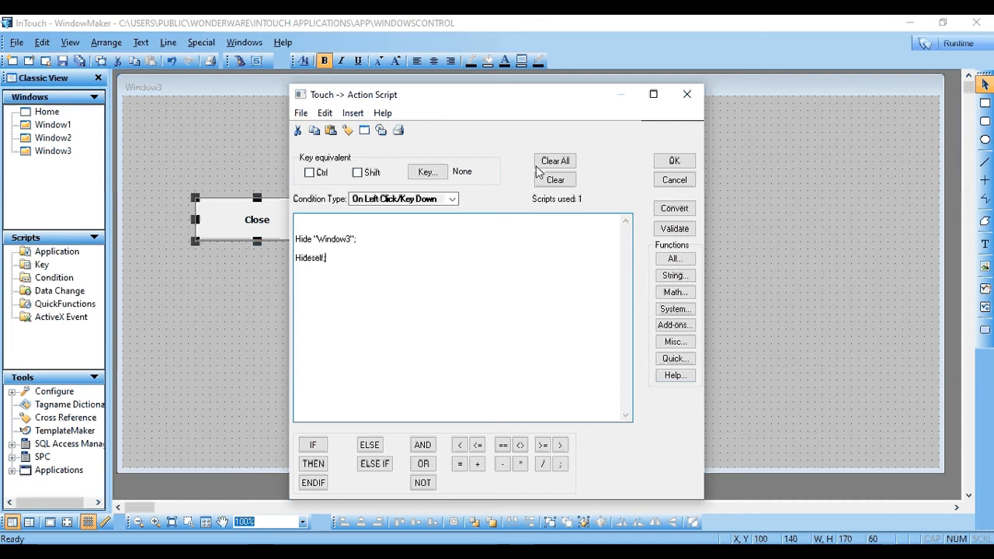
pyautogui.moveTo(367, 260)
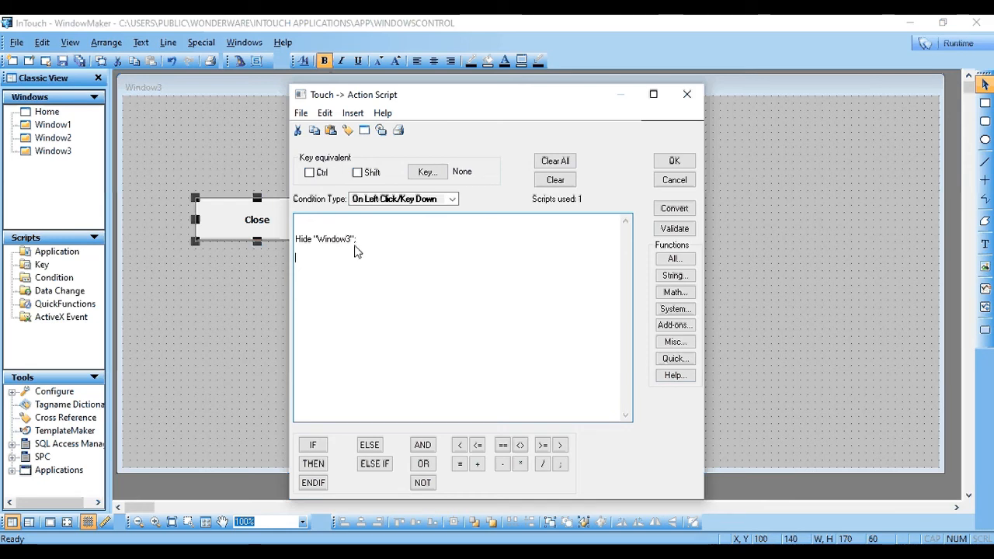
pyautogui.click(674, 161)
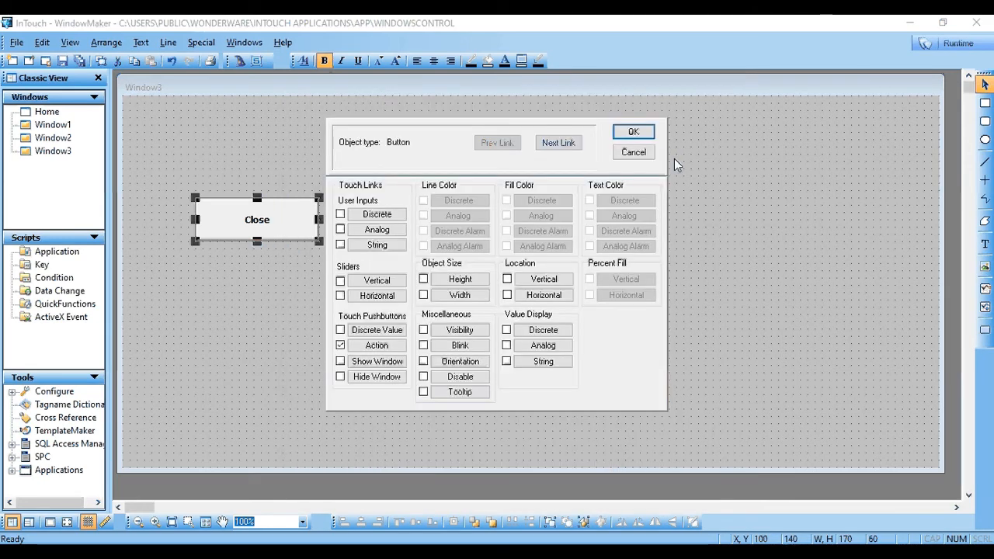
pyautogui.click(632, 132)
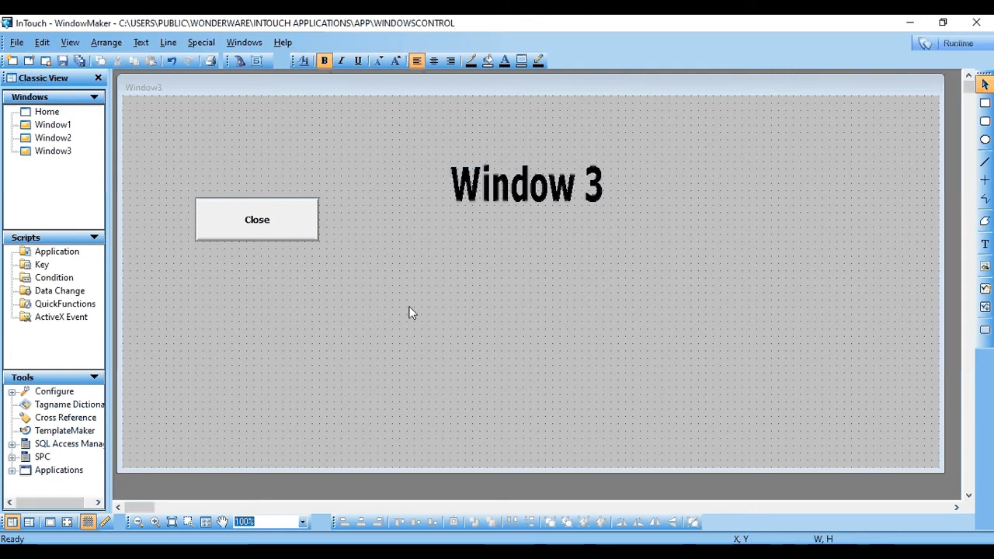
# Close Window3 saving its changes, then close Window2 and Window1.
pyautogui.rightClick(53, 151)
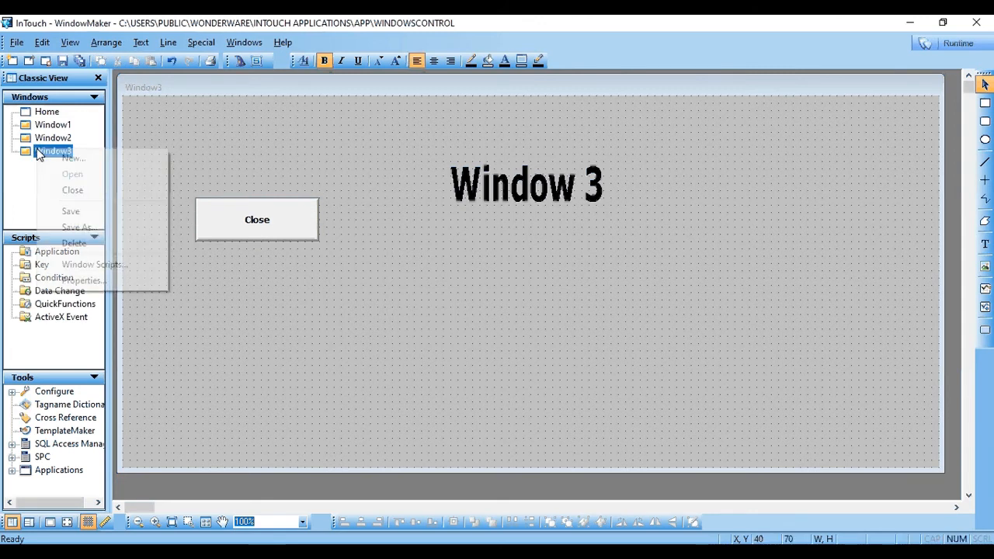
pyautogui.click(72, 191)
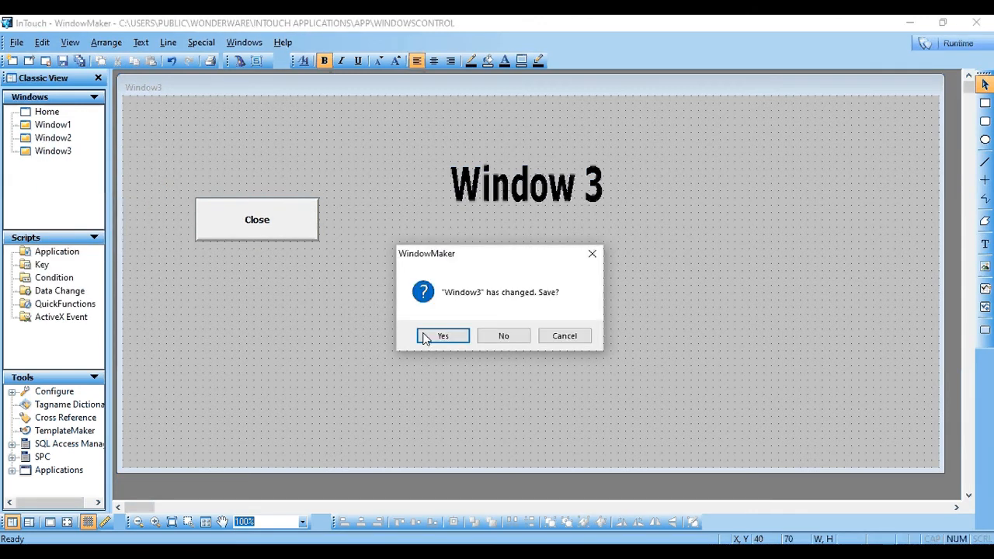
pyautogui.click(442, 335)
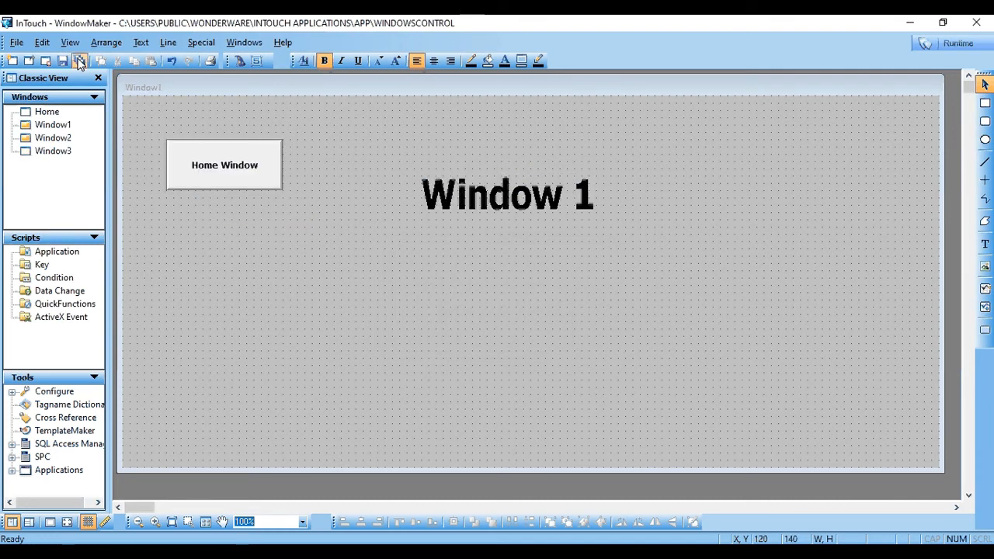
pyautogui.click(53, 137)
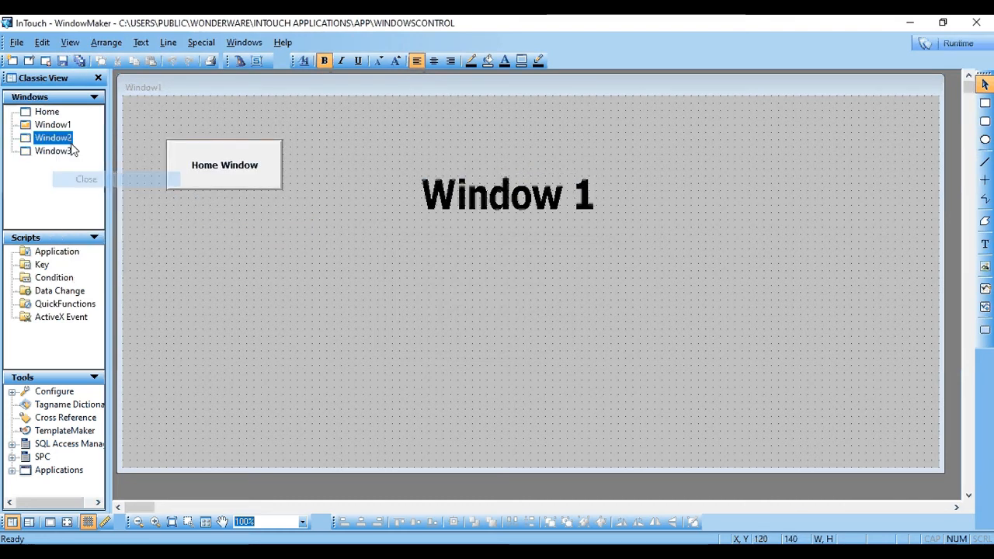
pyautogui.rightClick(53, 124)
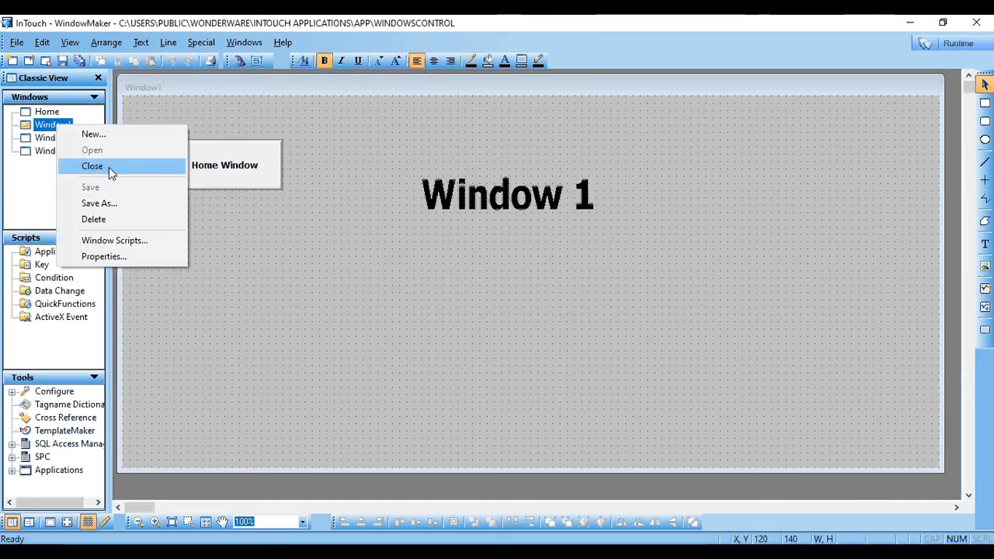
pyautogui.click(92, 165)
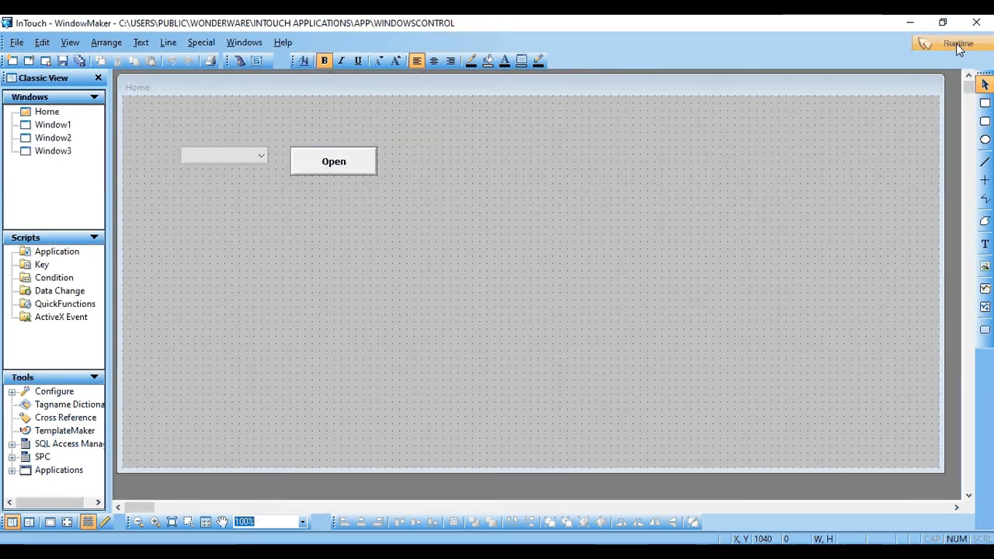
# In runtime, open Window1 then Window2 from Home, returning each time via Home Window.
pyautogui.click(957, 43)
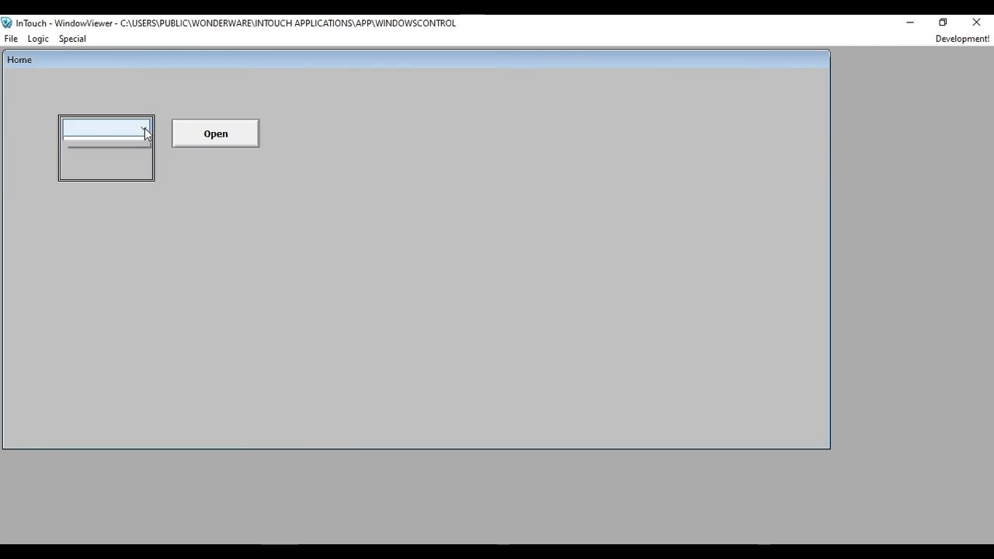
pyautogui.click(215, 133)
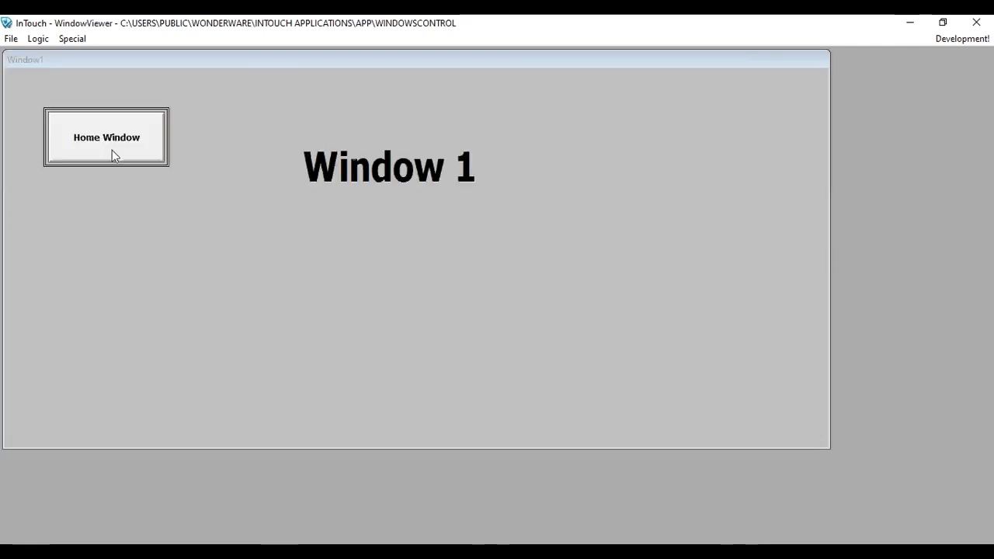
pyautogui.click(106, 138)
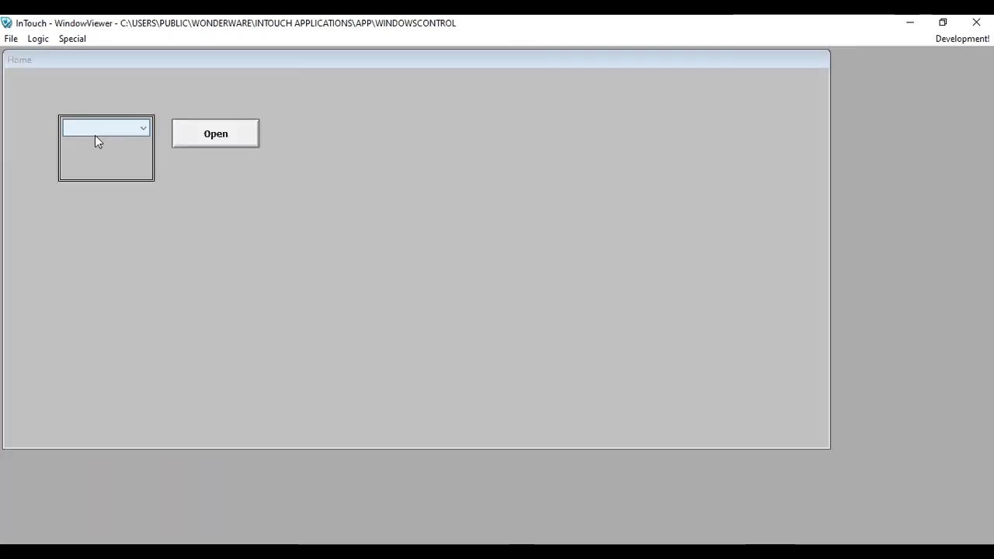
pyautogui.click(142, 128)
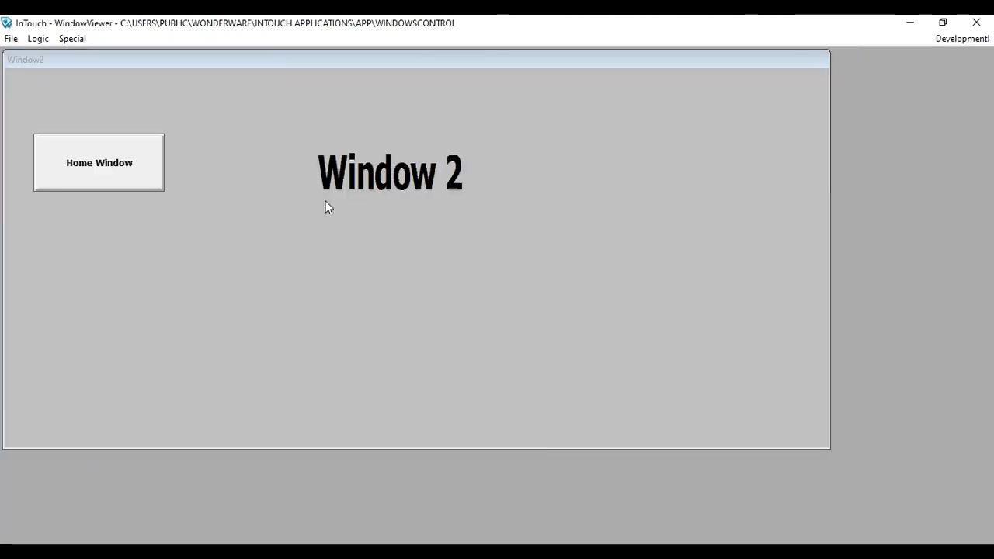
pyautogui.click(98, 162)
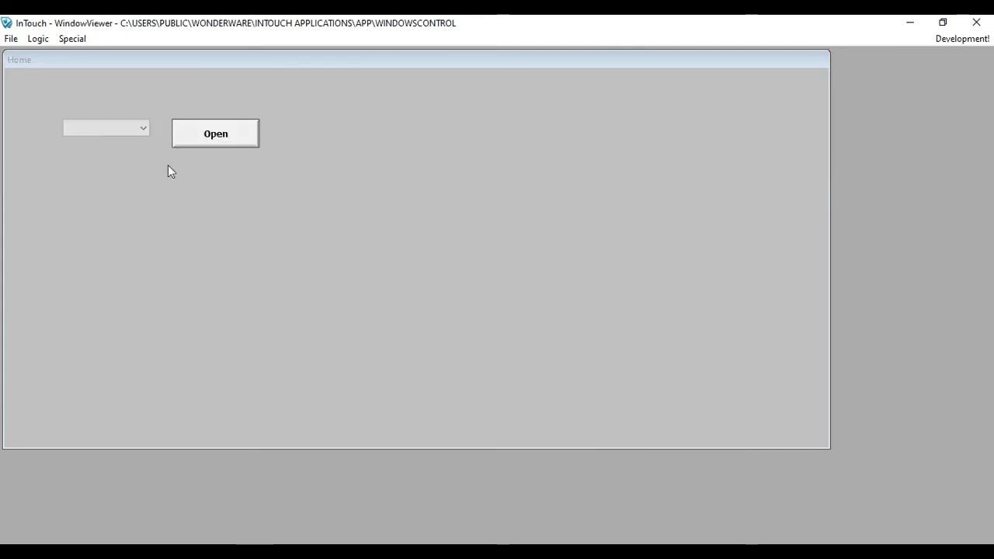
# Open Window3 from the combo box over Home, move it aside, and close it.
pyautogui.click(105, 127)
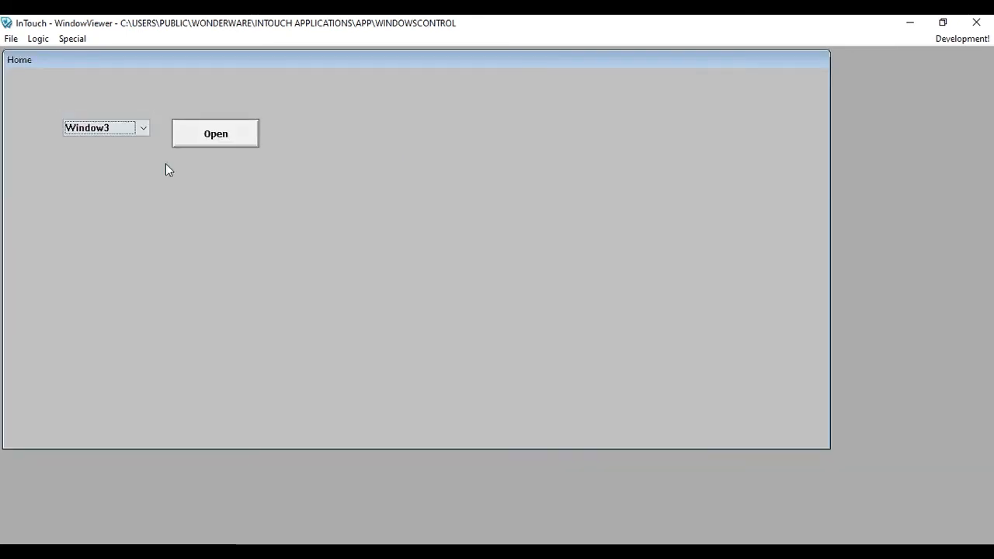
pyautogui.click(215, 133)
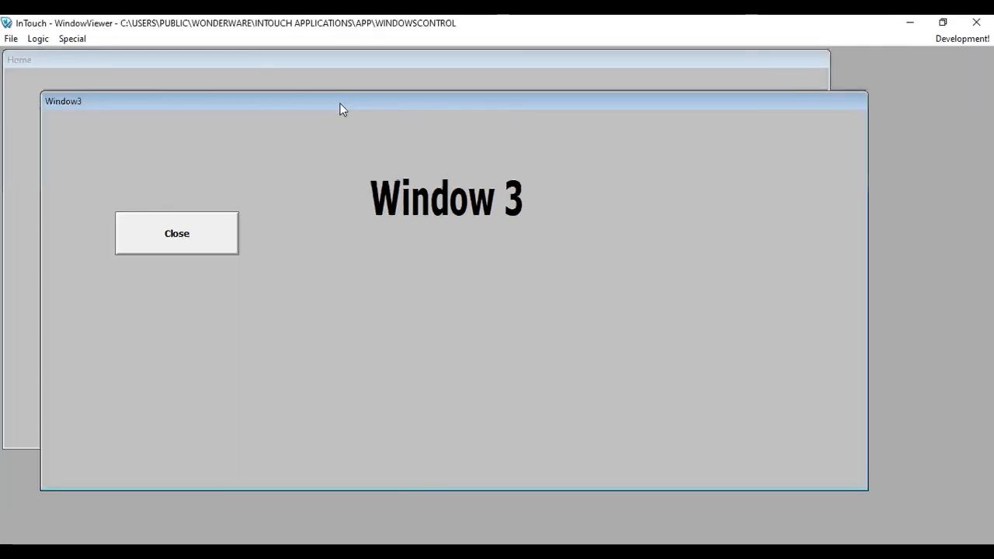
pyautogui.moveTo(343, 101); pyautogui.dragTo(354, 115)
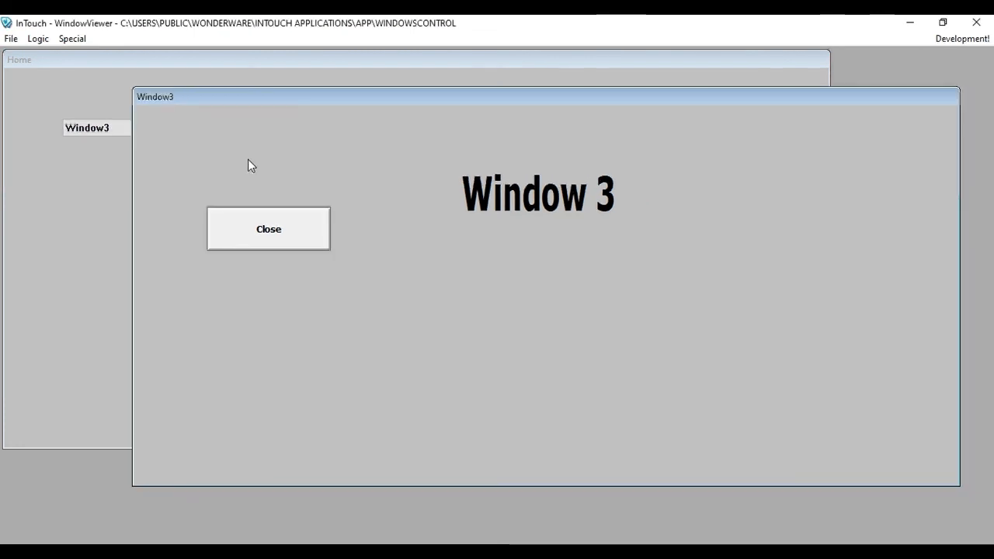
pyautogui.moveTo(252, 277)
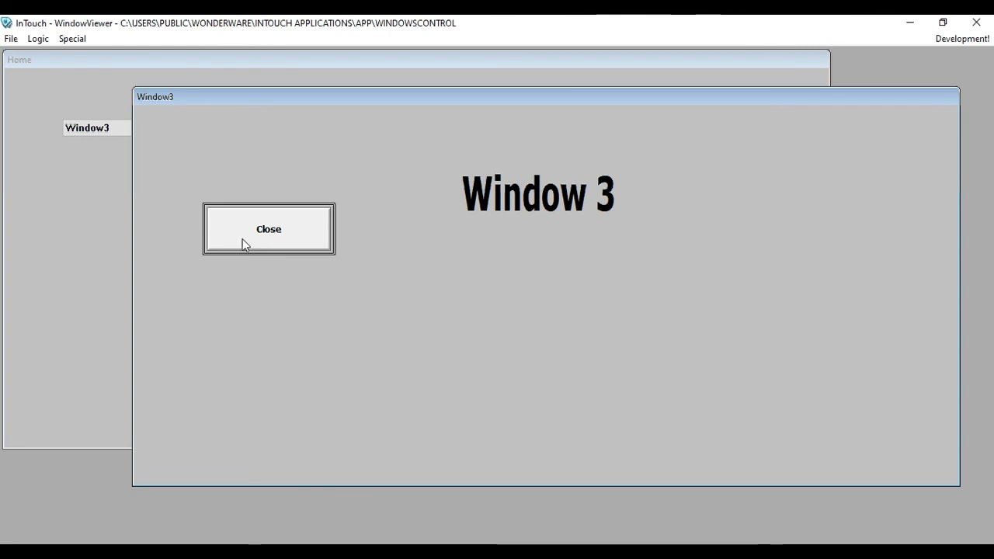
pyautogui.click(267, 229)
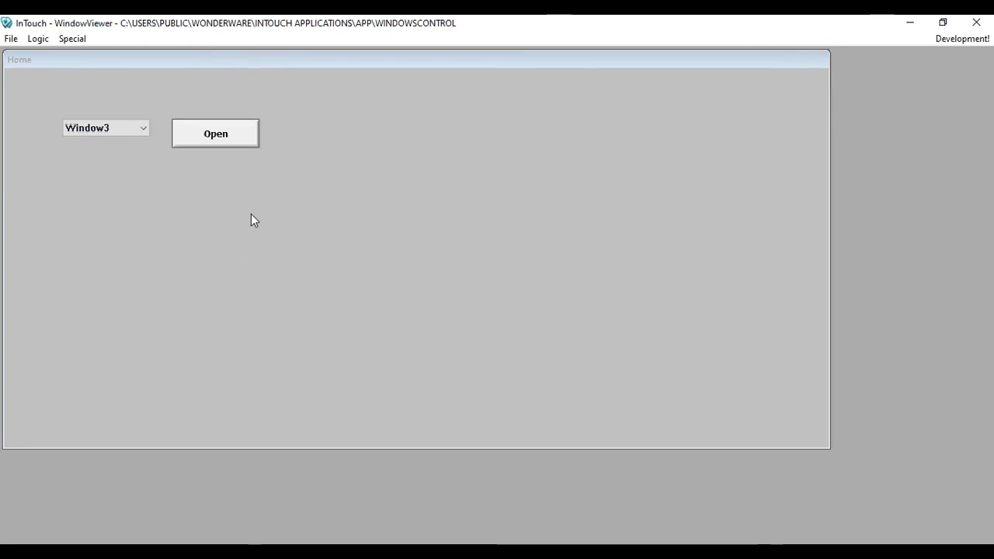
pyautogui.moveTo(300, 201)
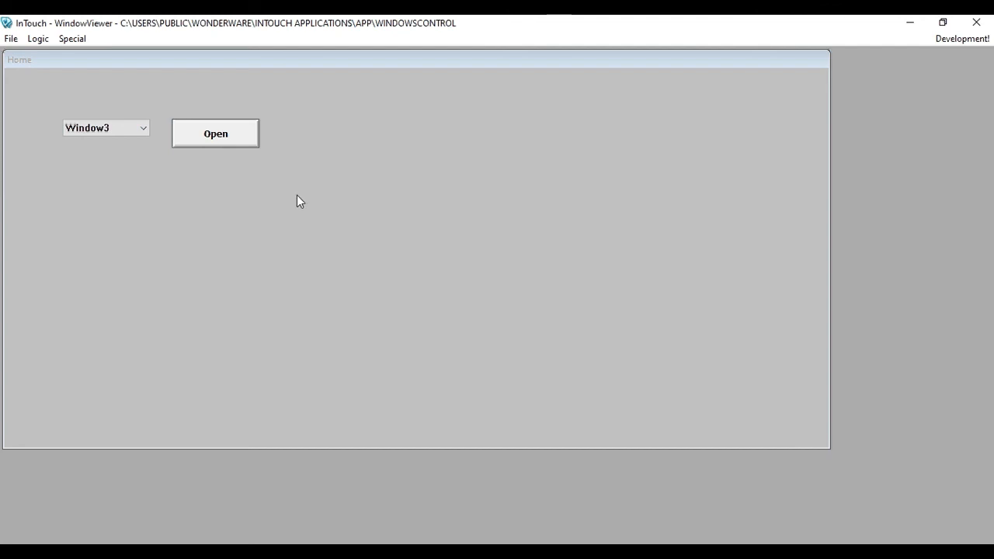
pyautogui.moveTo(329, 186)
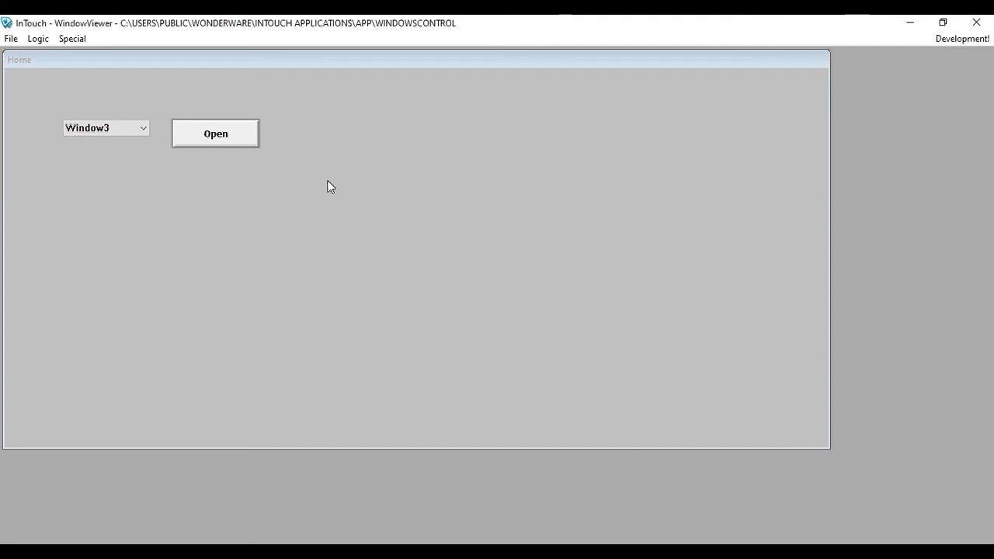
pyautogui.moveTo(618, 96)
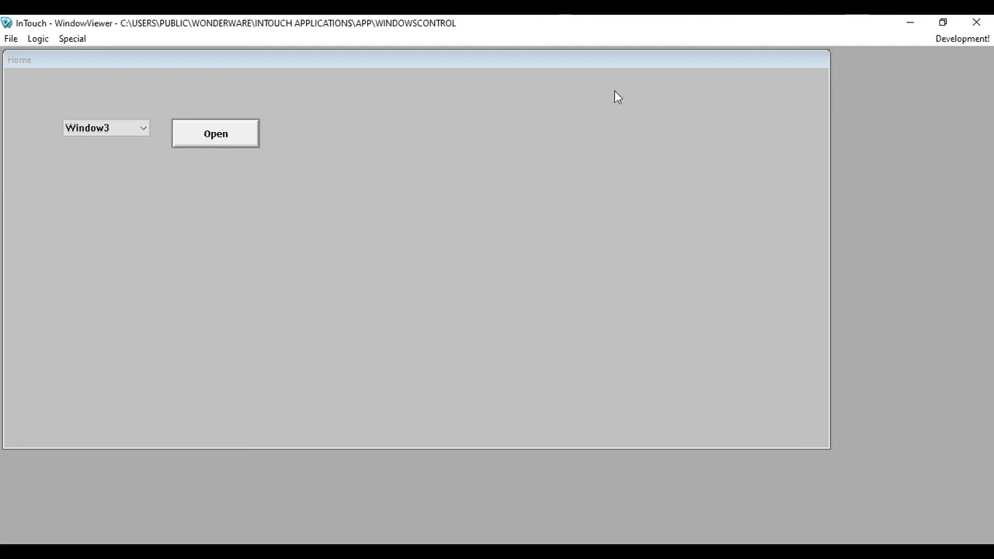
pyautogui.moveTo(640, 118)
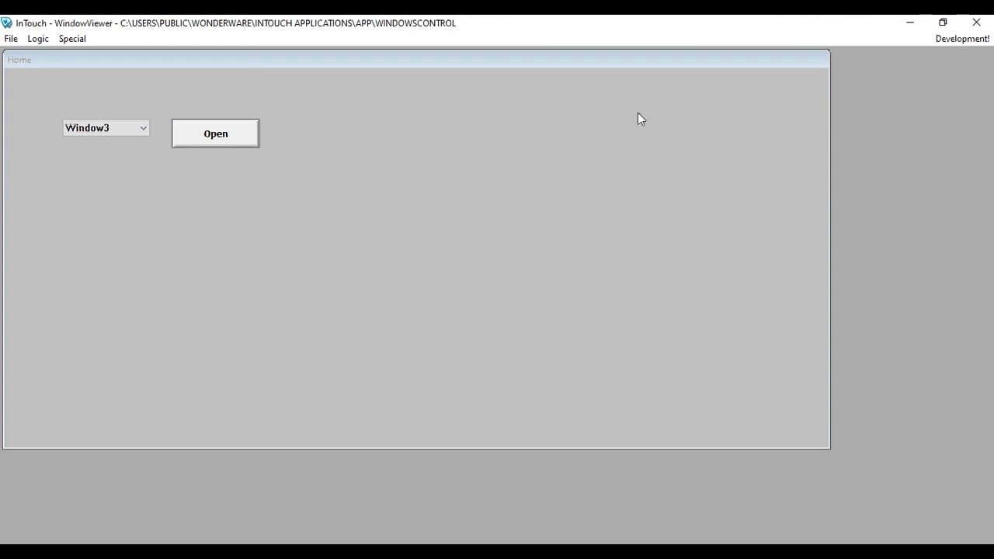